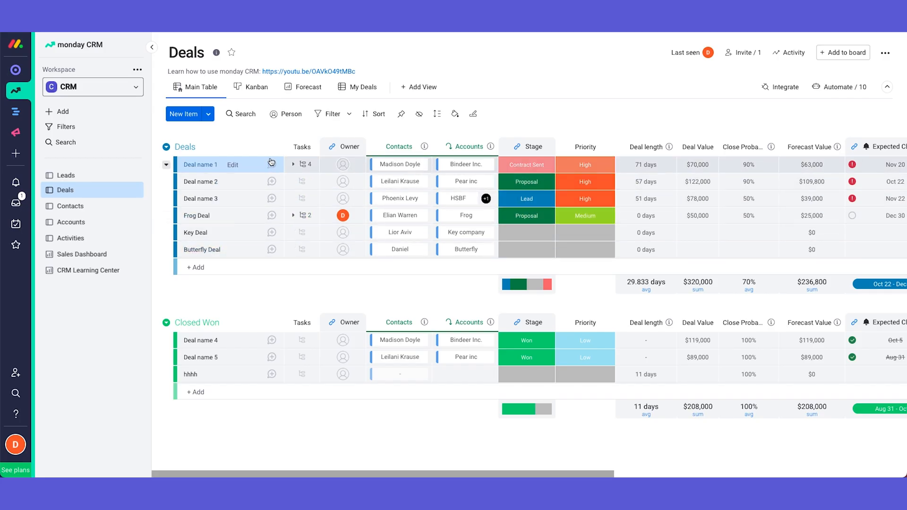
pyautogui.moveTo(247, 168)
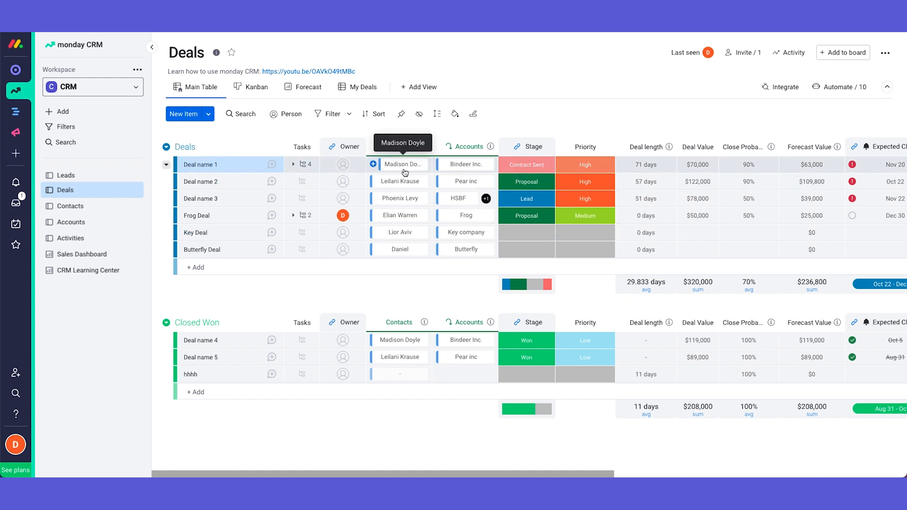
# Open Deal name 1 and review the activity types (email, meeting, call summary, note) without creating one
pyautogui.click(271, 164)
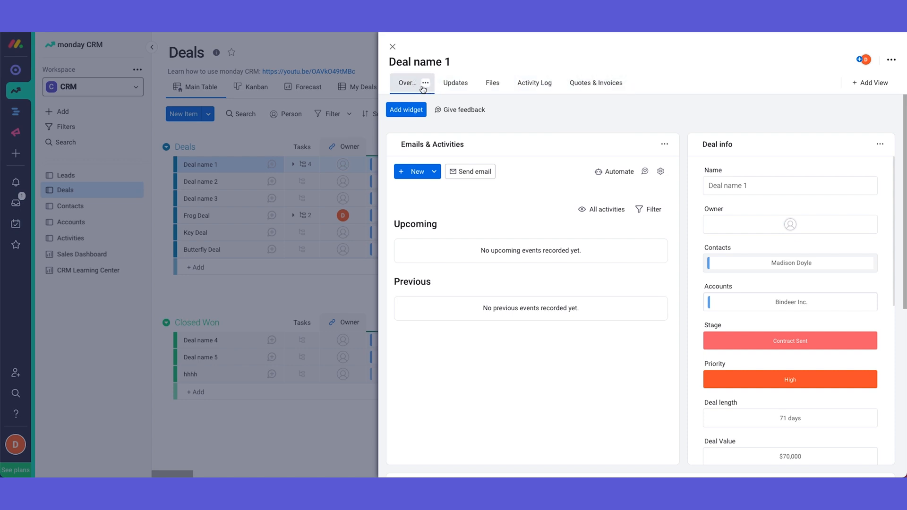
pyautogui.moveTo(411, 83)
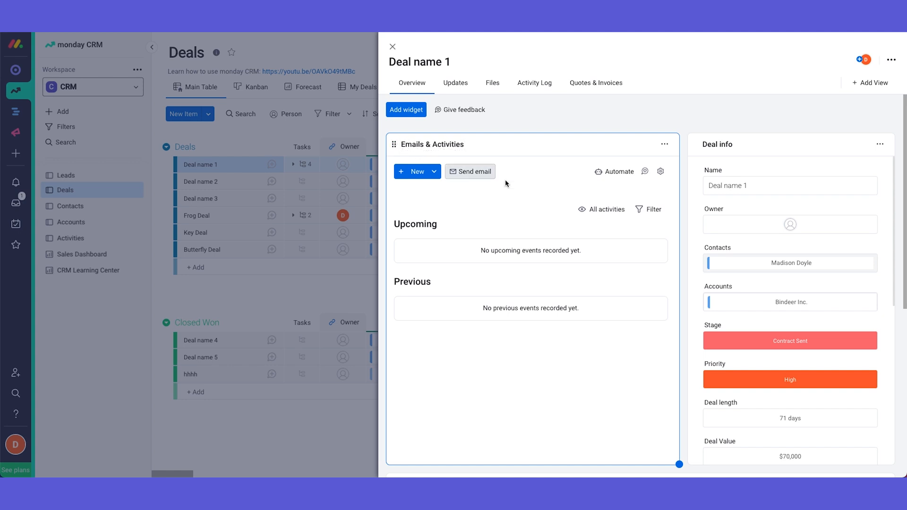
pyautogui.click(413, 171)
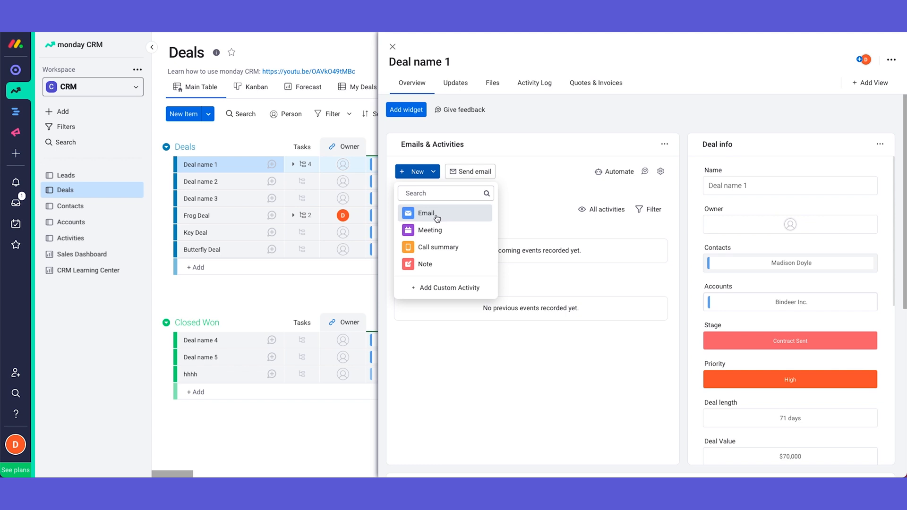
pyautogui.moveTo(436, 225)
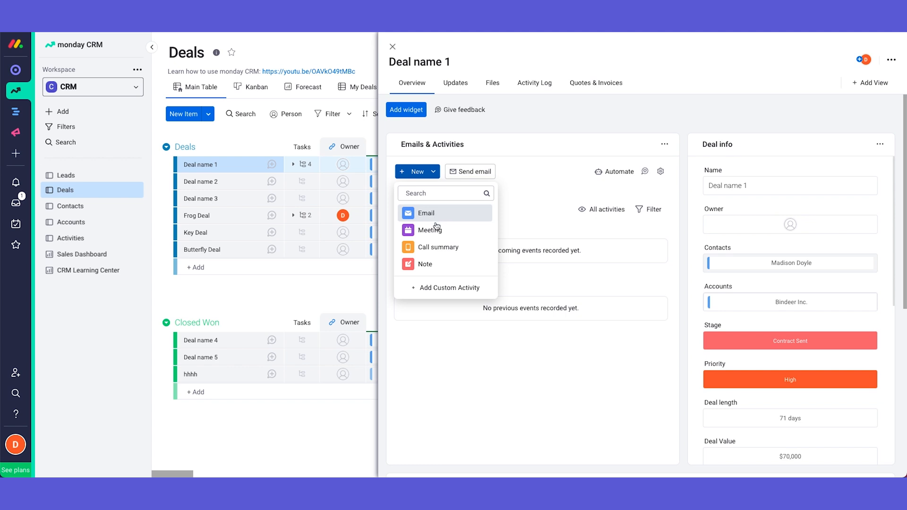
pyautogui.moveTo(429, 230)
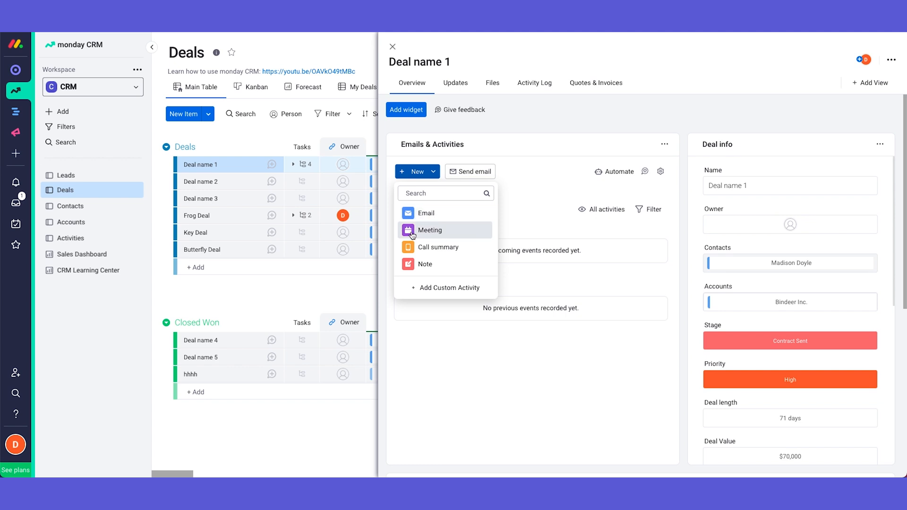
pyautogui.moveTo(436, 234)
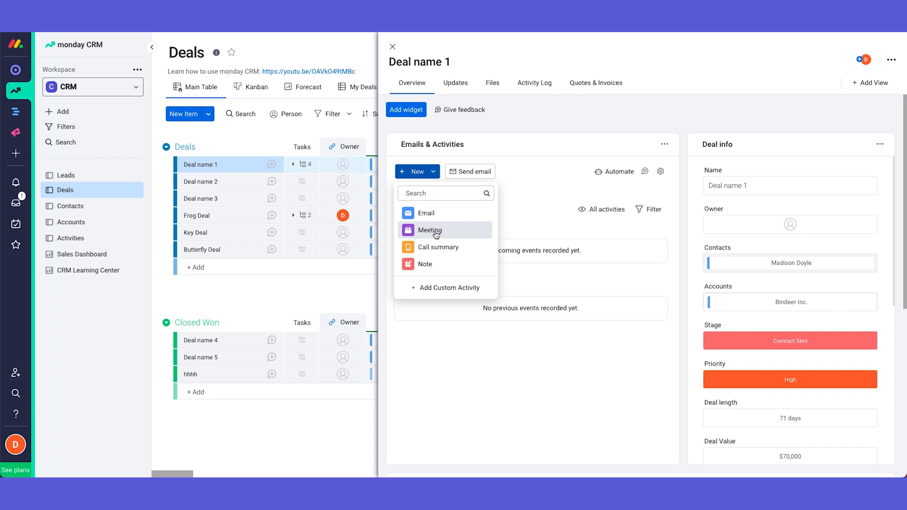
pyautogui.moveTo(438, 247)
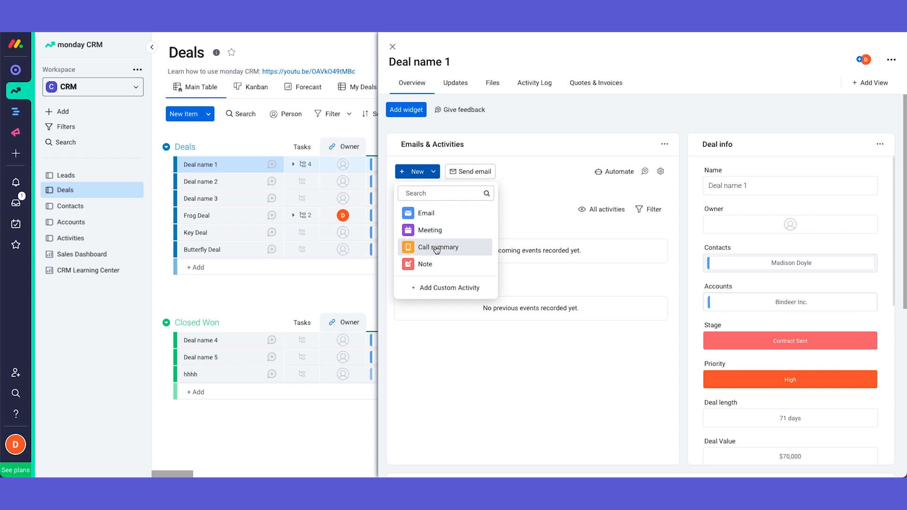
pyautogui.moveTo(424, 263)
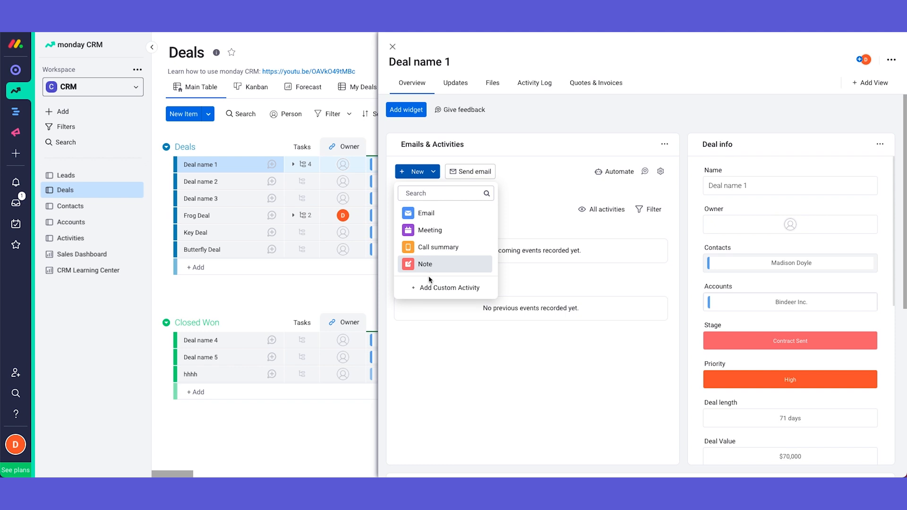
pyautogui.click(451, 287)
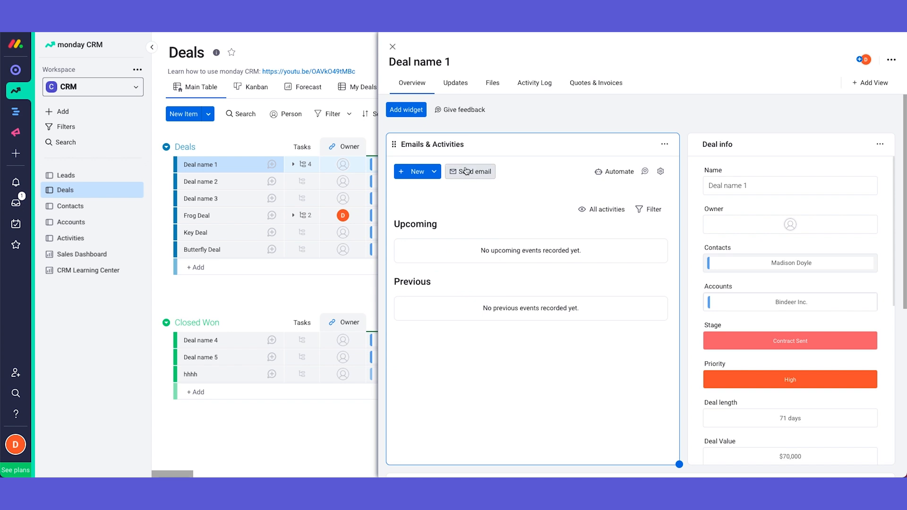
pyautogui.moveTo(467, 172)
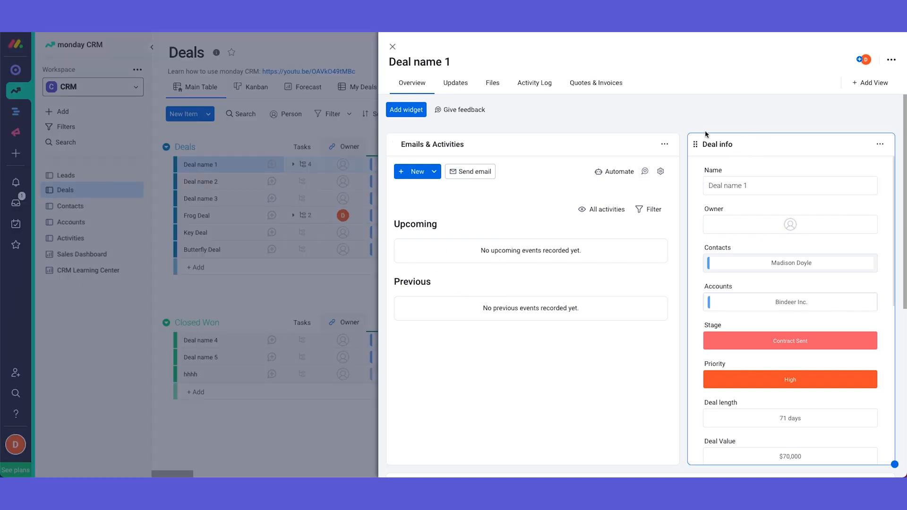
pyautogui.click(788, 186)
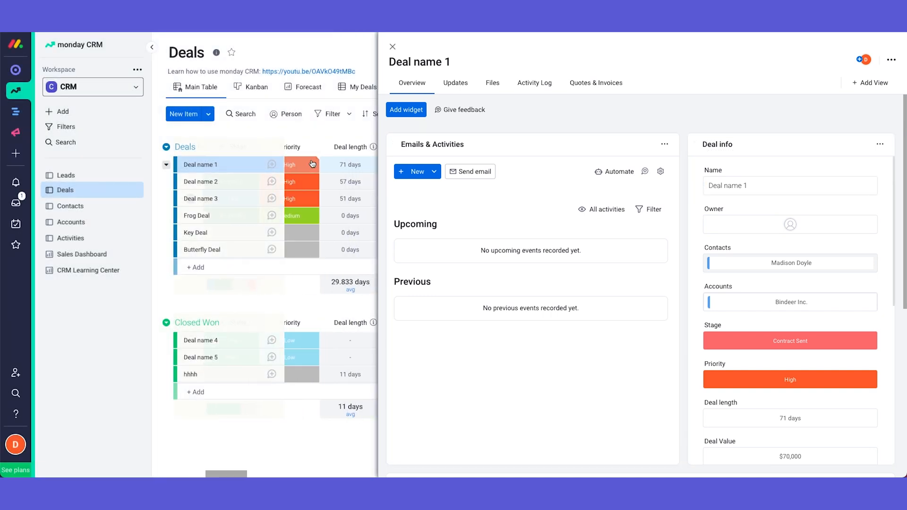
pyautogui.scroll(-3)
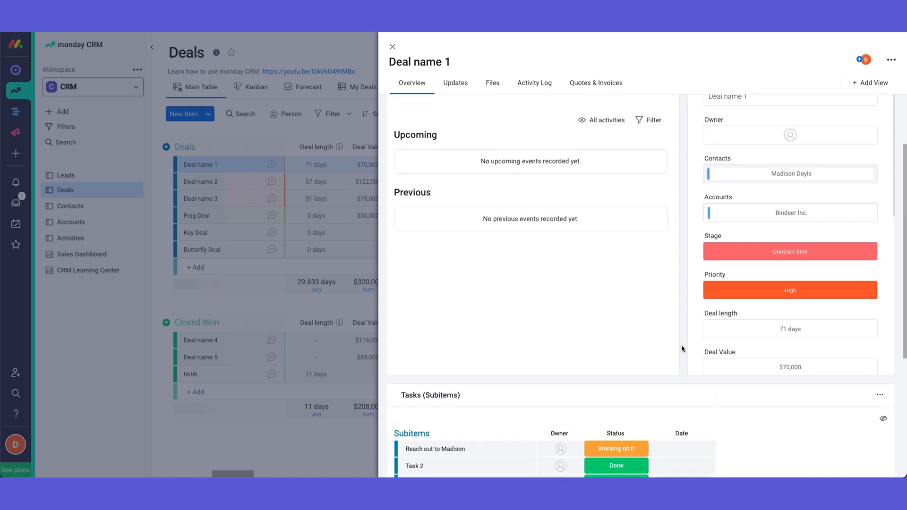
pyautogui.scroll(-3)
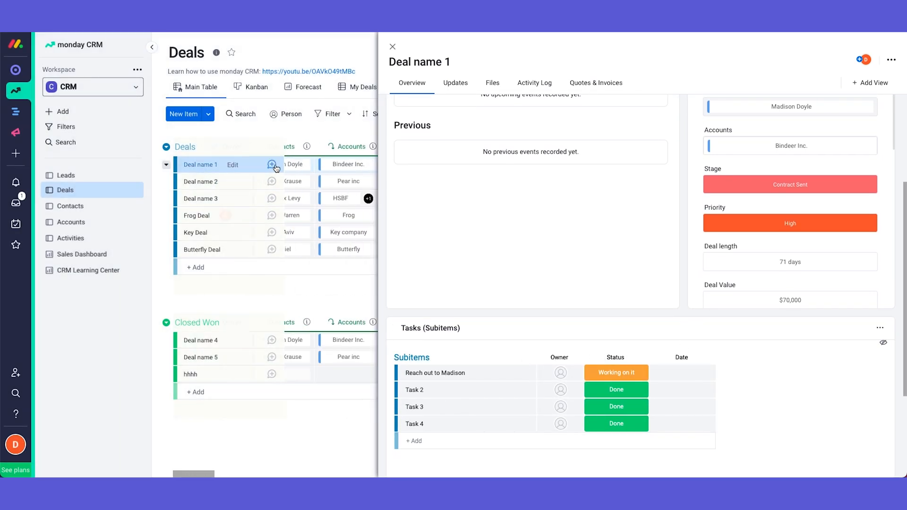
pyautogui.click(294, 164)
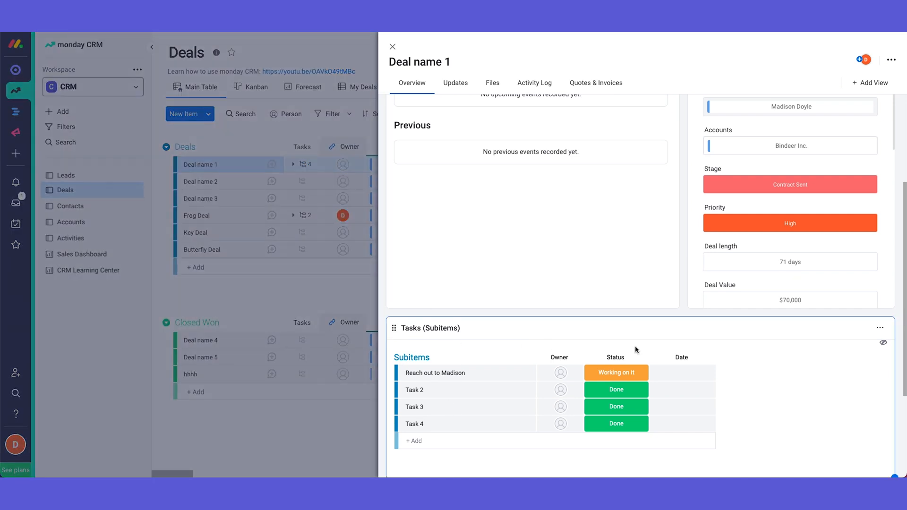
pyautogui.moveTo(689, 316)
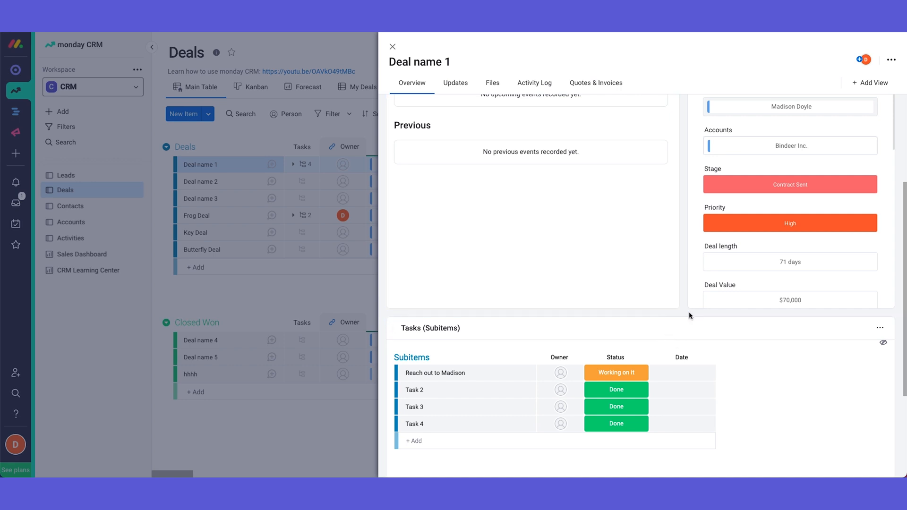
pyautogui.scroll(-3)
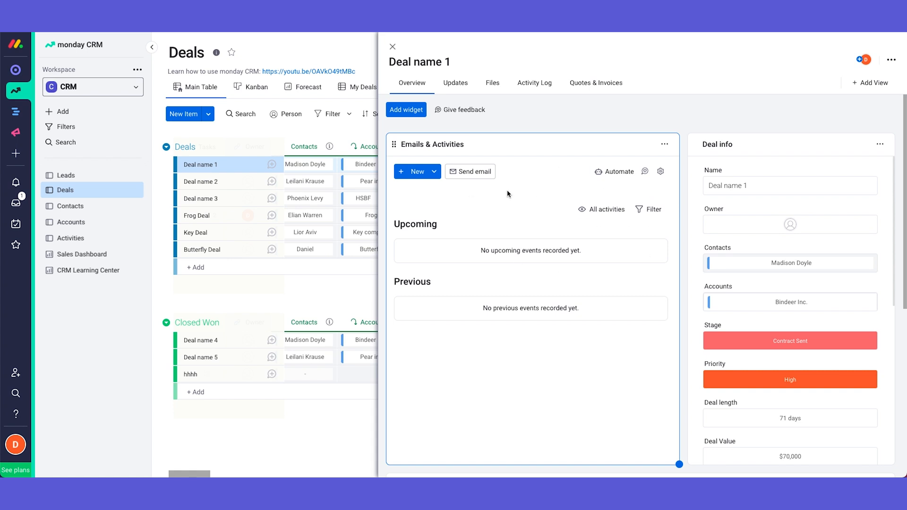
pyautogui.click(456, 82)
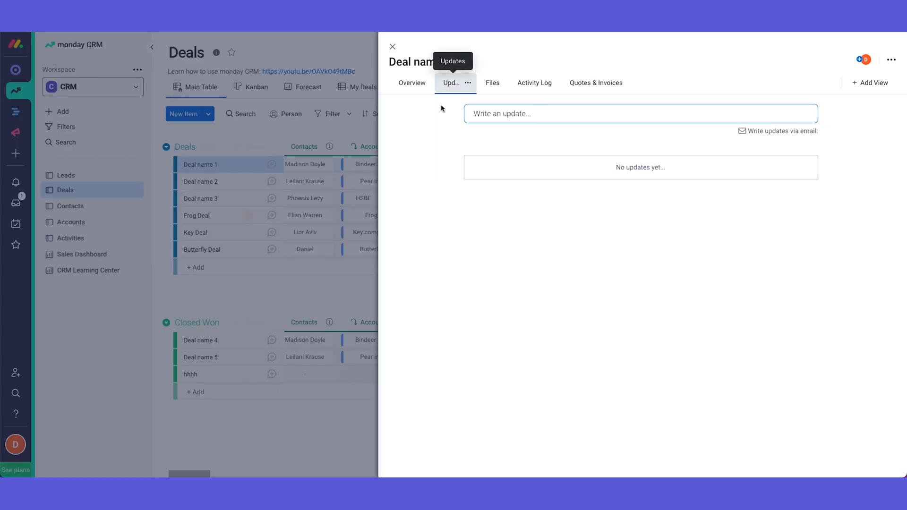
pyautogui.click(639, 114)
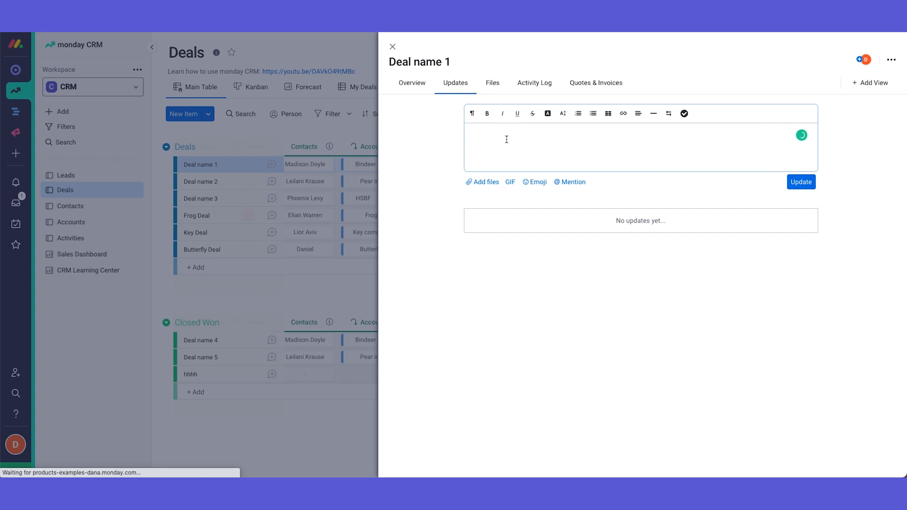
pyautogui.write('@')
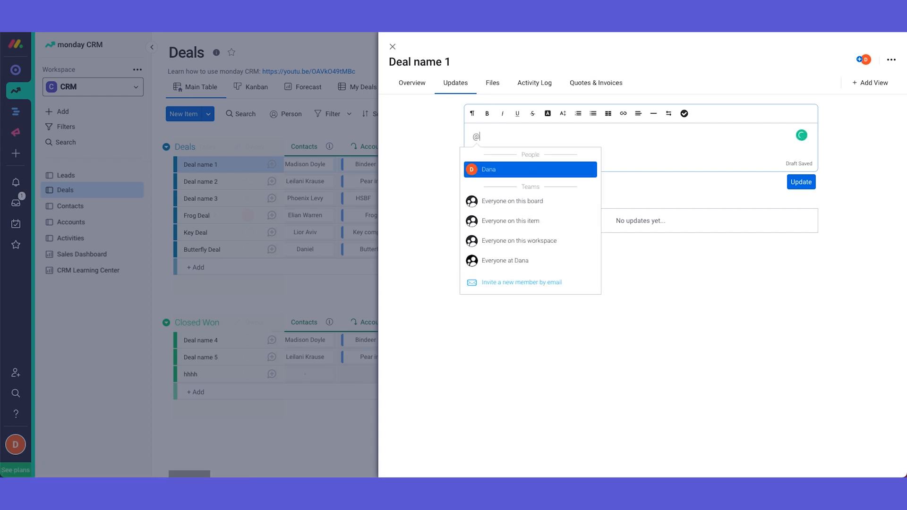
pyautogui.write('jess')
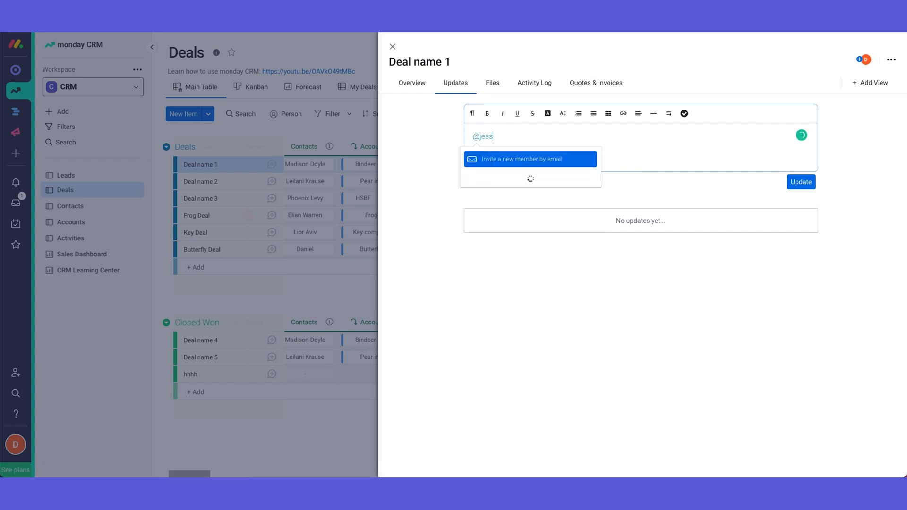
pyautogui.write('@dan')
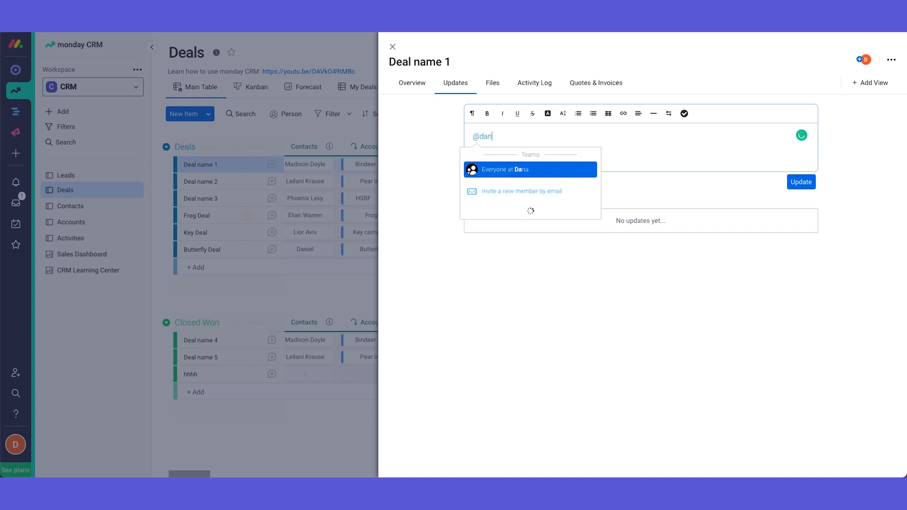
pyautogui.write('ana can you')
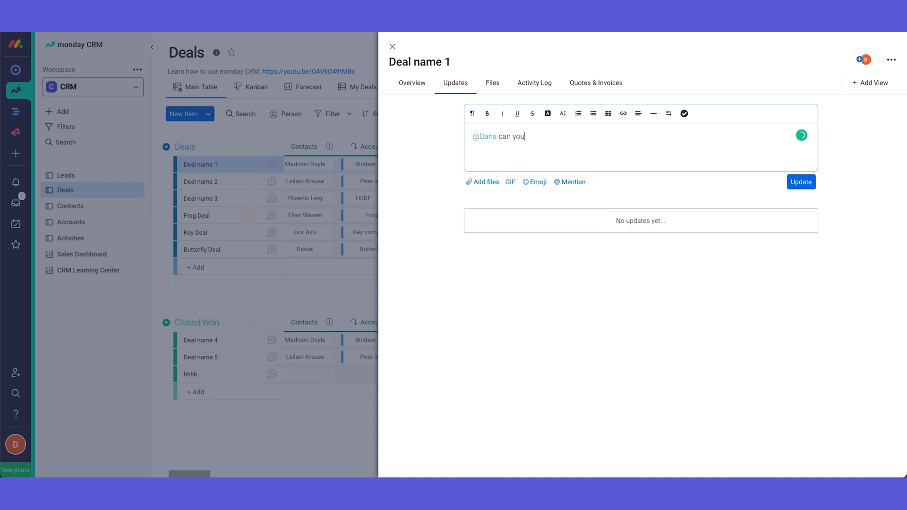
pyautogui.write('please LMW whts goi')
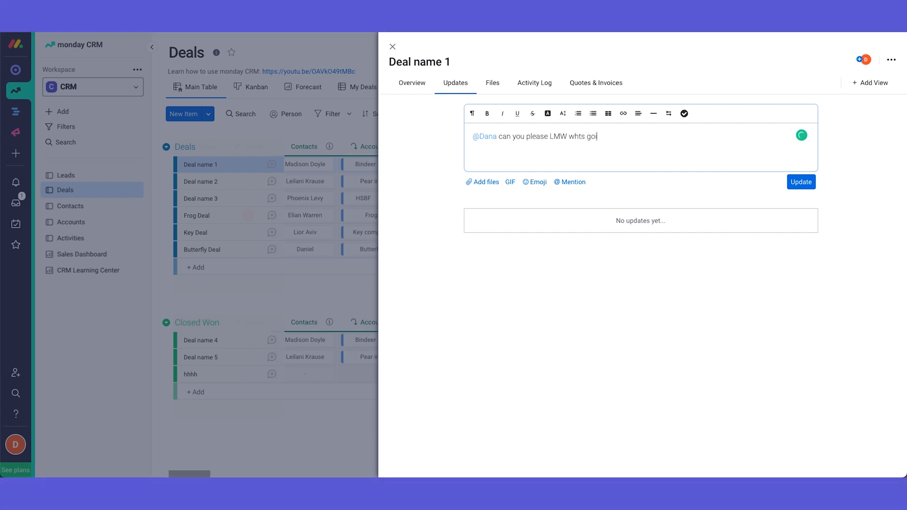
pyautogui.write('ng on with this client?')
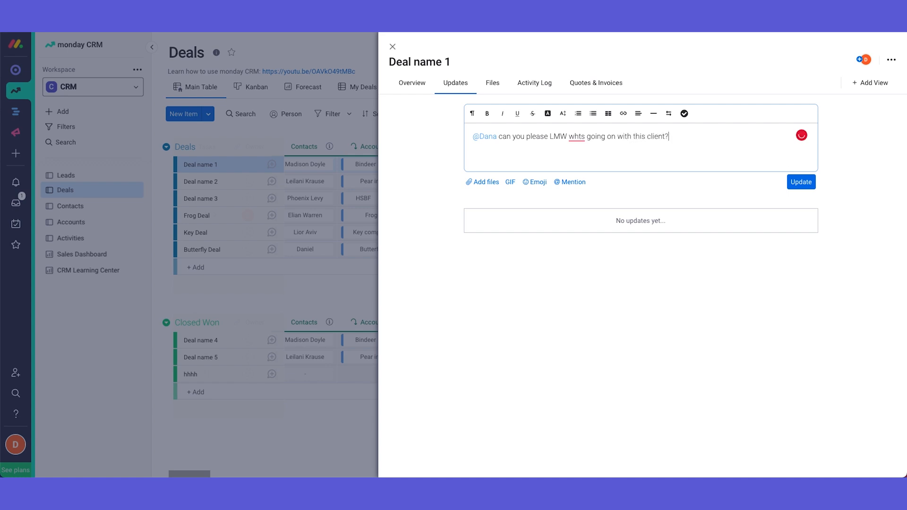
pyautogui.click(801, 181)
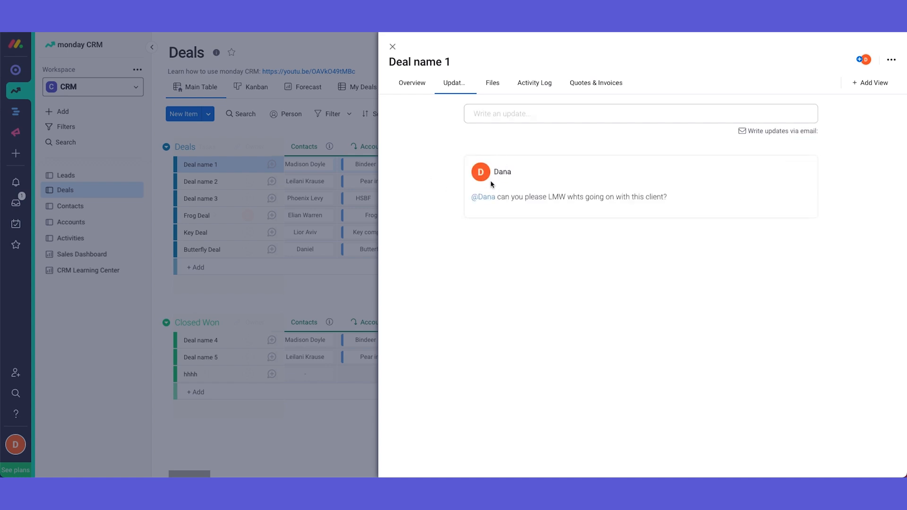
# Start a reply to view the file attachment sources, then show the item's Files tab
pyautogui.click(731, 241)
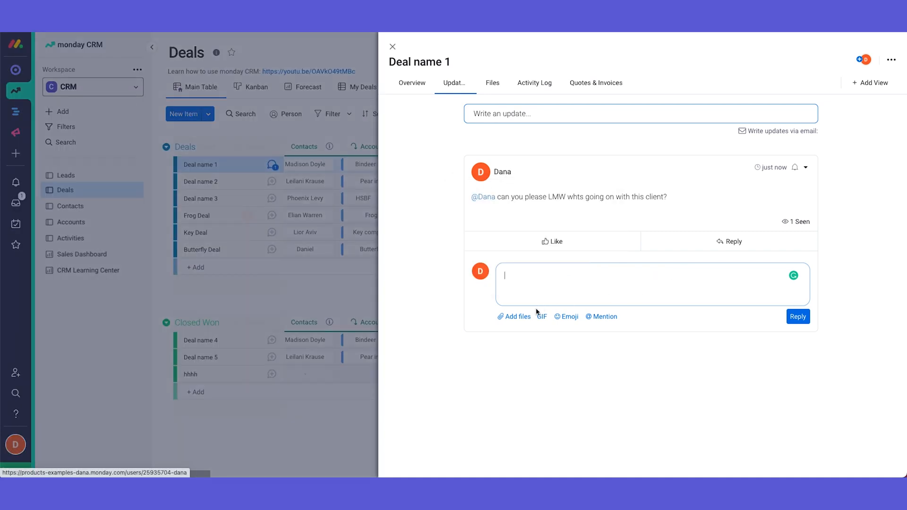
pyautogui.click(513, 317)
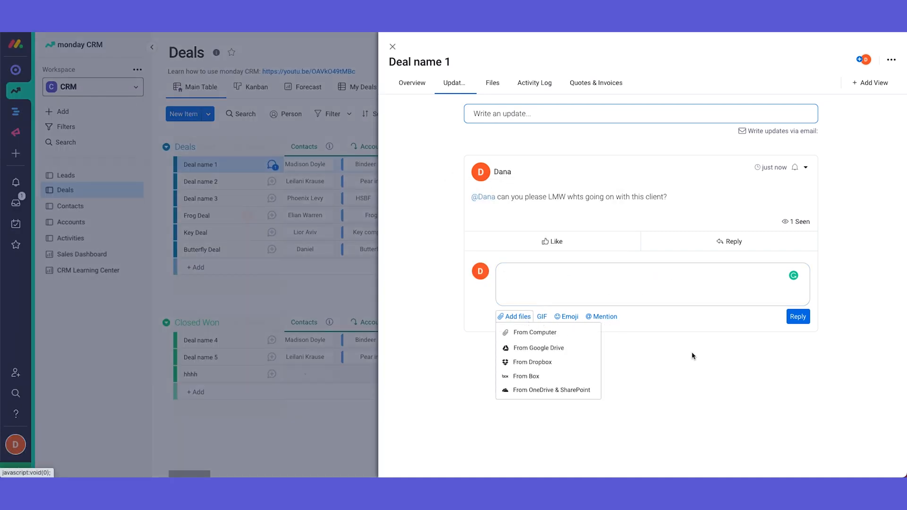
pyautogui.click(492, 83)
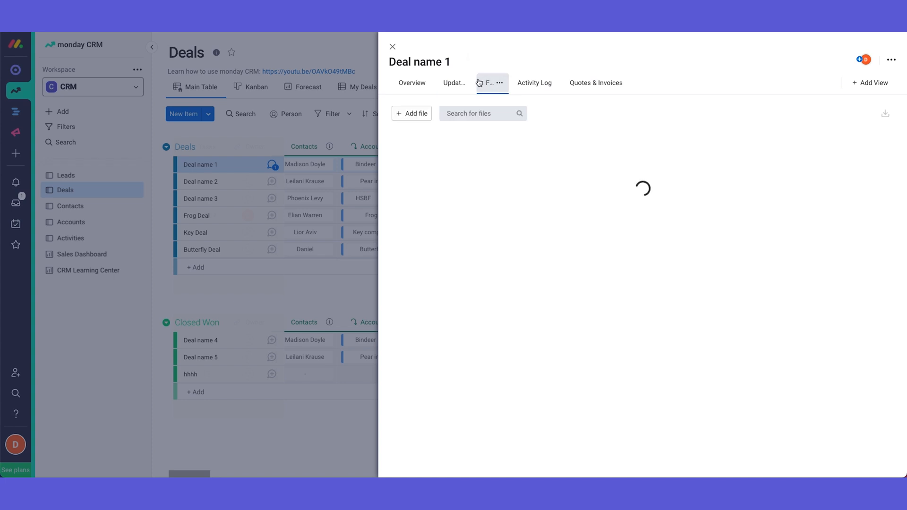
# Check the empty Files tab, then review the Activity Log's stage changes (Lead, Negotiation, Contract Sent)
pyautogui.click(491, 83)
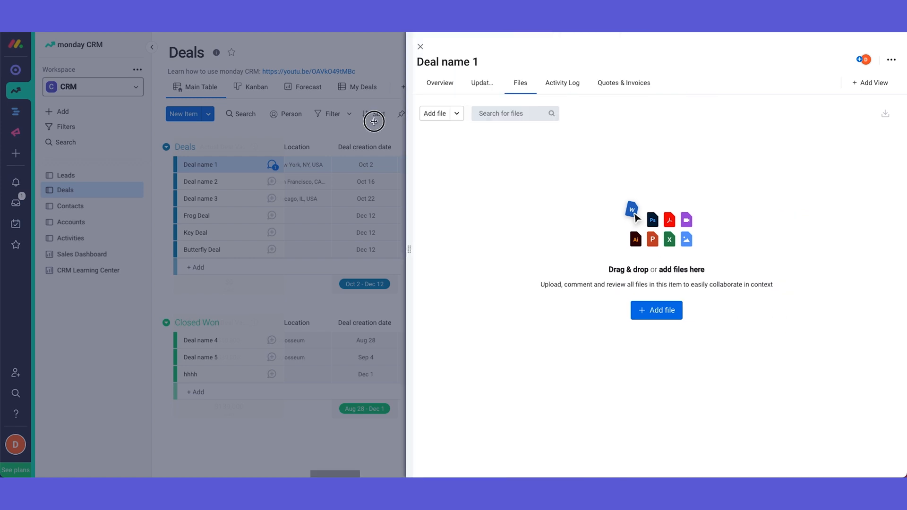
pyautogui.click(527, 82)
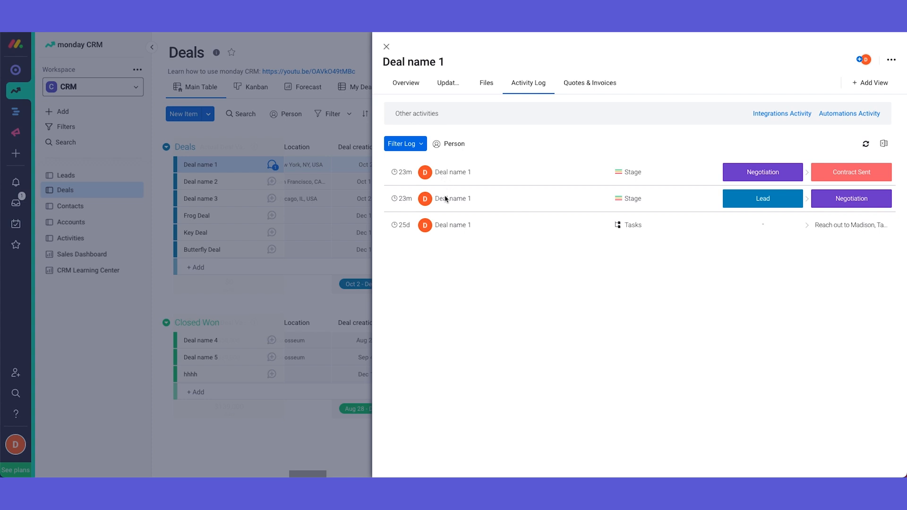
pyautogui.moveTo(747, 191)
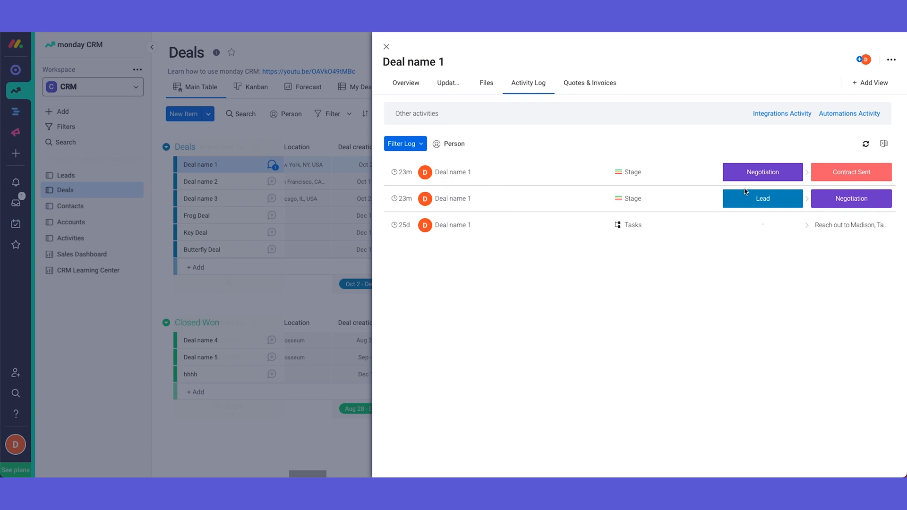
pyautogui.moveTo(596, 206)
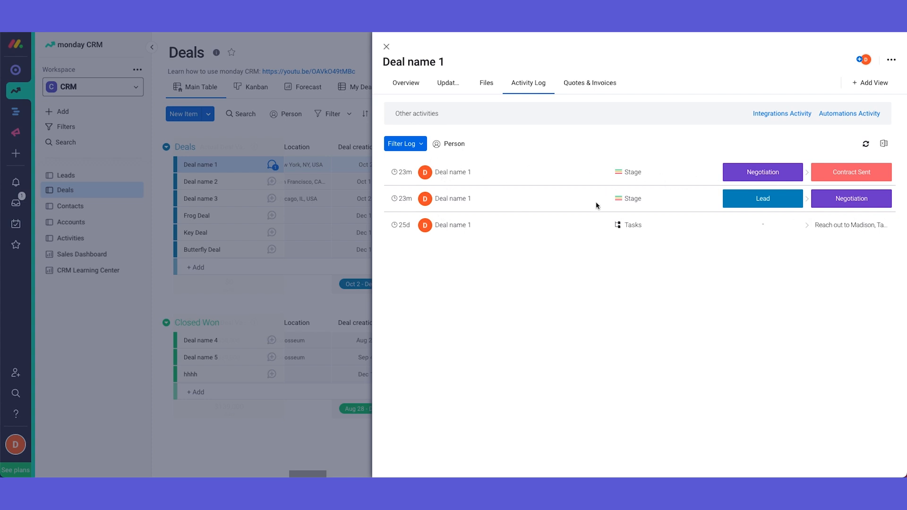
# Show the Quotes & Invoices quote form with prefilled Bill from details and empty line items
pyautogui.click(589, 82)
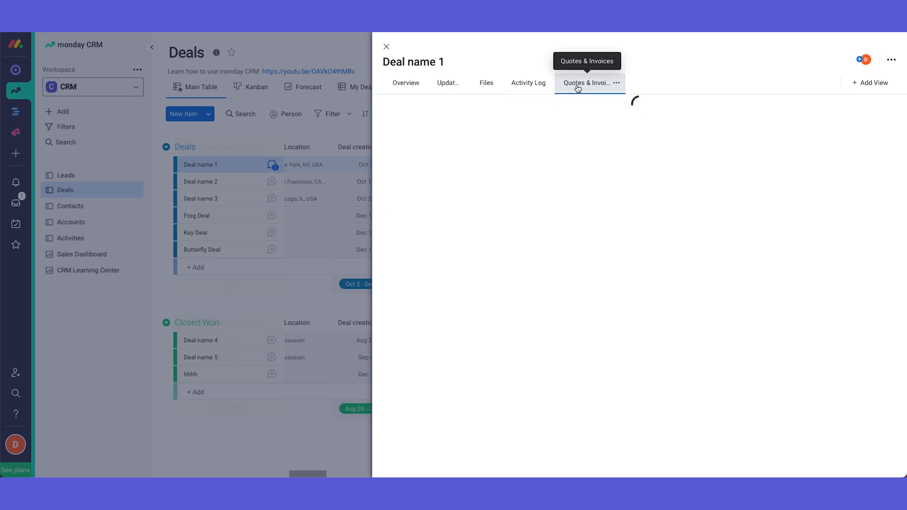
pyautogui.click(585, 83)
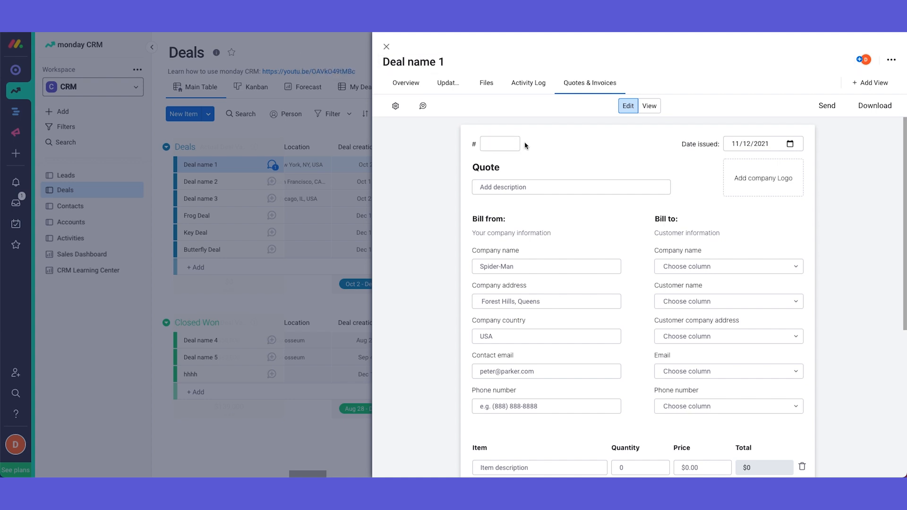
pyautogui.moveTo(680, 195)
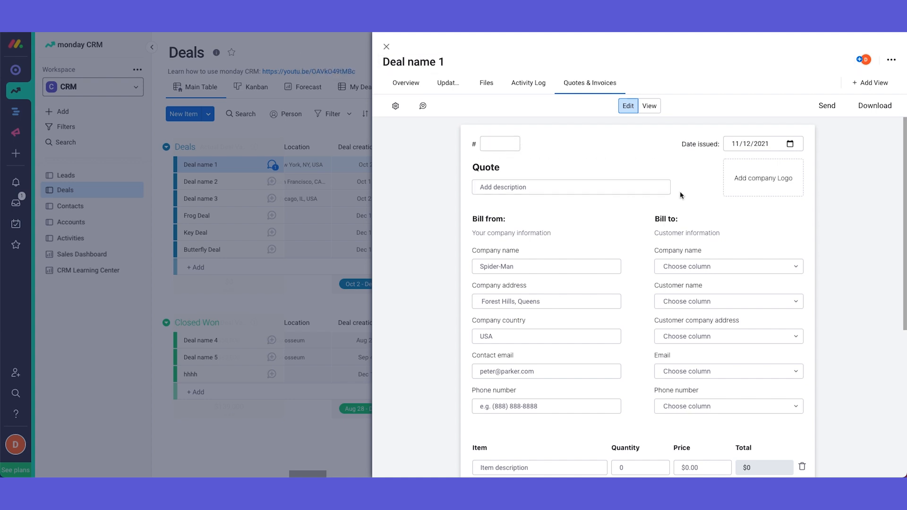
pyautogui.scroll(-3)
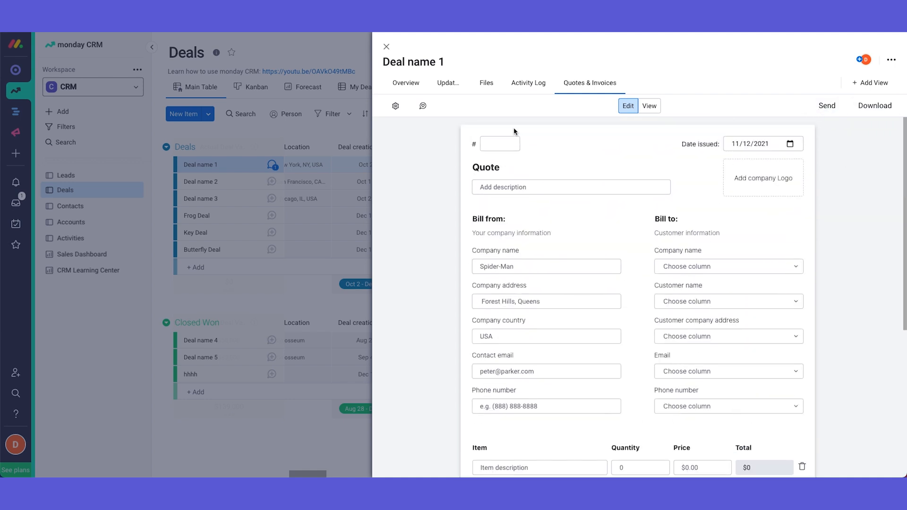
pyautogui.scroll(-3)
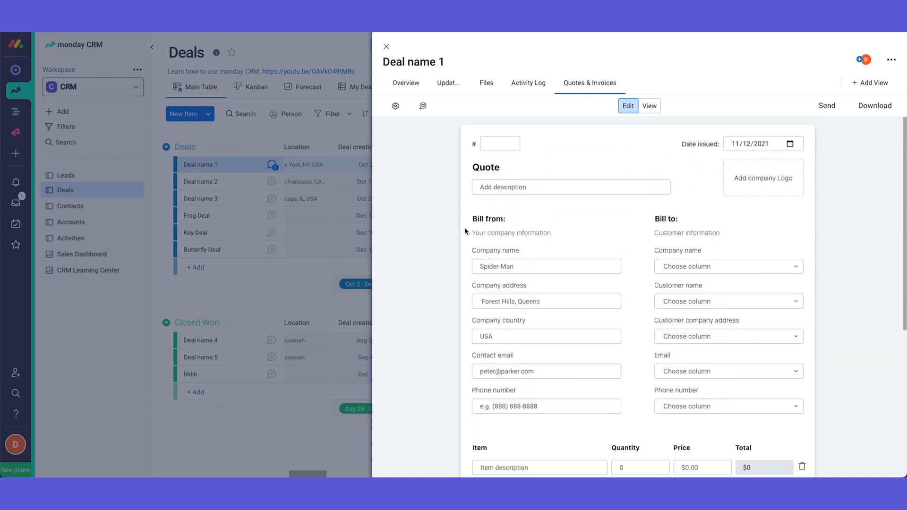
pyautogui.moveTo(405, 83)
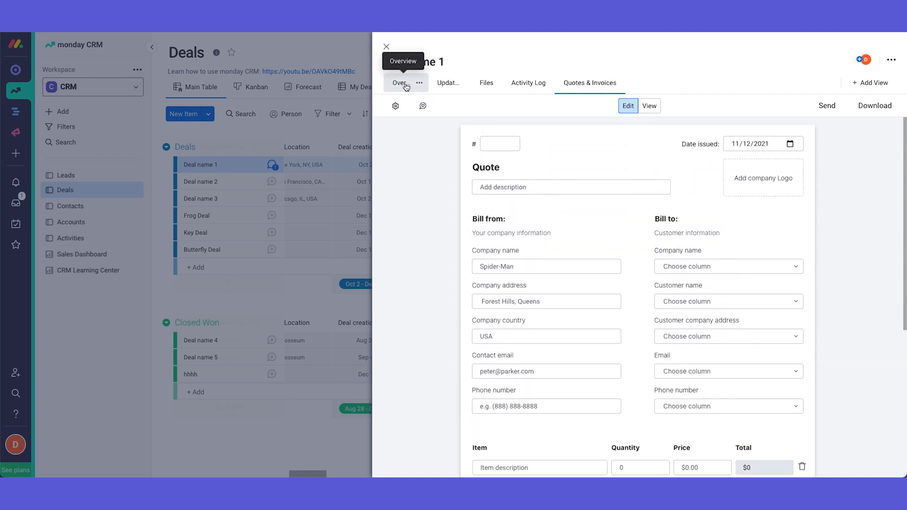
# From the deal overview, start sending an email and choose Gmail in the connection prompt
pyautogui.click(405, 83)
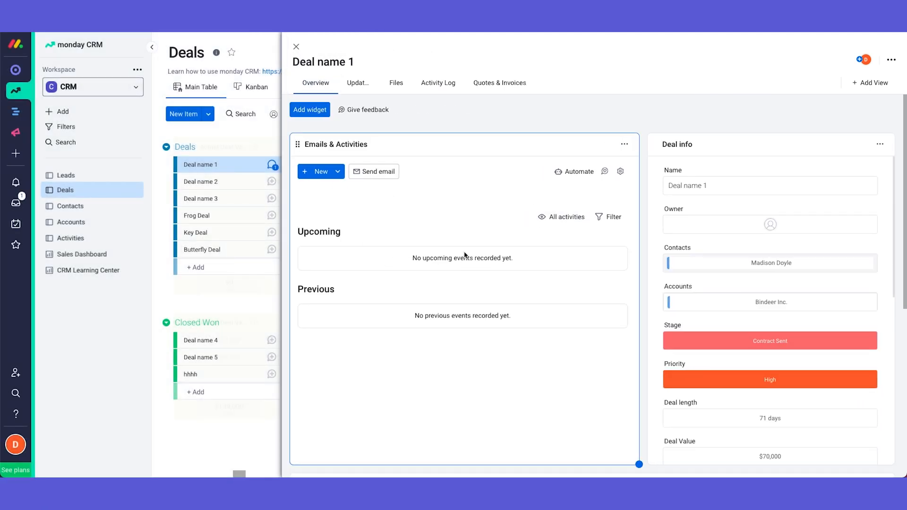
pyautogui.moveTo(406, 181)
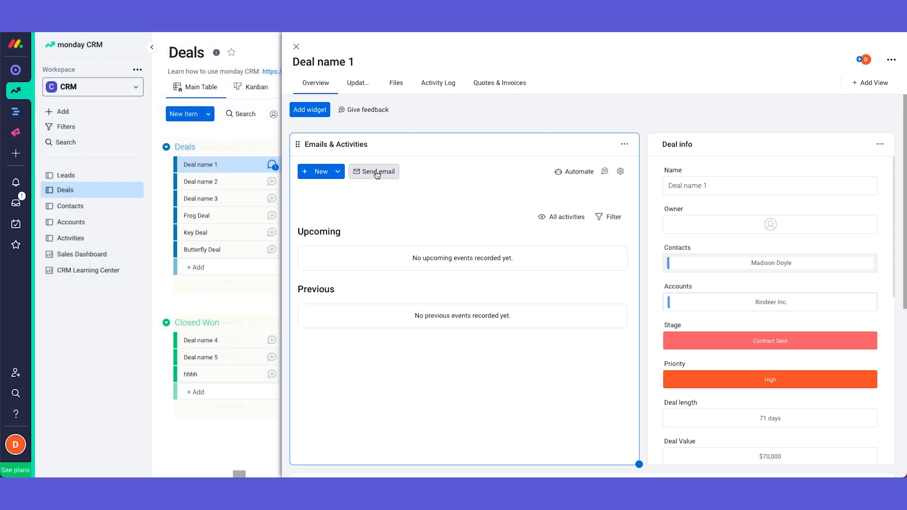
pyautogui.click(373, 171)
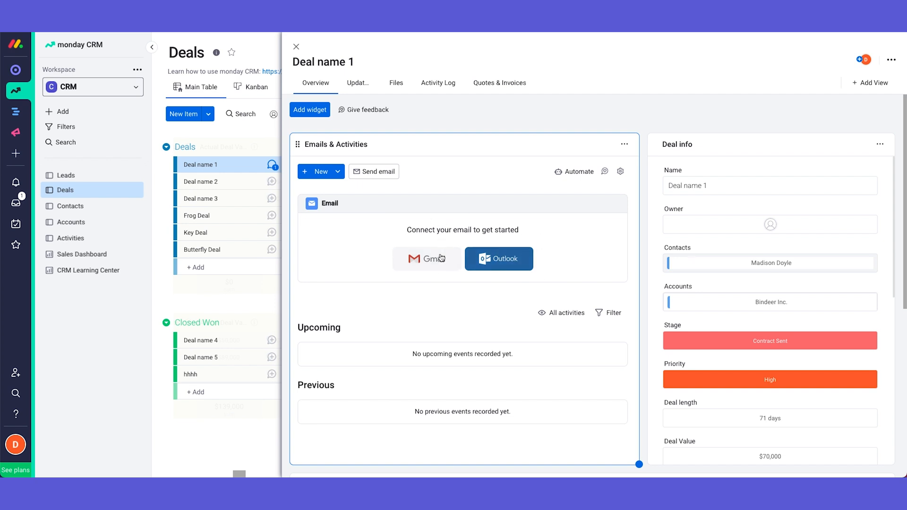
pyautogui.click(426, 259)
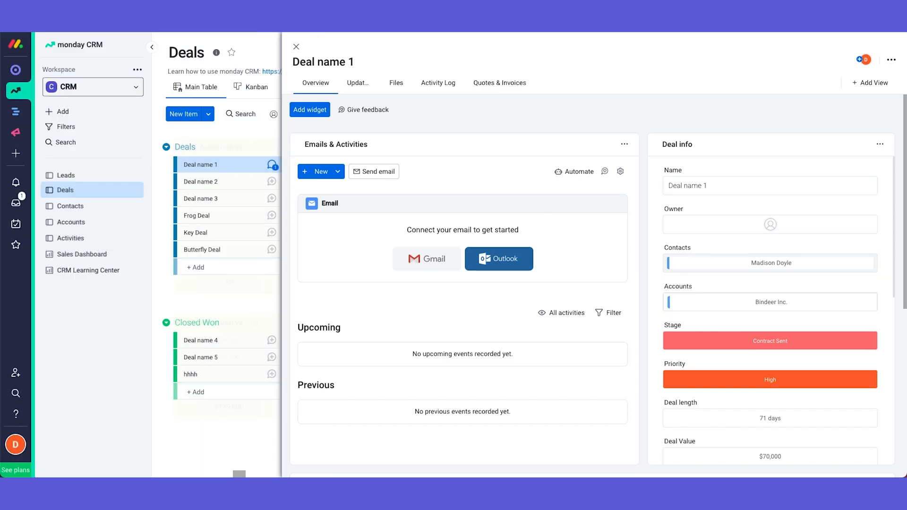
pyautogui.click(296, 46)
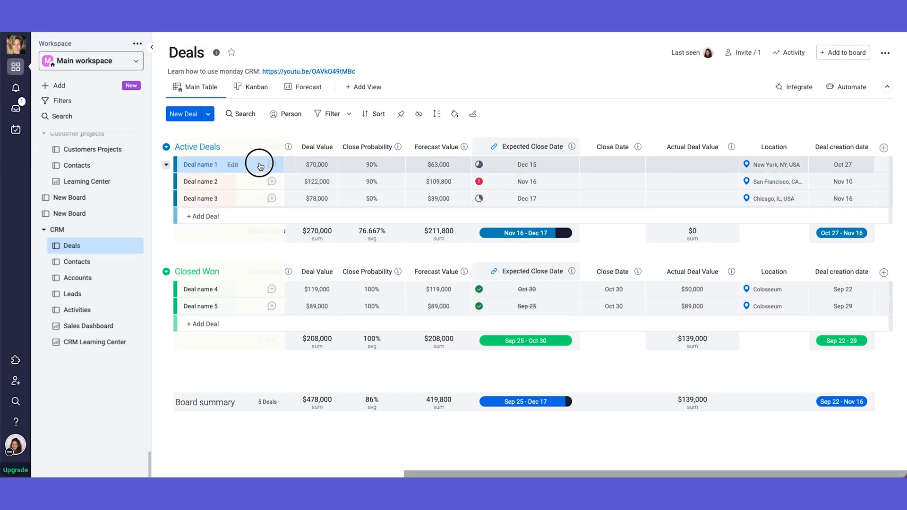
pyautogui.click(259, 164)
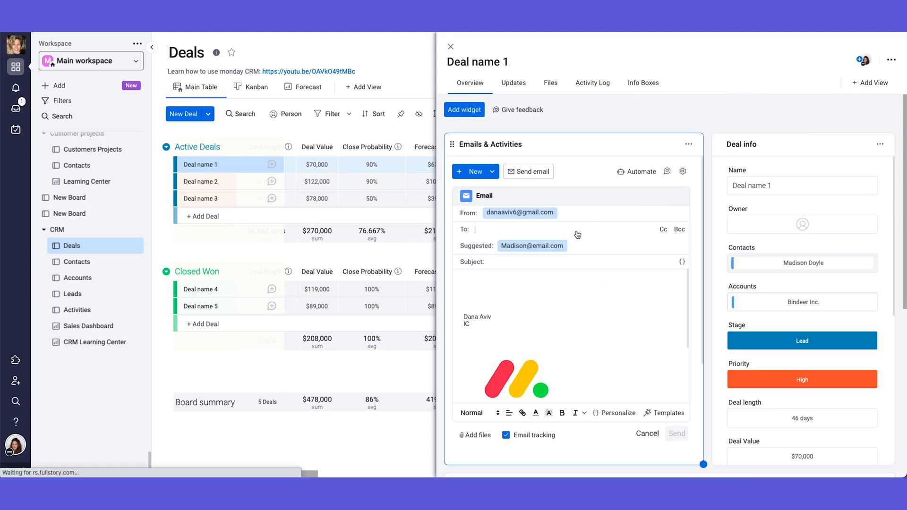
pyautogui.click(528, 171)
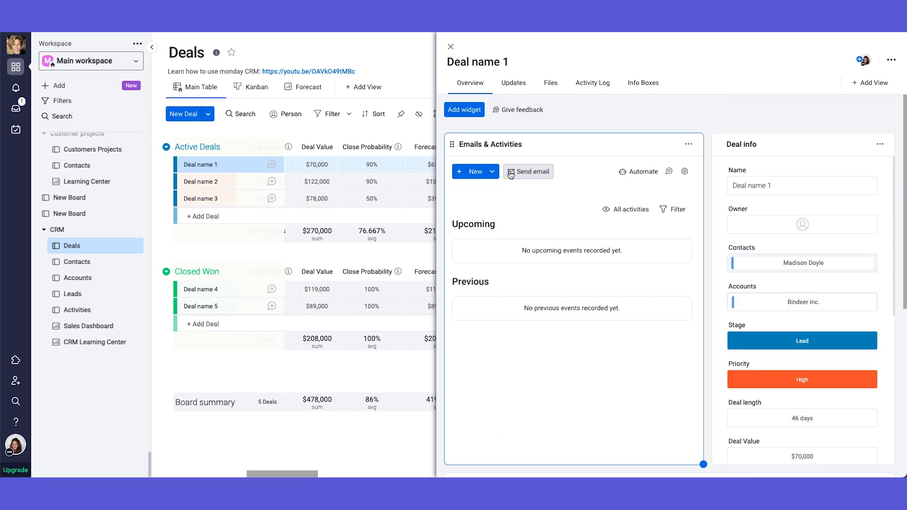
pyautogui.click(528, 171)
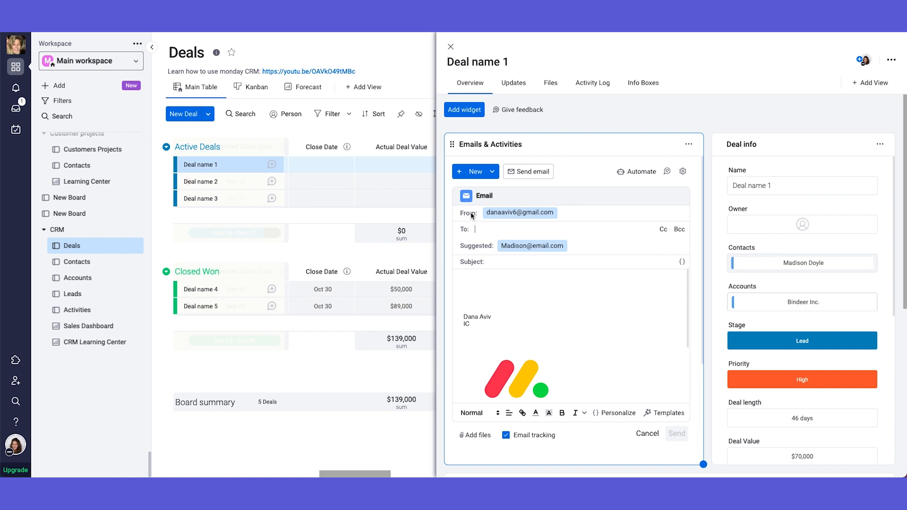
pyautogui.moveTo(652, 236)
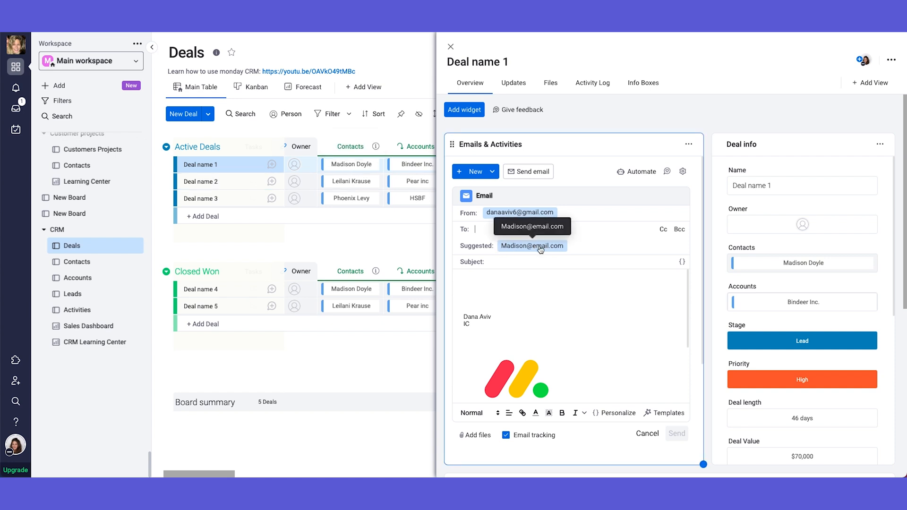
pyautogui.moveTo(546, 249)
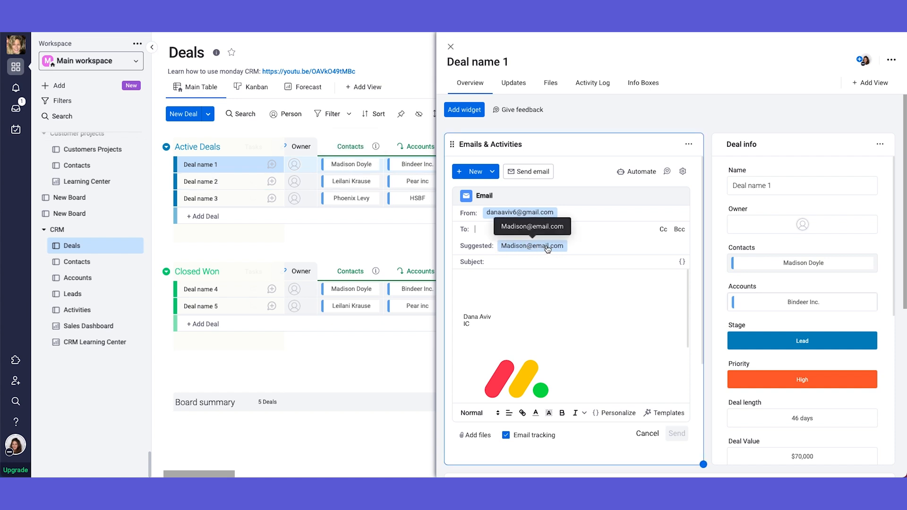
pyautogui.click(531, 245)
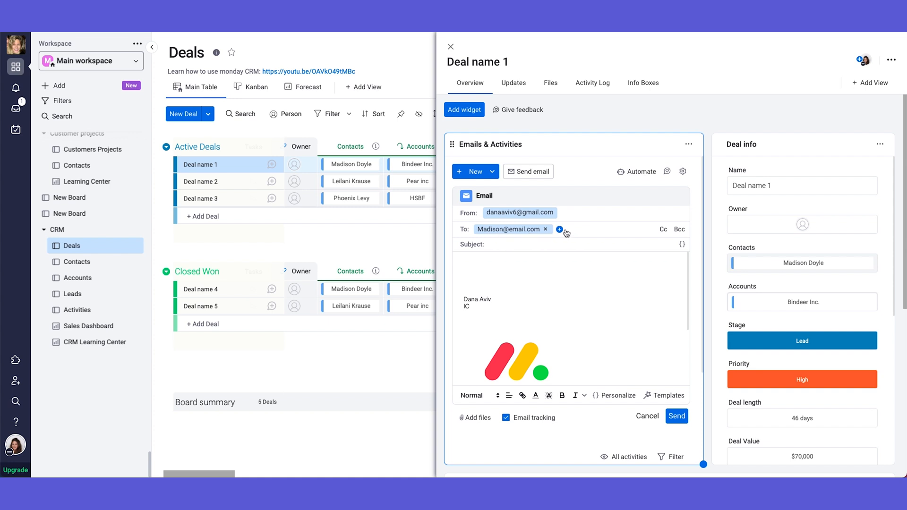
pyautogui.moveTo(564, 234)
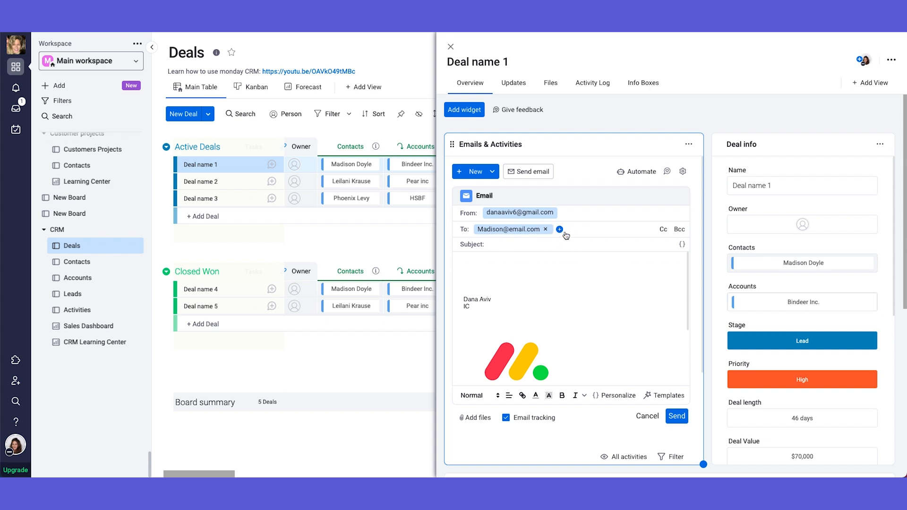
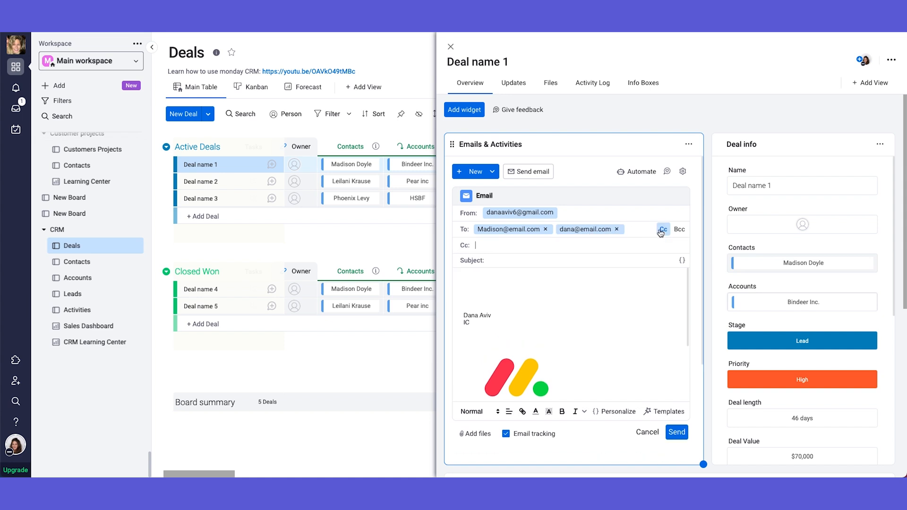
pyautogui.click(662, 229)
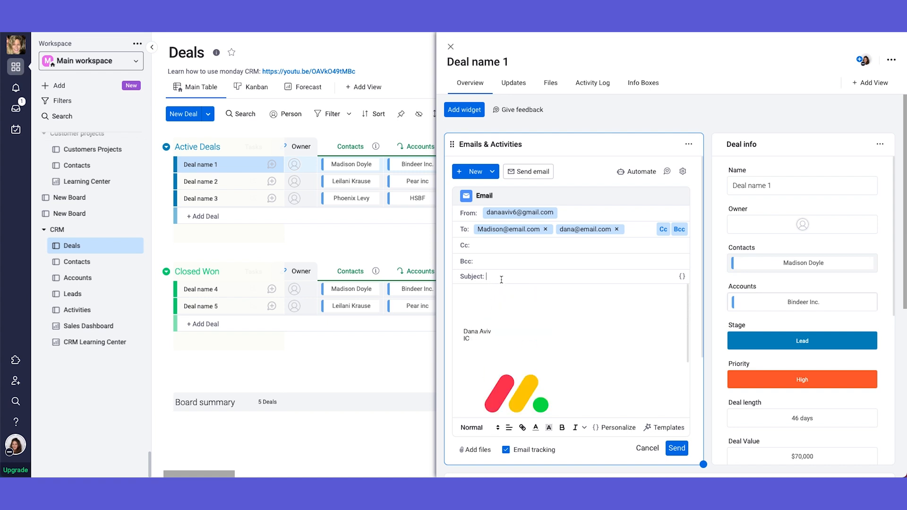
# Give the email the subject "Meeting followup -"
pyautogui.write('Meeti')
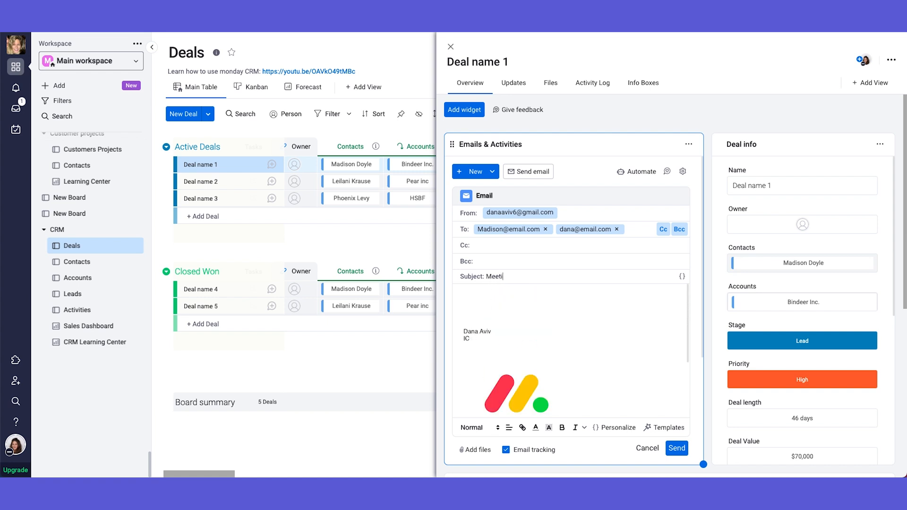
pyautogui.click(503, 276)
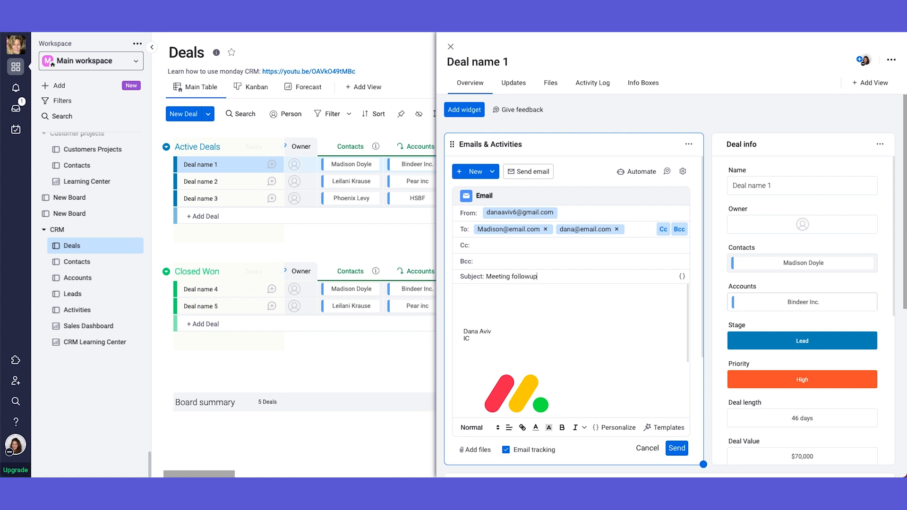
pyautogui.click(682, 277)
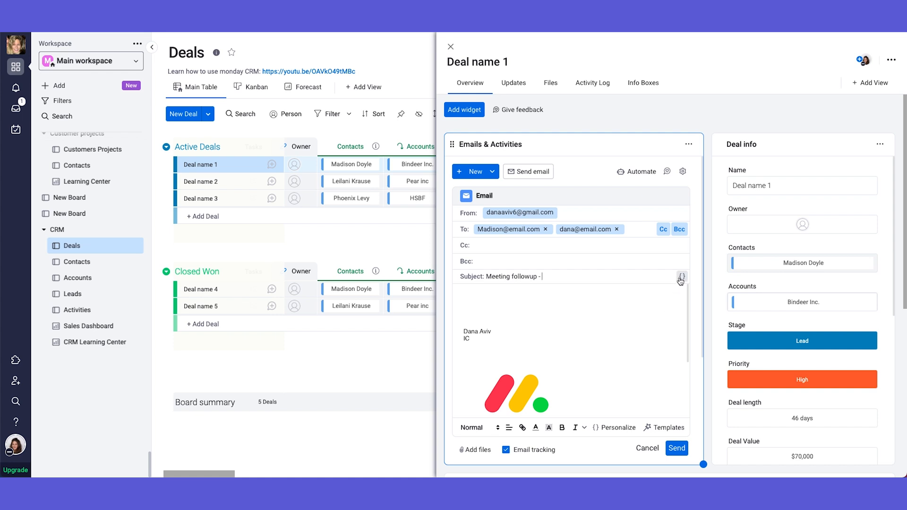
# Append the item-name board field to the subject and rename the deal Frog Deal
pyautogui.click(681, 277)
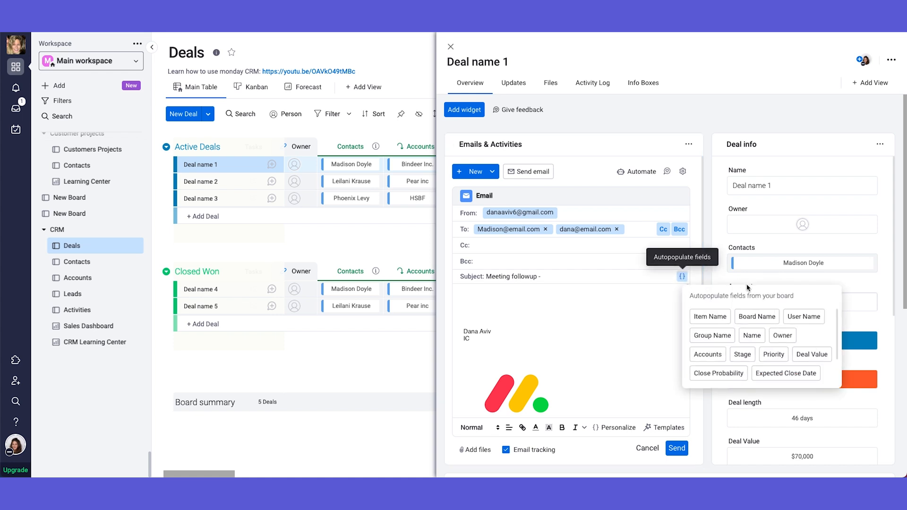
pyautogui.moveTo(803, 317)
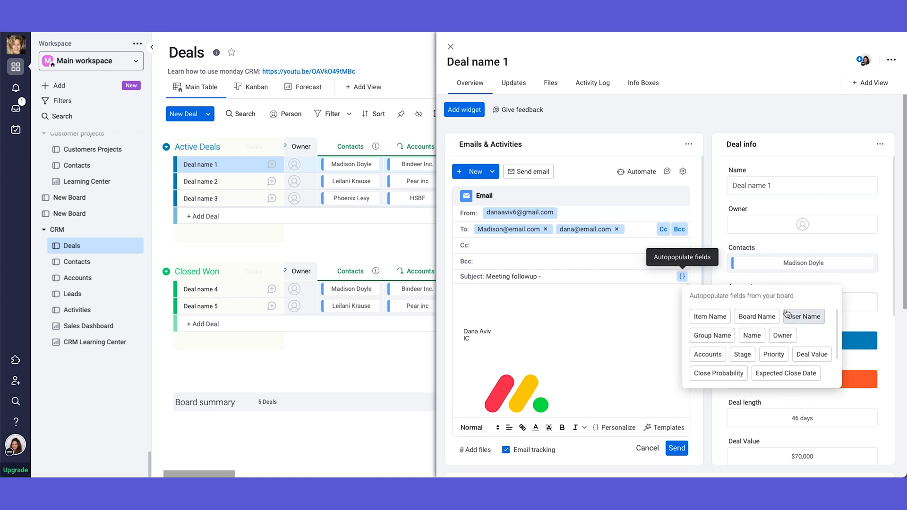
pyautogui.click(709, 316)
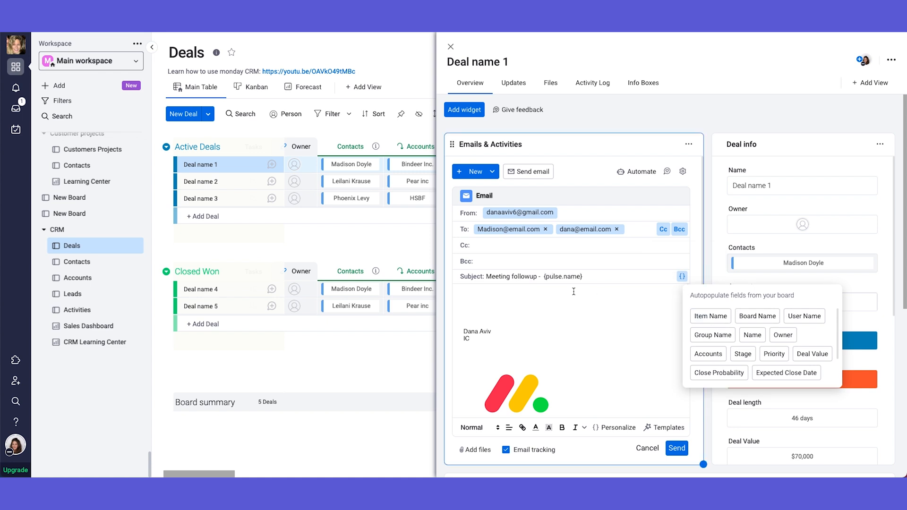
pyautogui.moveTo(529, 287)
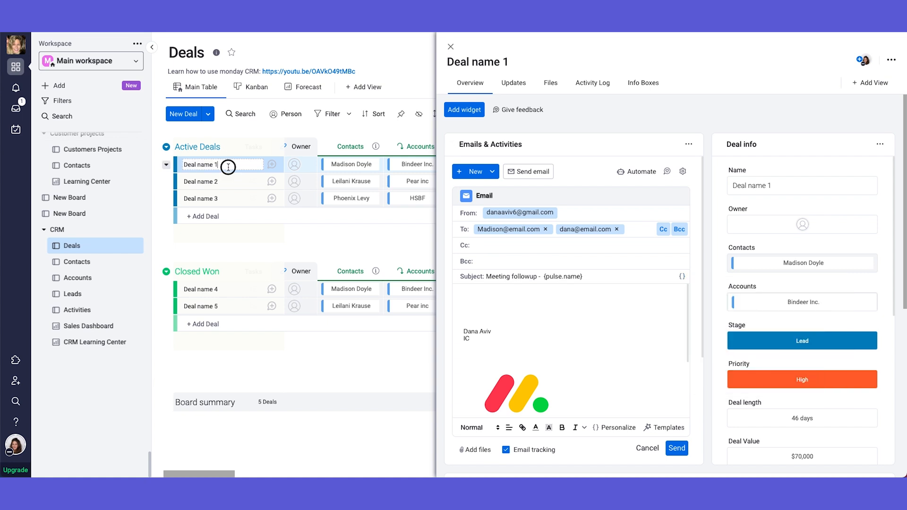
pyautogui.write('Frog Deal')
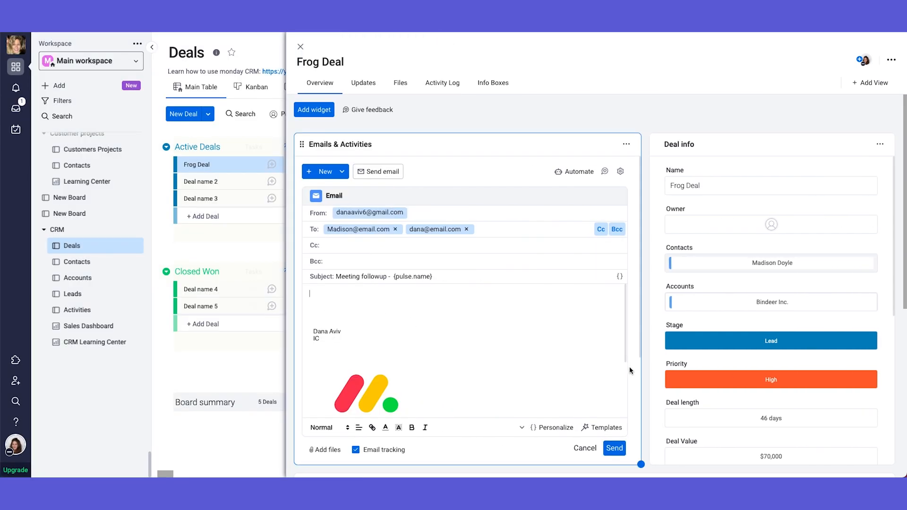
# Write "Hey" and "Please read the summary below regrading del amount" plus the numbers field
pyautogui.click(554, 428)
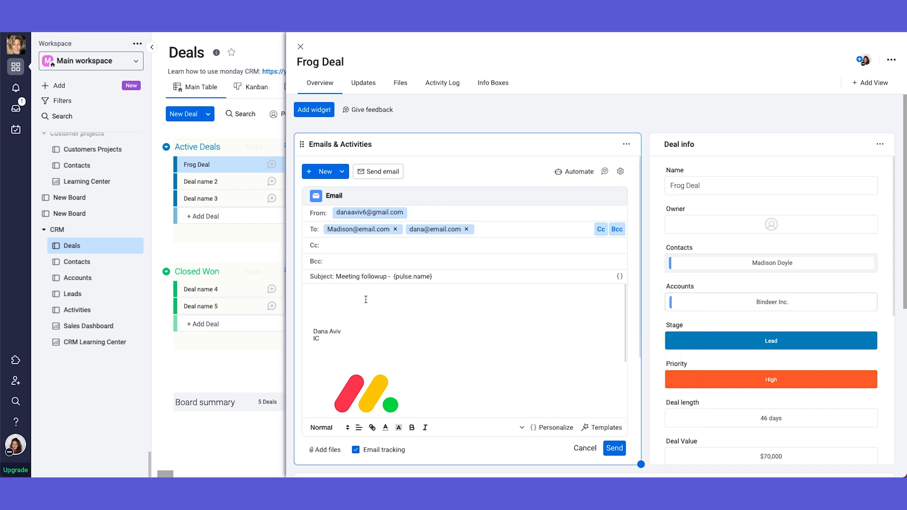
pyautogui.write('Hey')
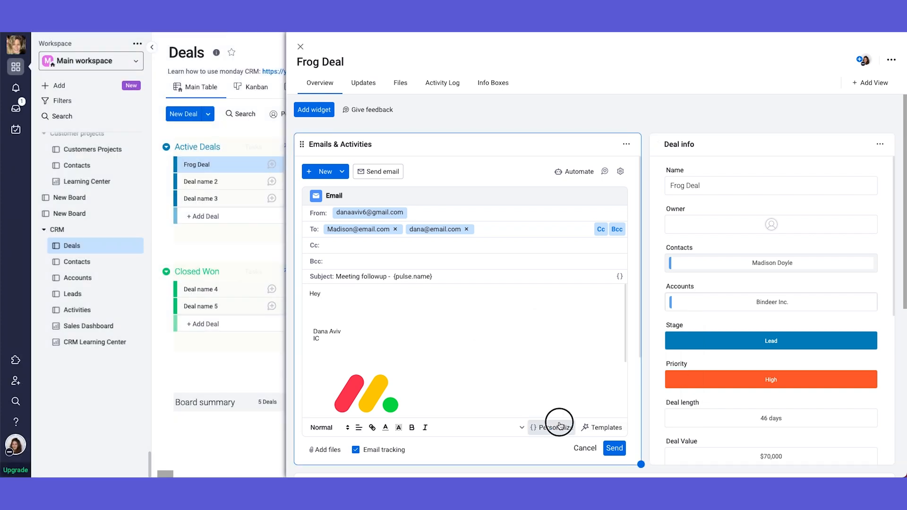
pyautogui.click(551, 428)
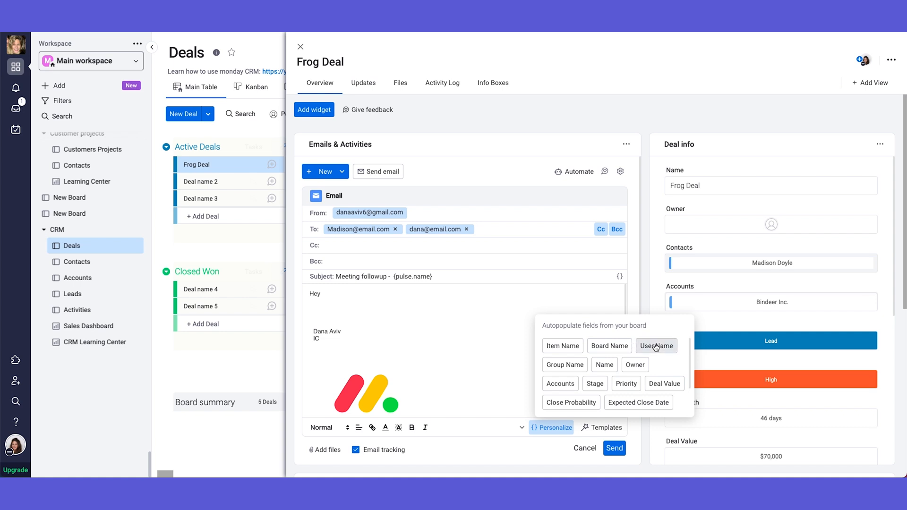
pyautogui.click(655, 346)
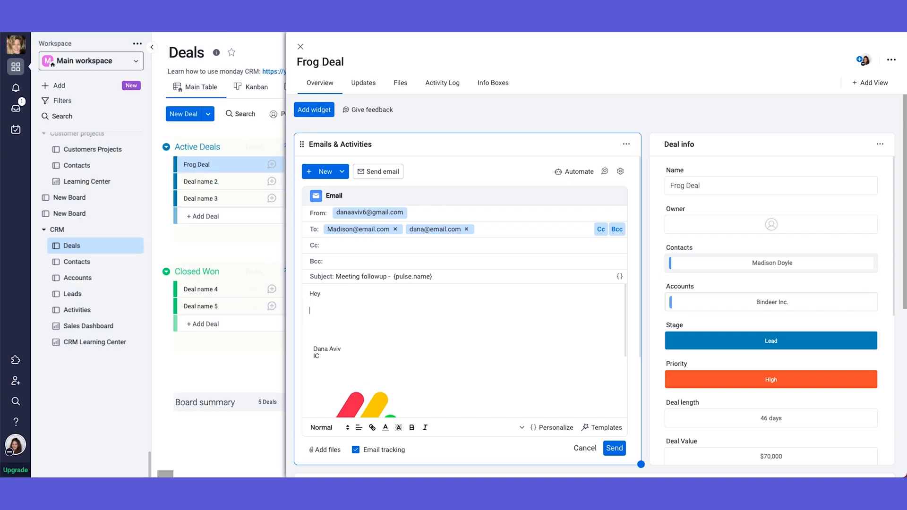
pyautogui.write('Please')
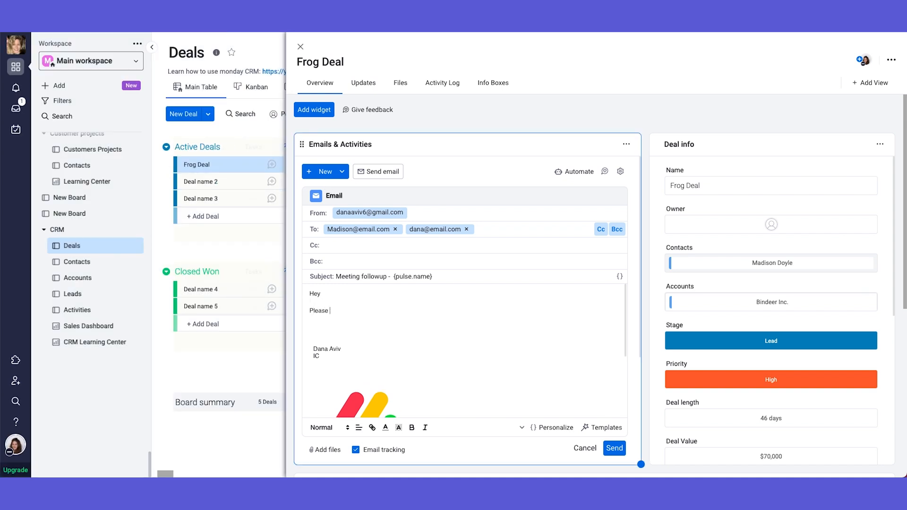
pyautogui.write('read the summary below,')
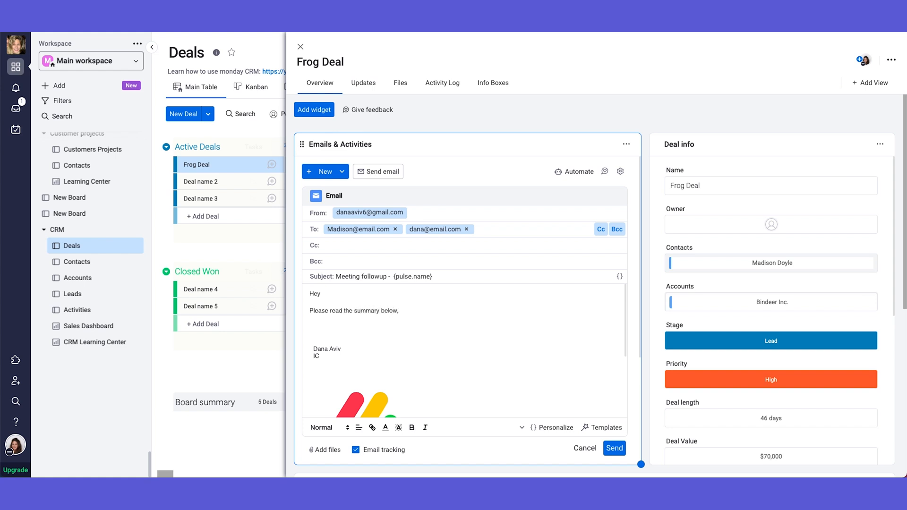
pyautogui.write('regradin')
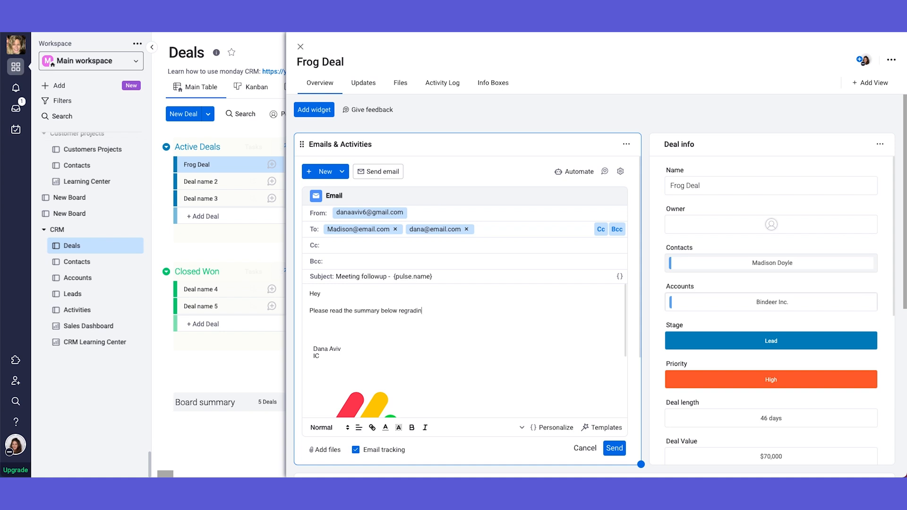
pyautogui.write('del amount')
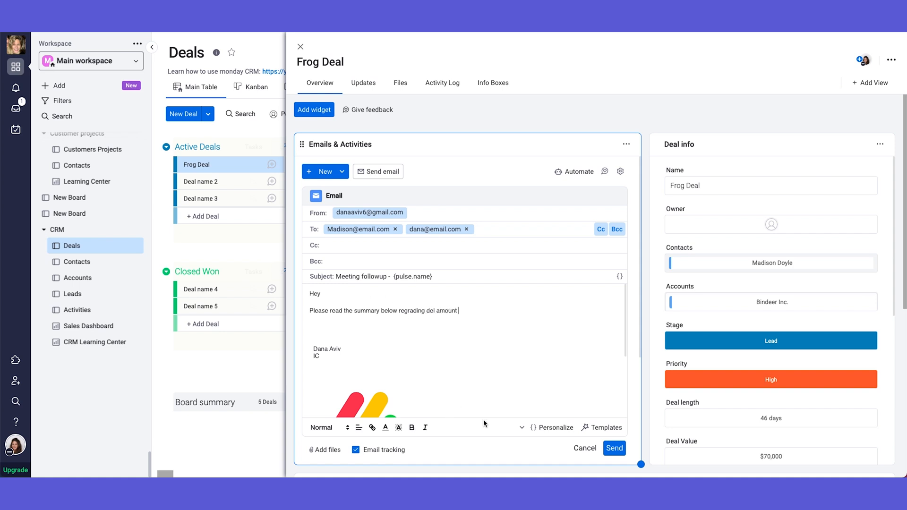
pyautogui.click(552, 428)
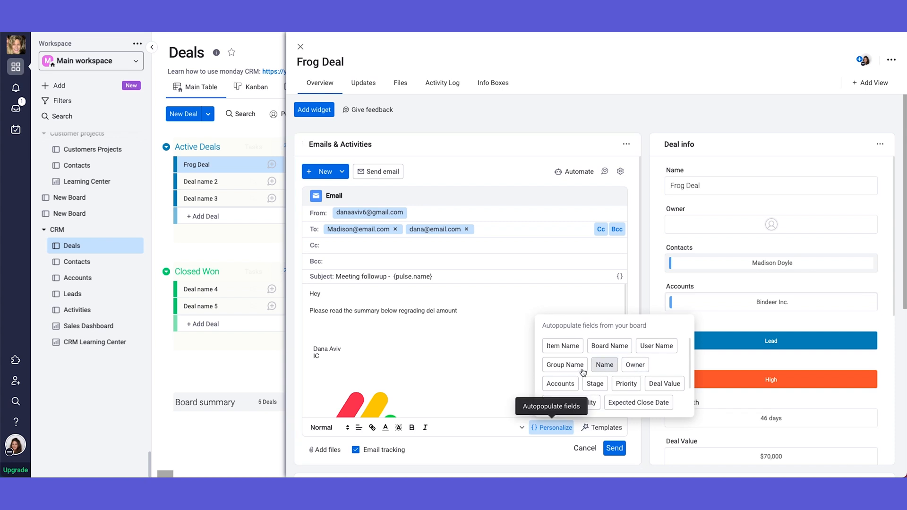
pyautogui.scroll(-3)
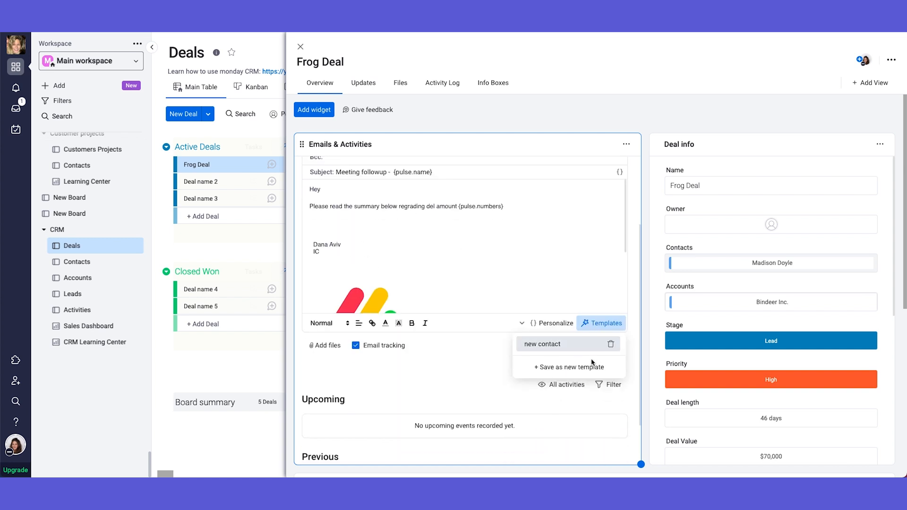
pyautogui.click(569, 367)
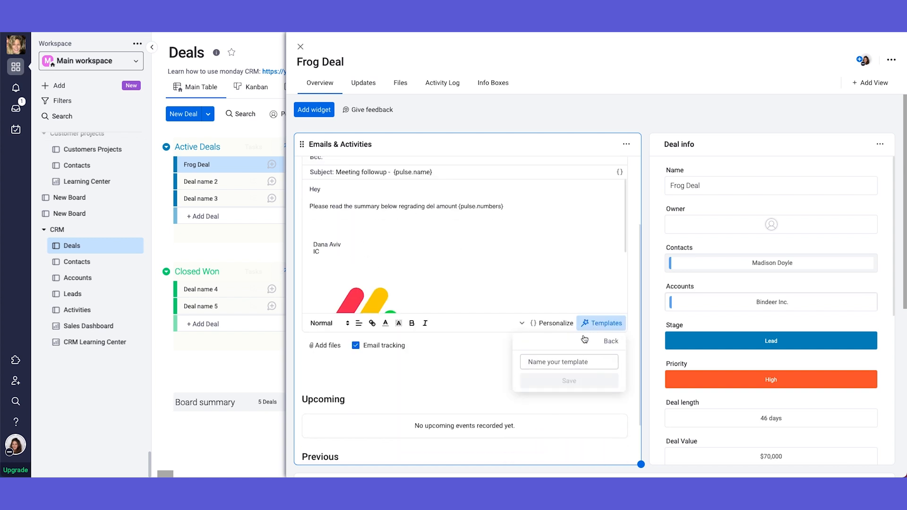
pyautogui.write('fol')
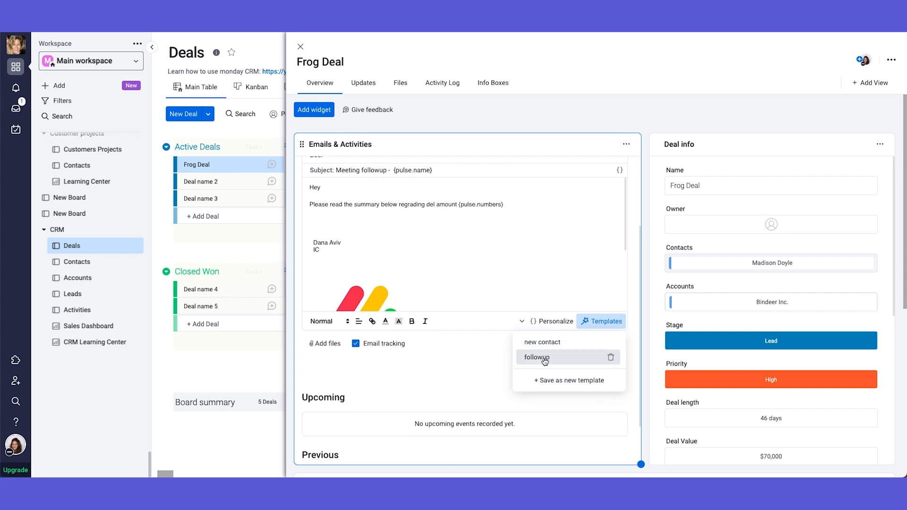
pyautogui.click(536, 357)
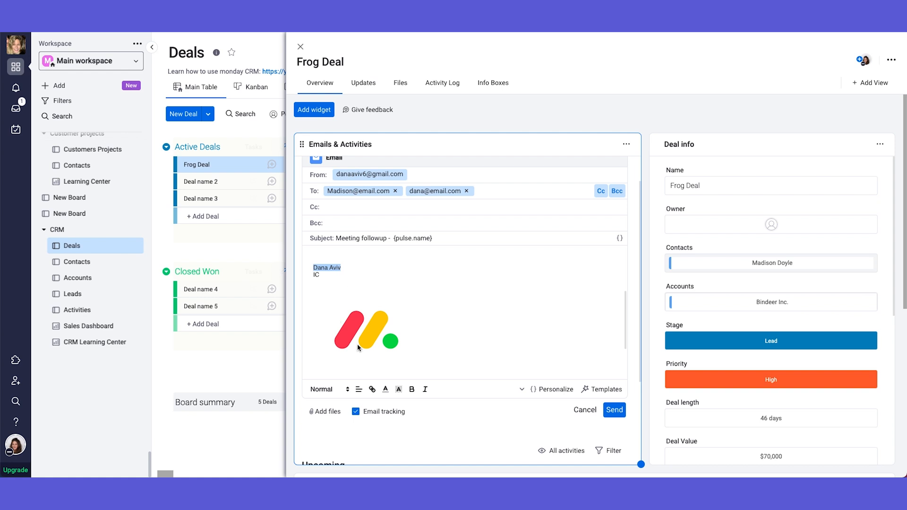
pyautogui.write('Please read the summary below regrading del amount {pulse.numbers}')
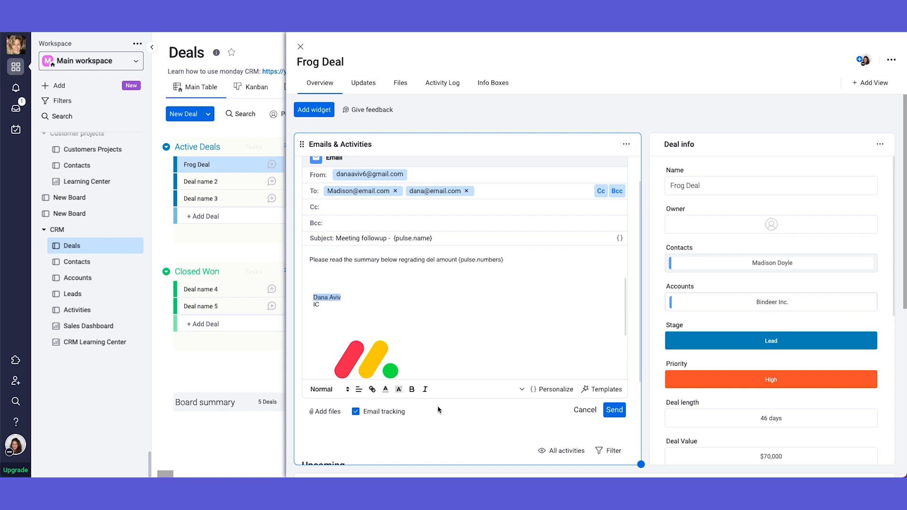
pyautogui.click(614, 409)
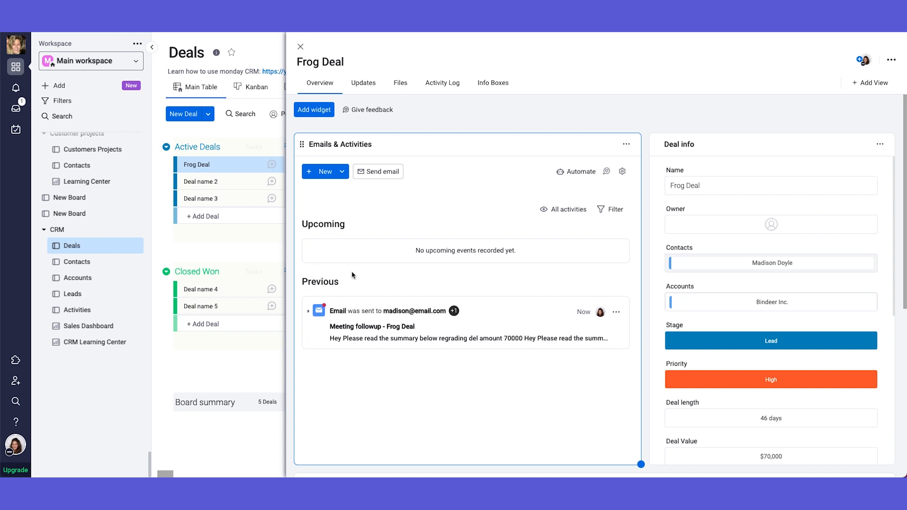
pyautogui.moveTo(383, 332)
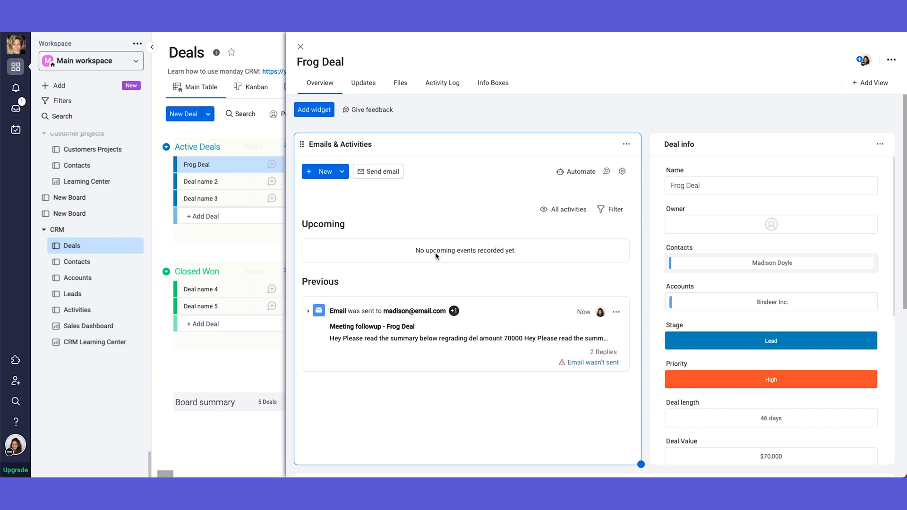
# Open the New dropdown in Frog Deal's Emails & Activities widget to list activity types
pyautogui.click(322, 171)
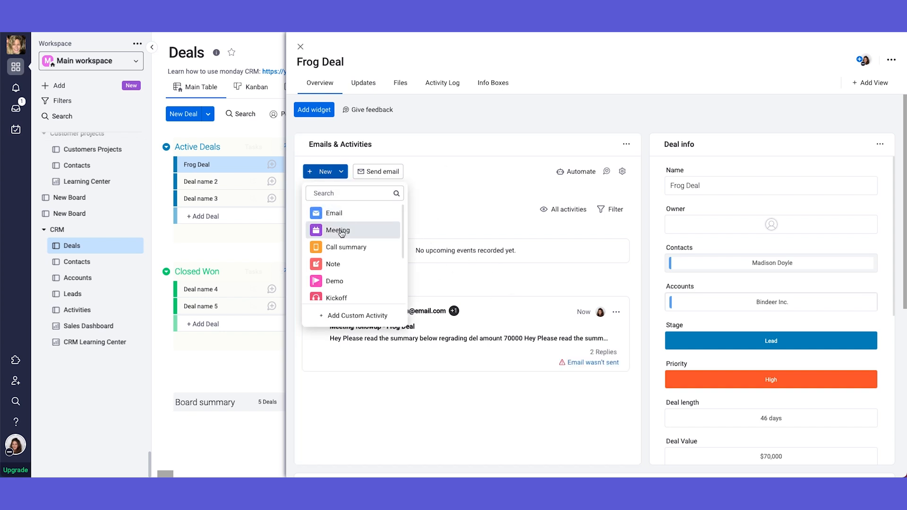
# Log a 'Meeting followup' meeting on December 12, 12:00–12:30 for Frog Deal
pyautogui.click(337, 230)
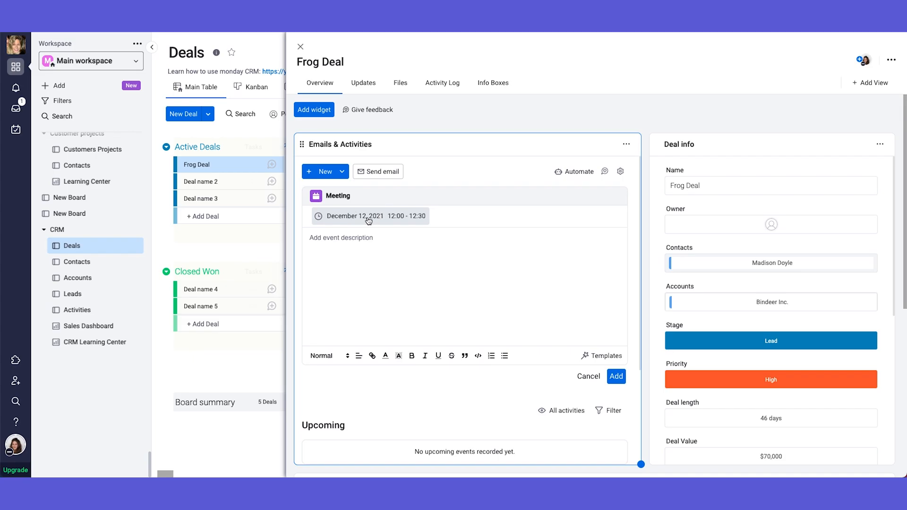
pyautogui.click(368, 216)
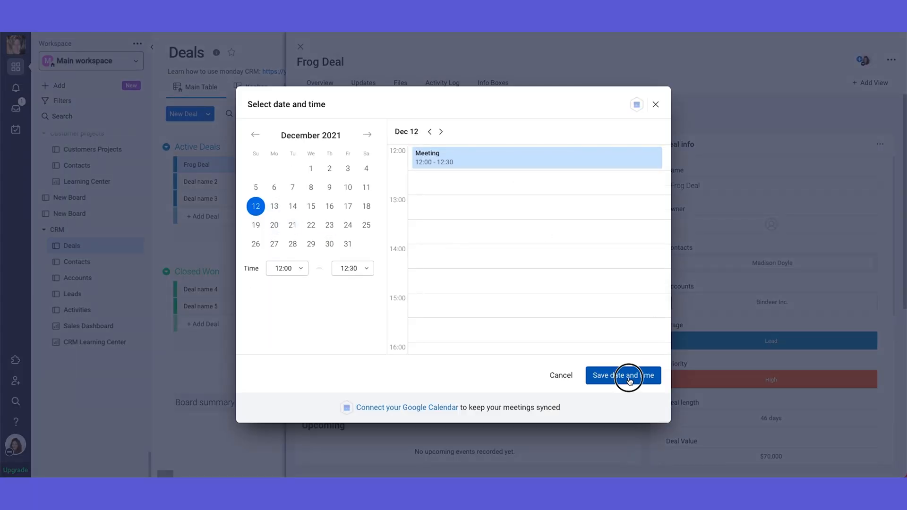
pyautogui.click(622, 376)
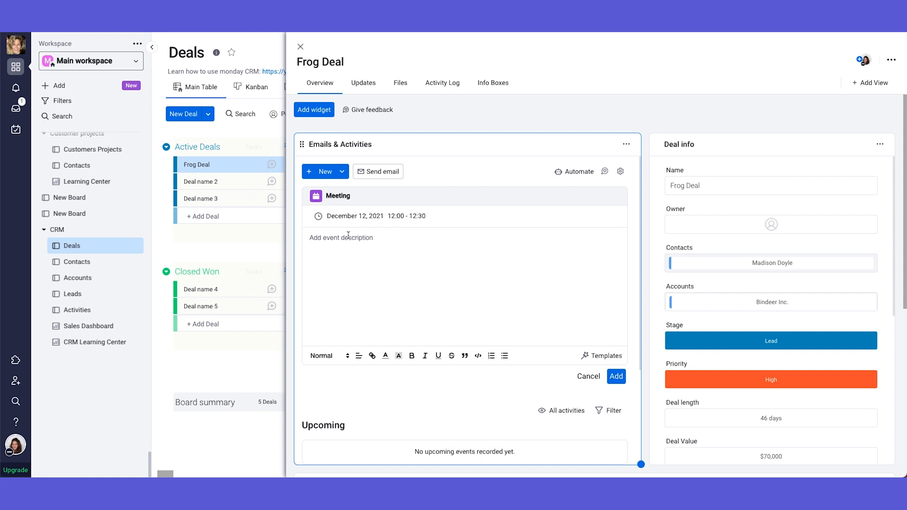
pyautogui.write('Meeting')
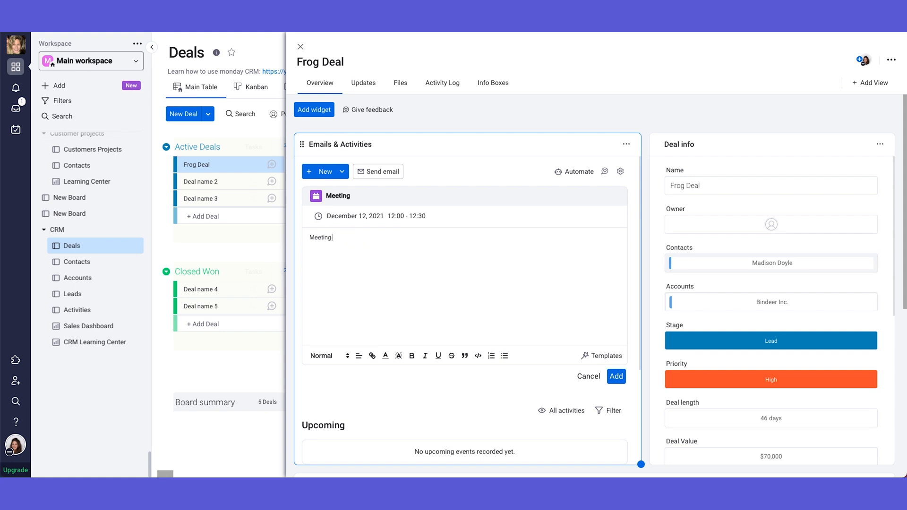
pyautogui.write('followup')
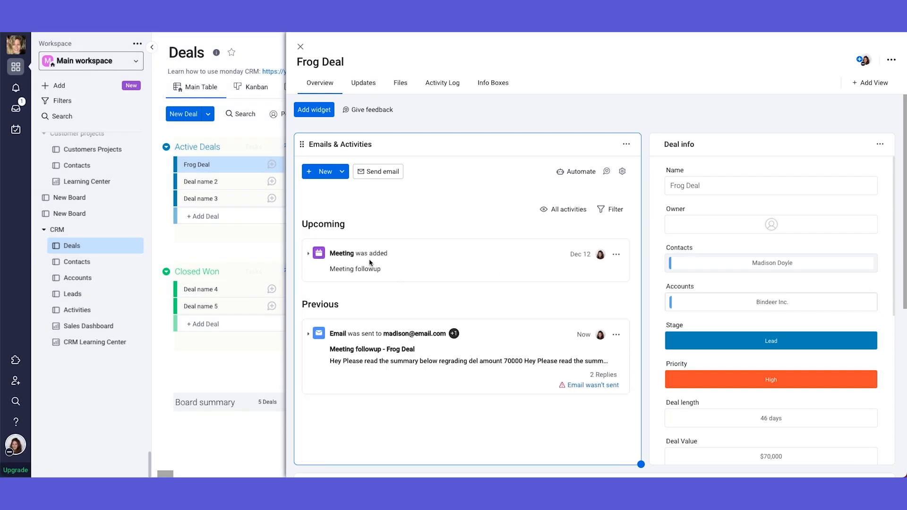
pyautogui.moveTo(308, 227)
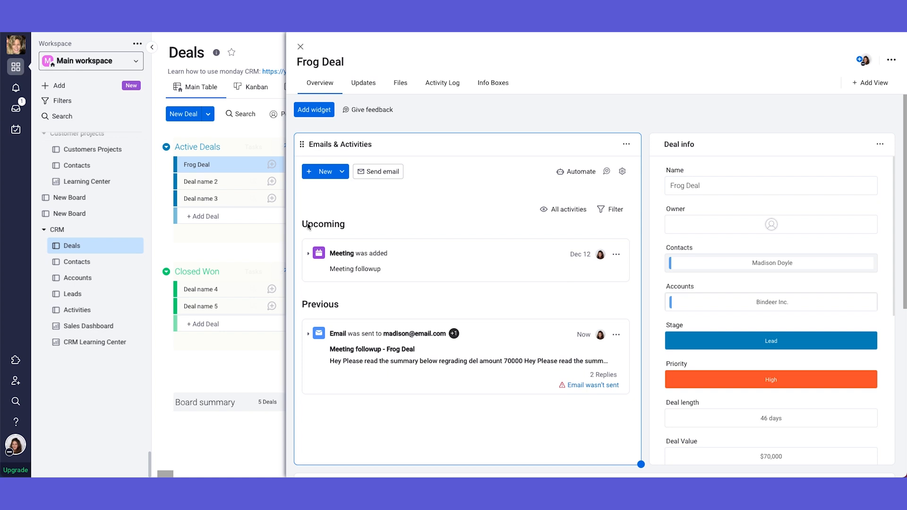
pyautogui.moveTo(335, 227)
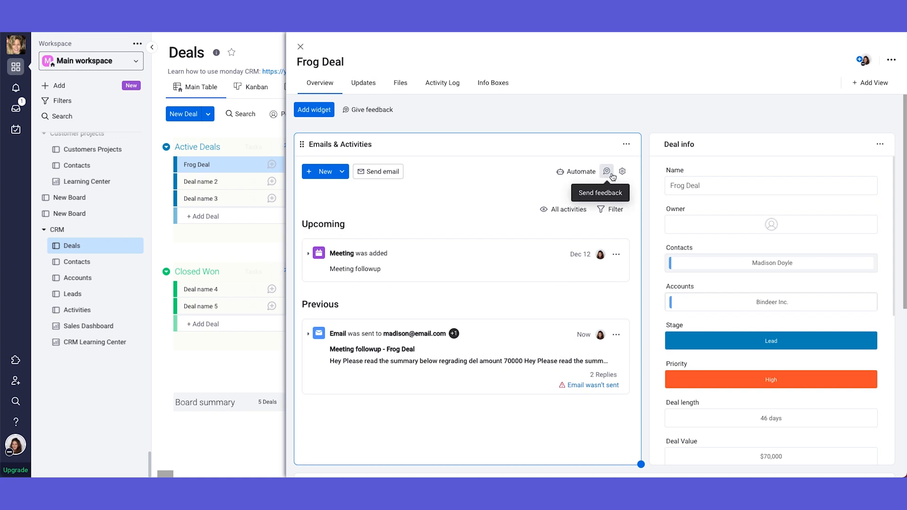
pyautogui.click(622, 171)
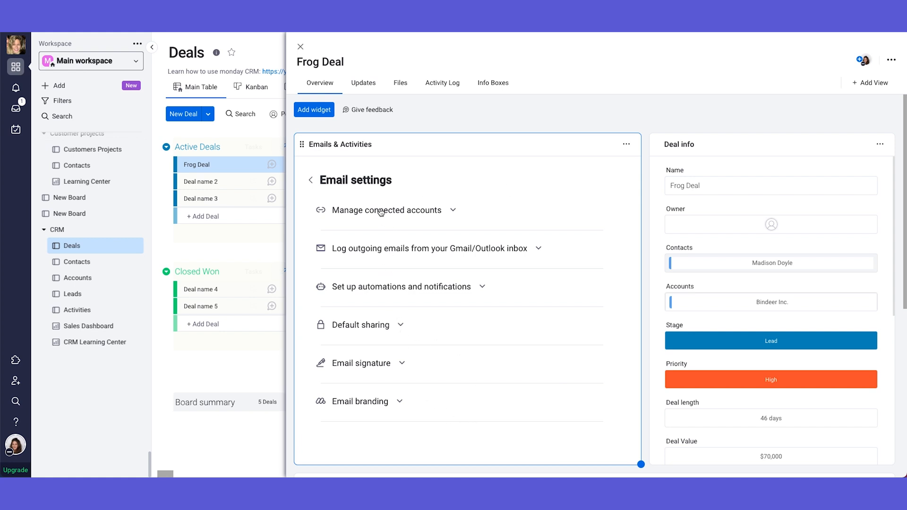
pyautogui.moveTo(401, 250)
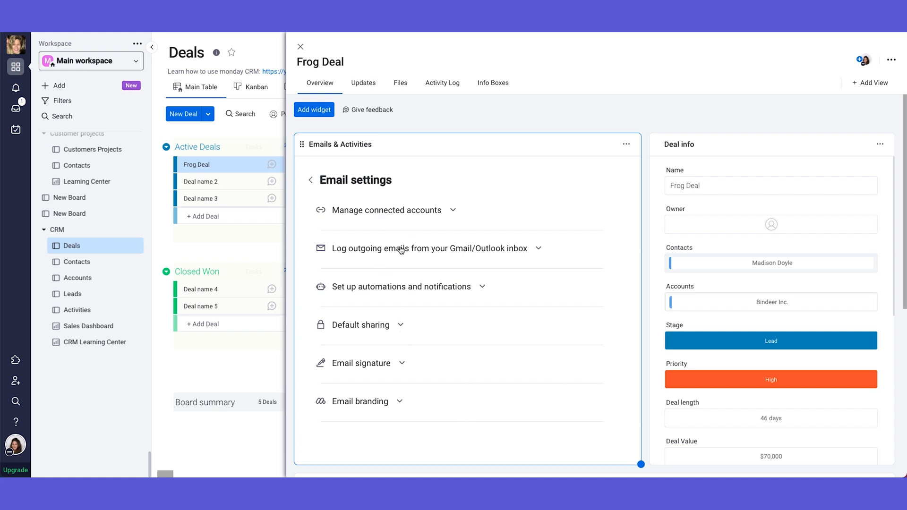
pyautogui.click(431, 248)
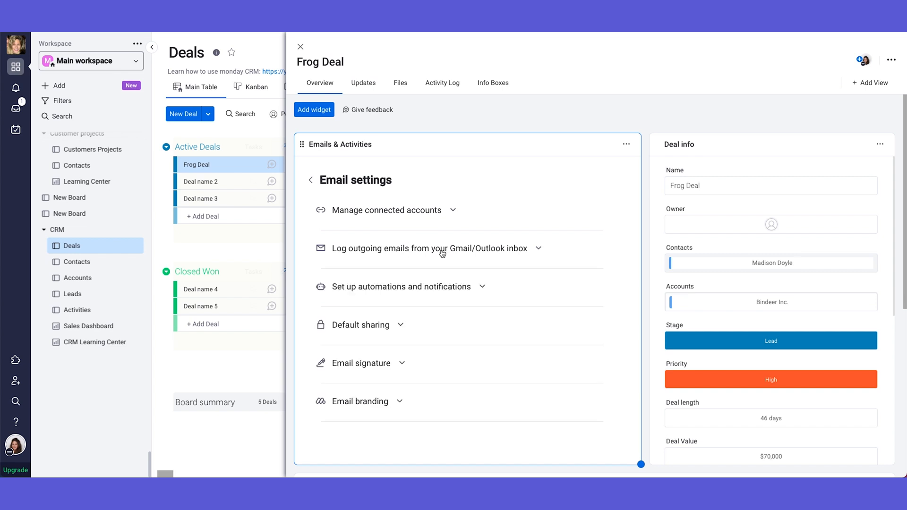
pyautogui.moveTo(353, 262)
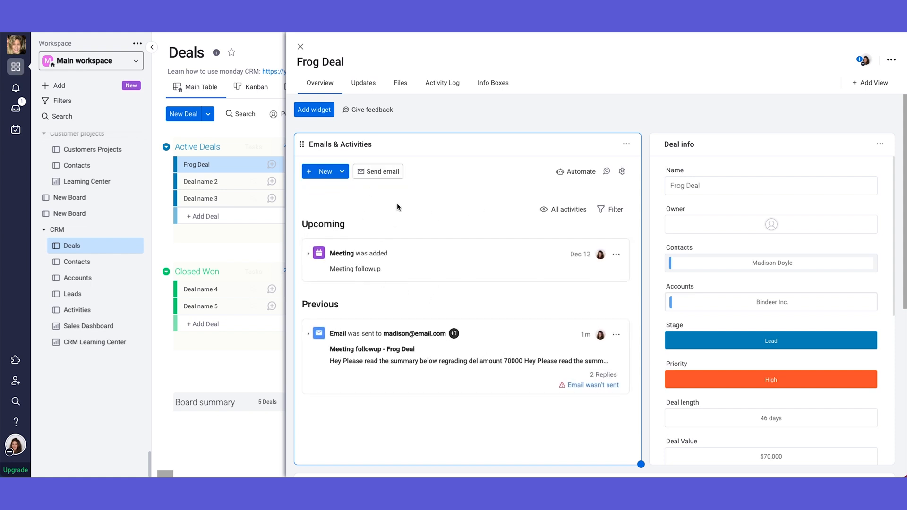
pyautogui.moveTo(355, 213)
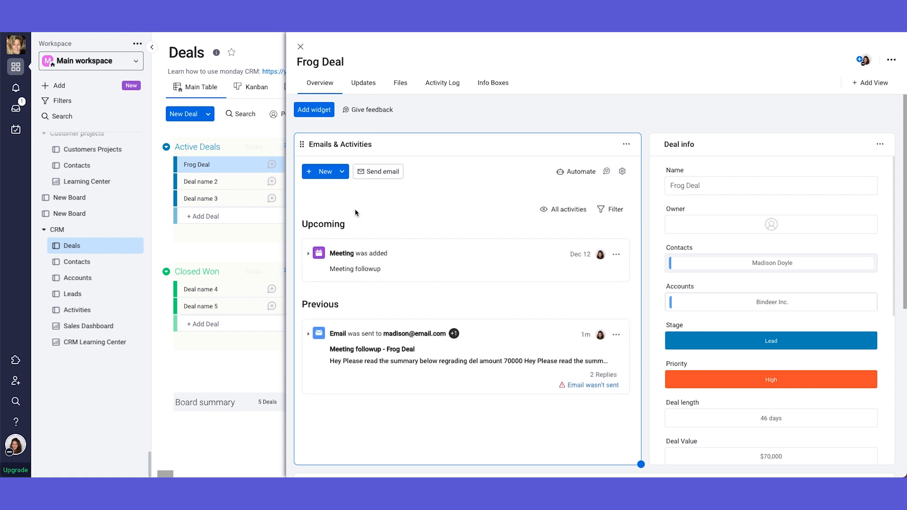
pyautogui.moveTo(406, 196)
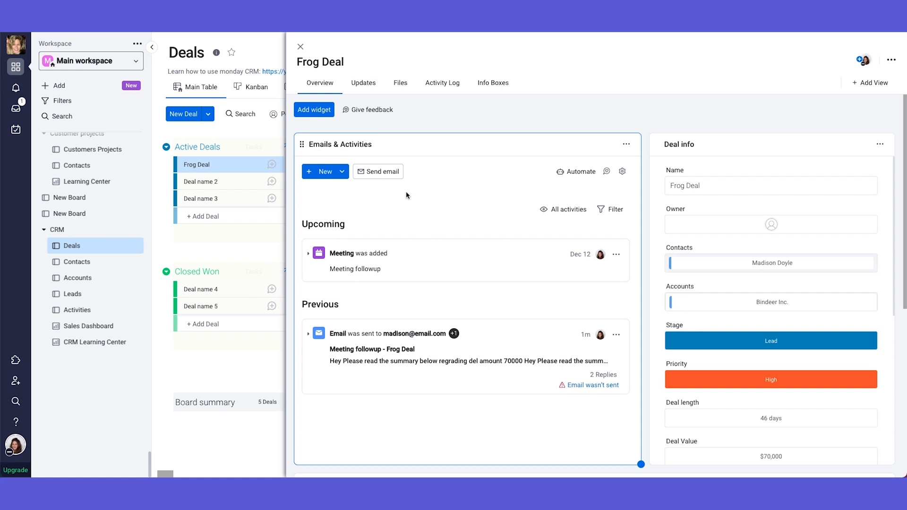
pyautogui.moveTo(397, 199)
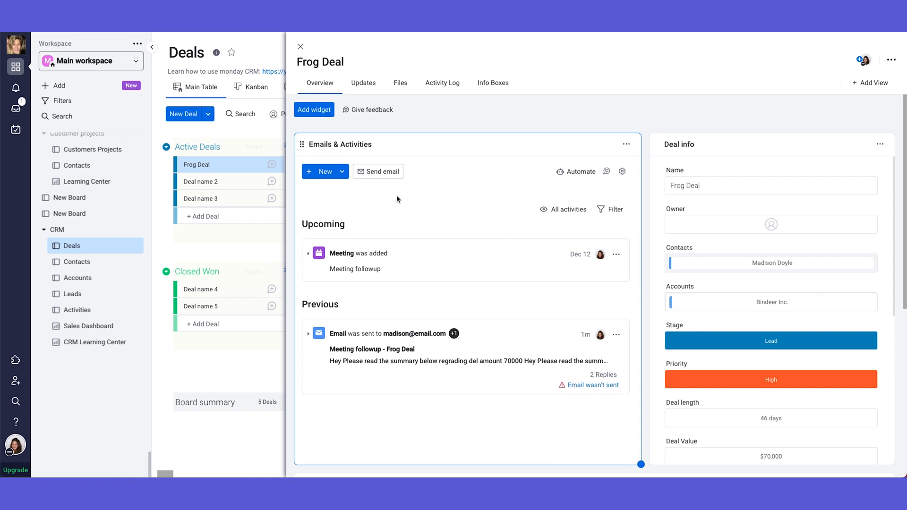
pyautogui.moveTo(443, 199)
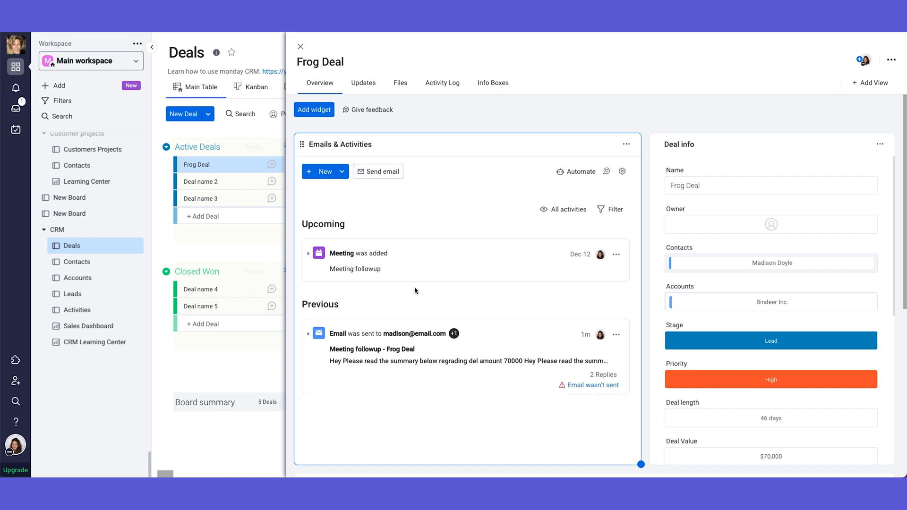
pyautogui.click(622, 171)
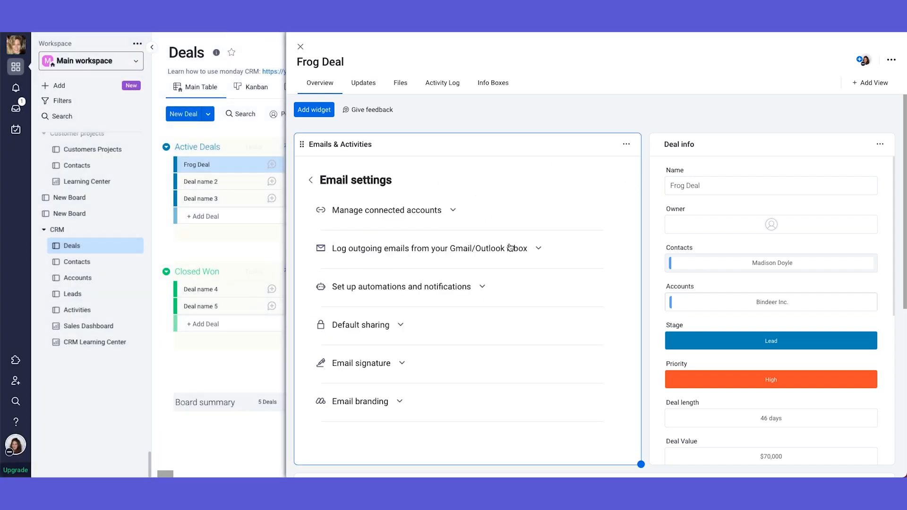
pyautogui.click(402, 287)
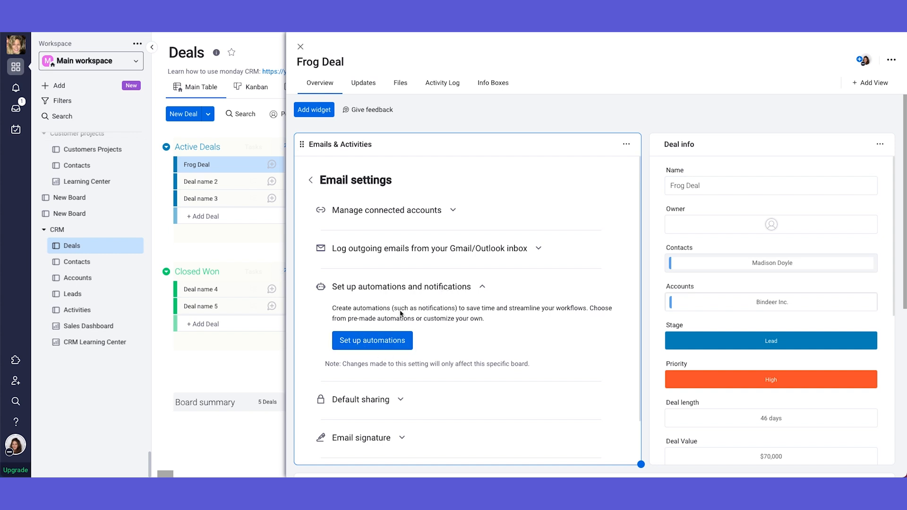
pyautogui.moveTo(386, 371)
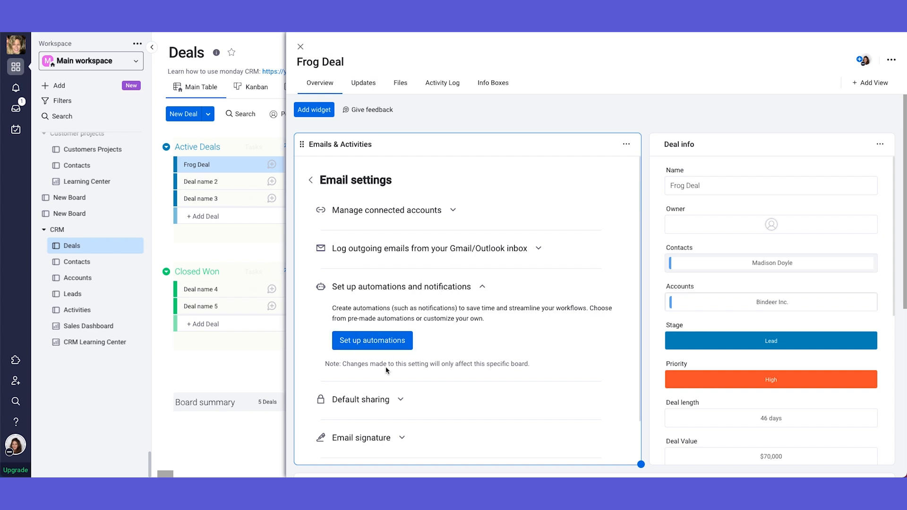
pyautogui.moveTo(570, 279)
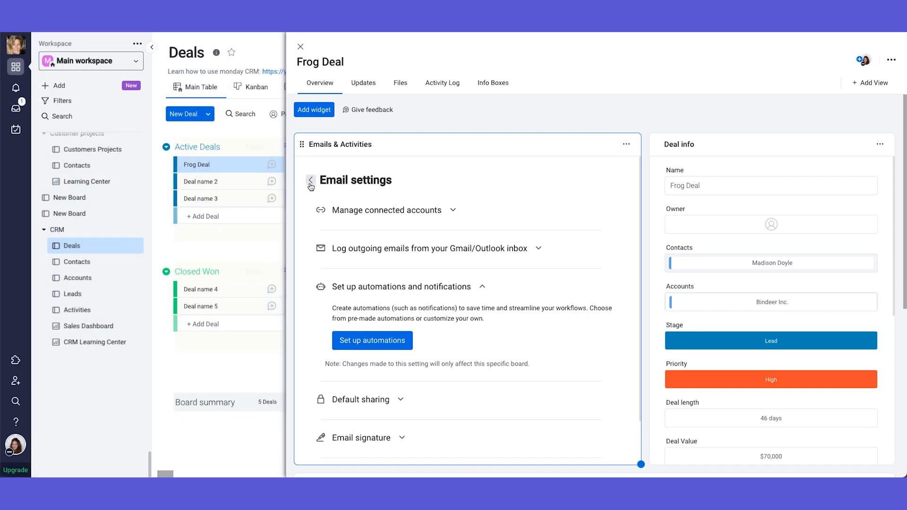
pyautogui.scroll(-3)
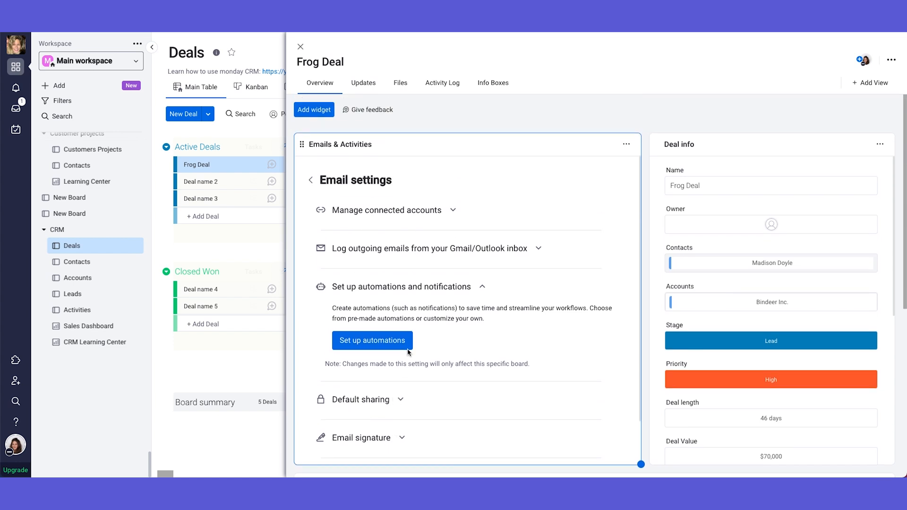
pyautogui.click(310, 180)
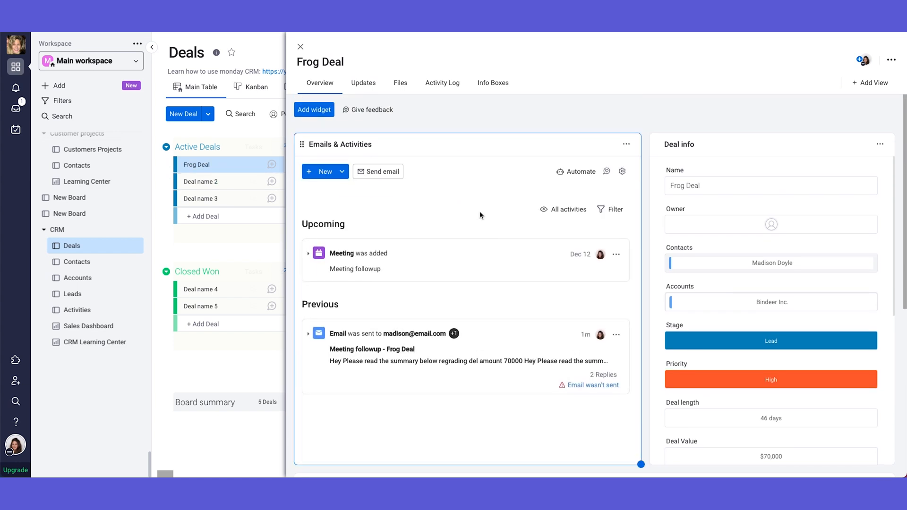
# Open a blank email draft on Frog Deal from the connected Gmail account
pyautogui.click(377, 171)
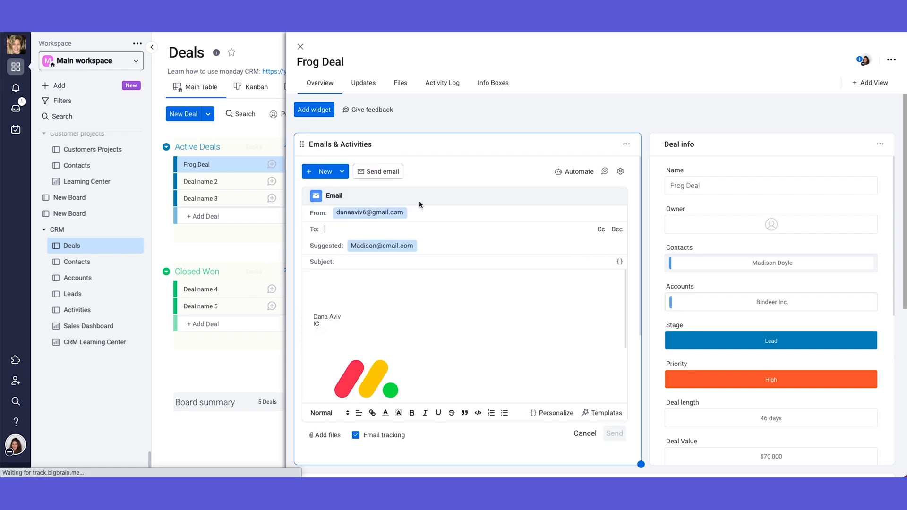
pyautogui.moveTo(507, 394)
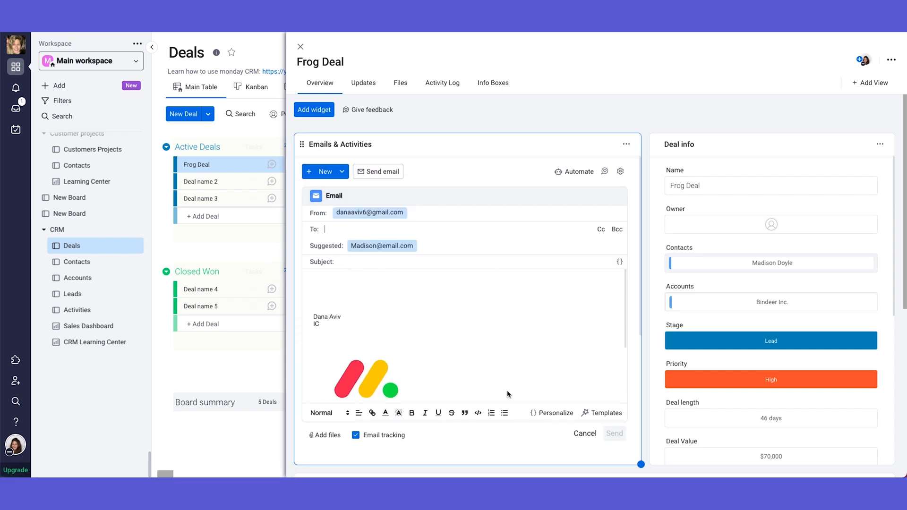
pyautogui.click(325, 283)
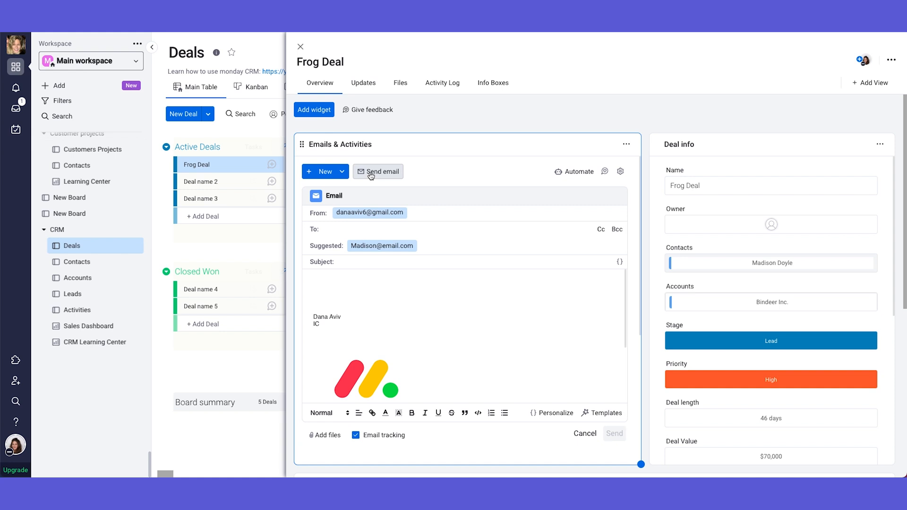
pyautogui.moveTo(401, 155)
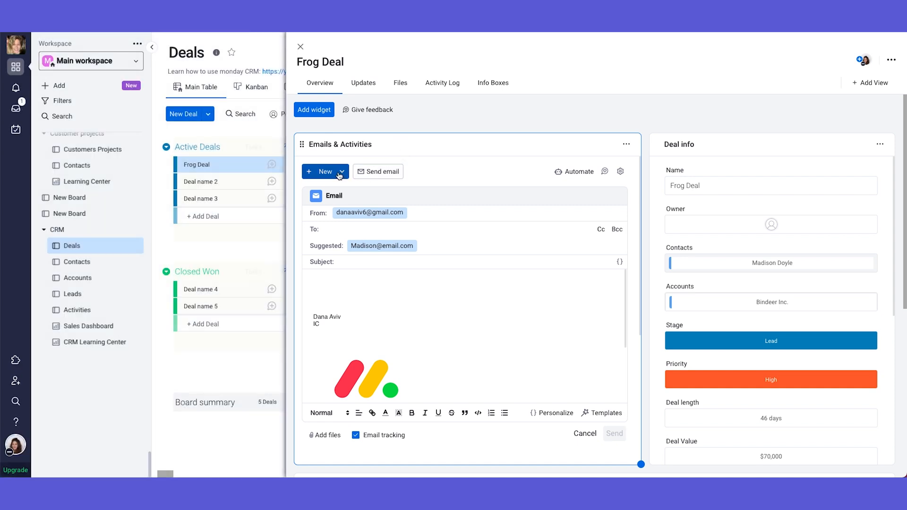
# Log a call summary on client interest, CTO price check and 10% discount, then close the card
pyautogui.click(325, 171)
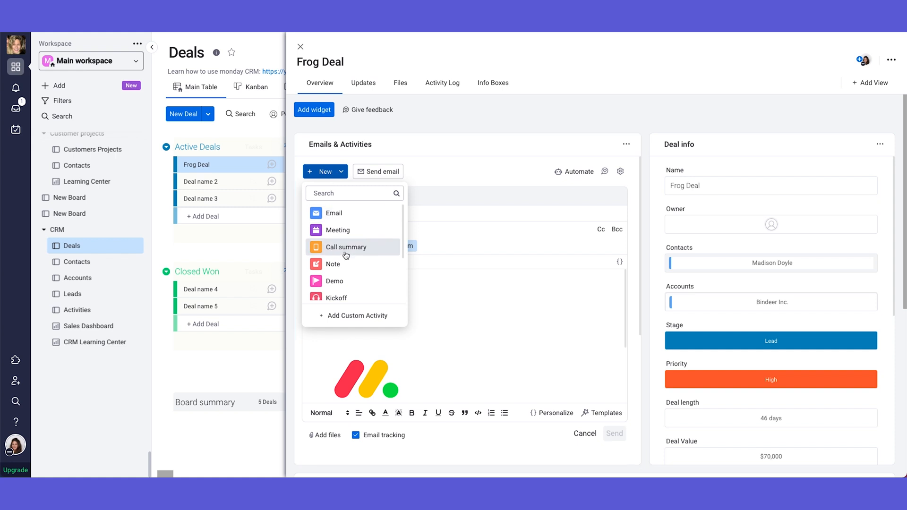
pyautogui.moveTo(352, 230)
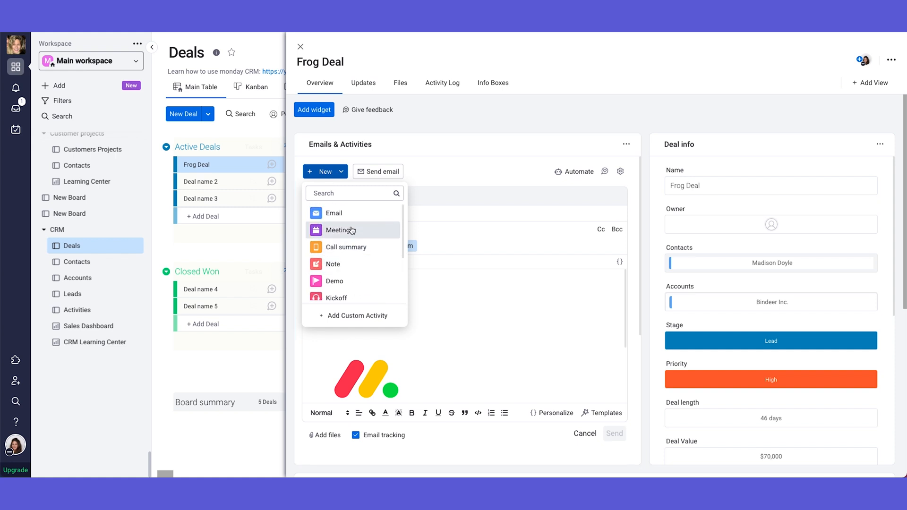
pyautogui.click(345, 247)
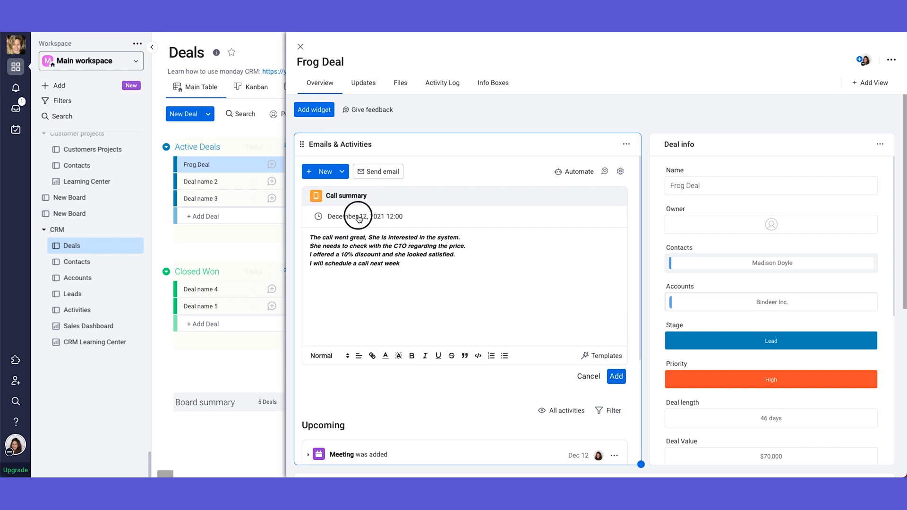
pyautogui.click(365, 217)
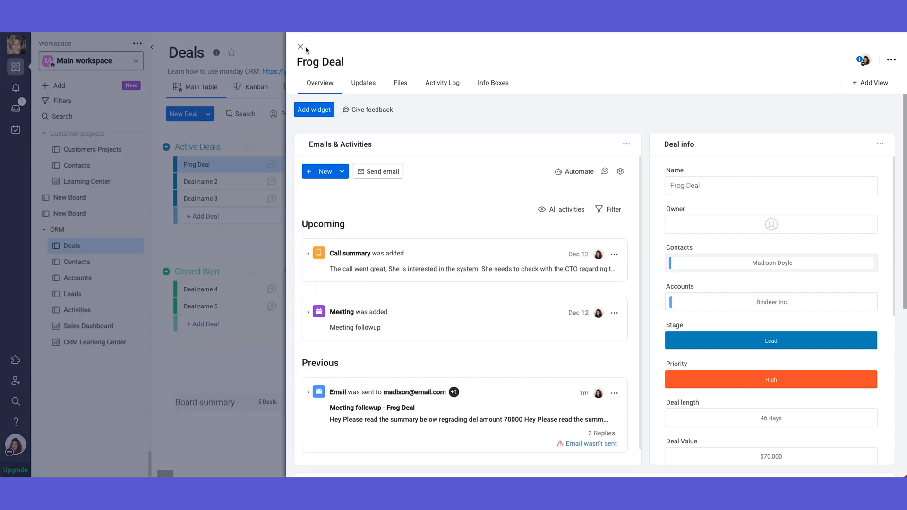
pyautogui.moveTo(300, 46)
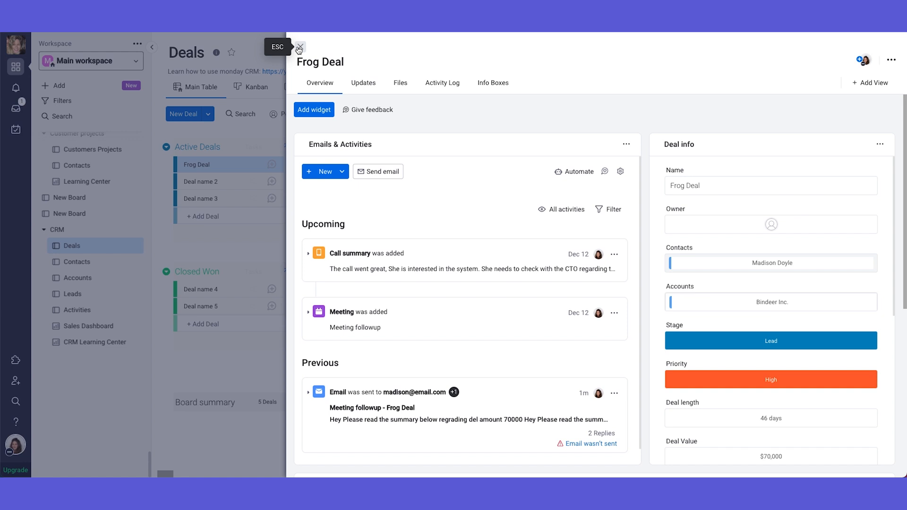
pyautogui.click(299, 46)
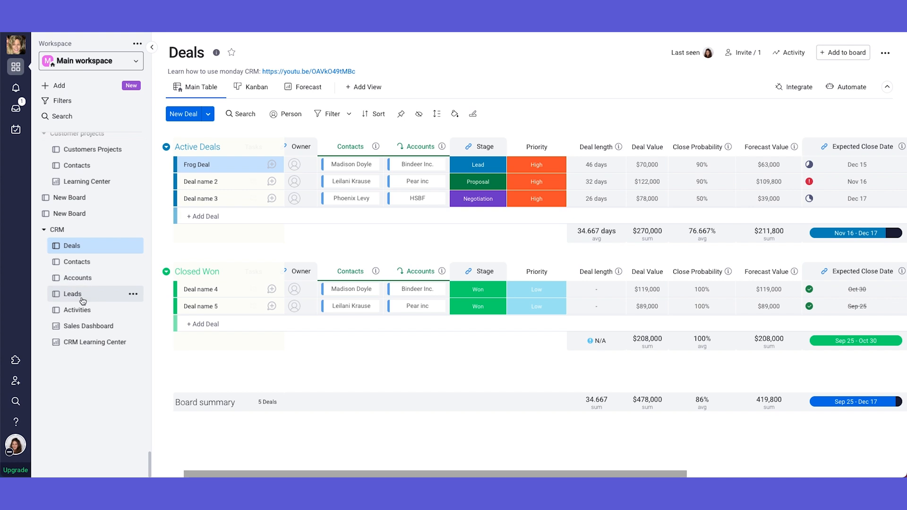
# Open the Activities board listing Frog Deal's meeting and call summary
pyautogui.click(77, 310)
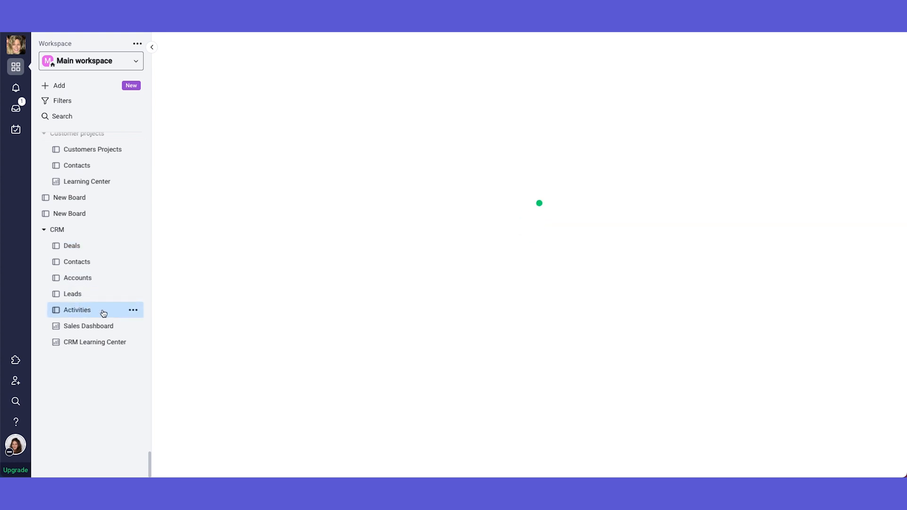
pyautogui.click(77, 309)
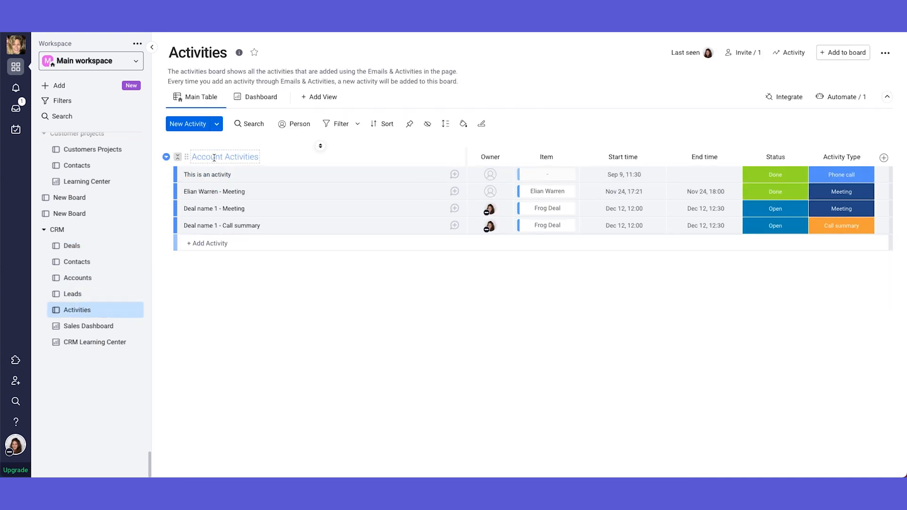
pyautogui.moveTo(217, 215)
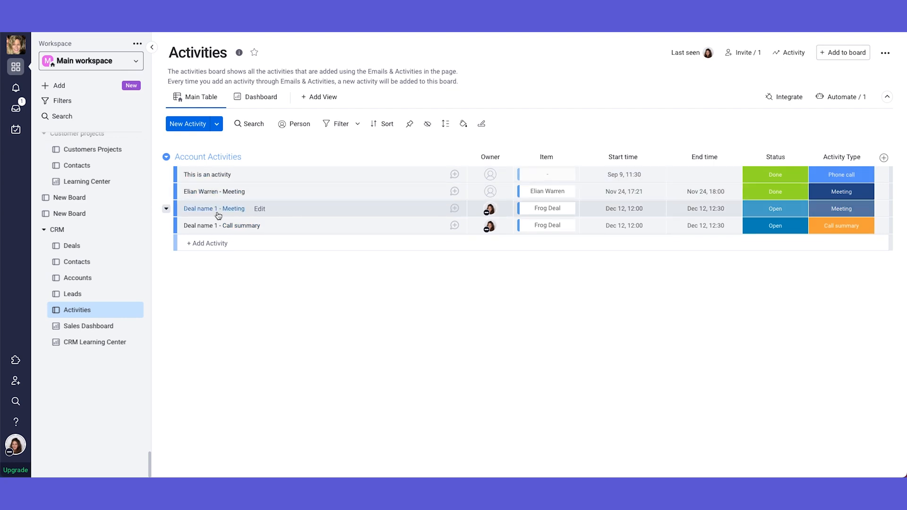
pyautogui.moveTo(215, 229)
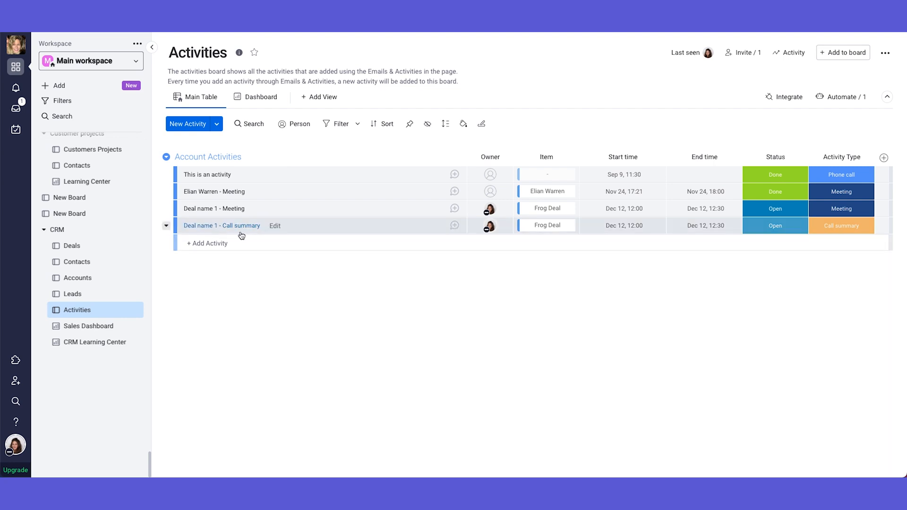
pyautogui.click(206, 242)
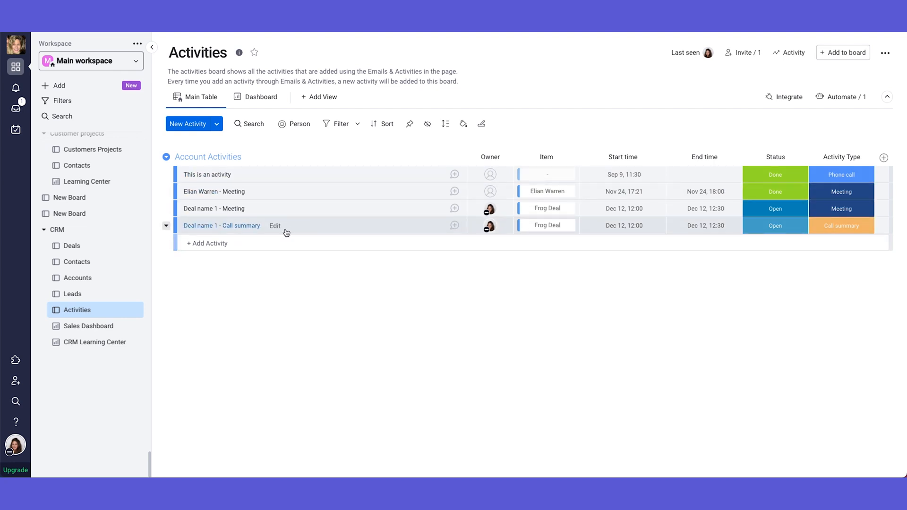
pyautogui.moveTo(292, 232)
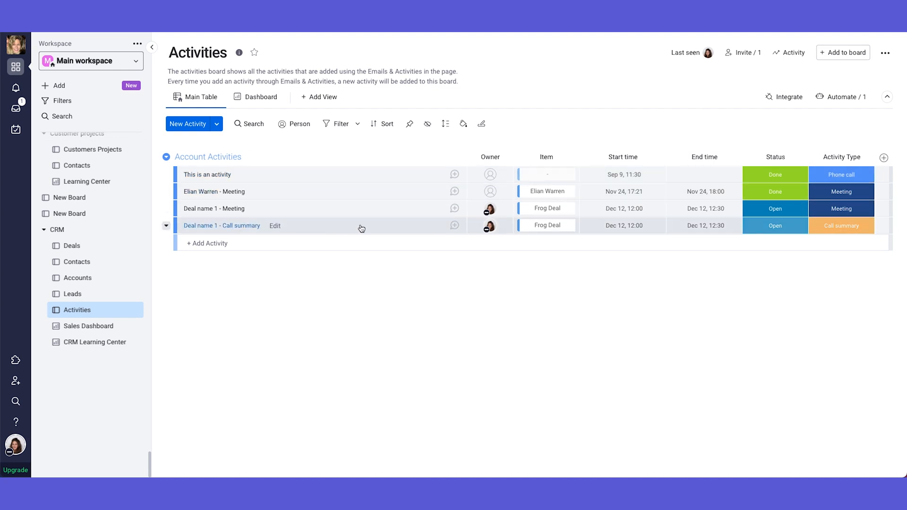
# Switch to the Activities Dashboard view and scroll through the activity charts
pyautogui.click(260, 96)
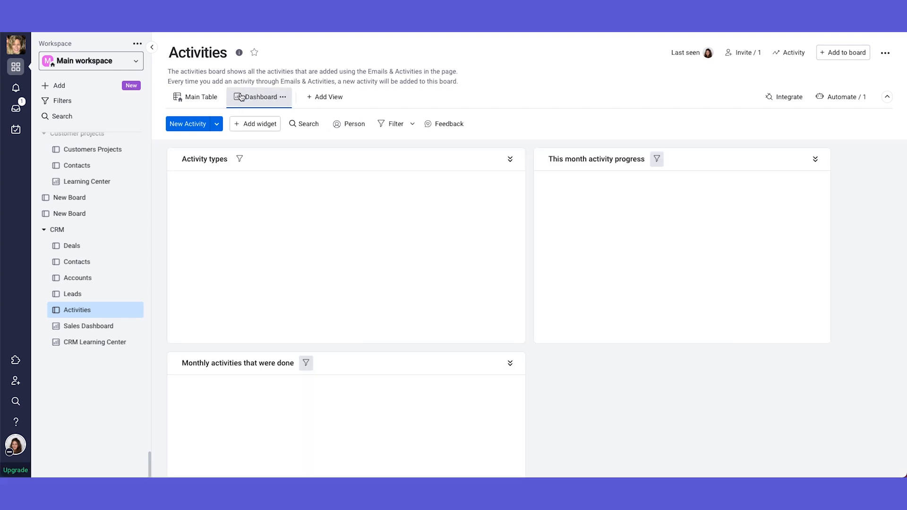
pyautogui.click(260, 96)
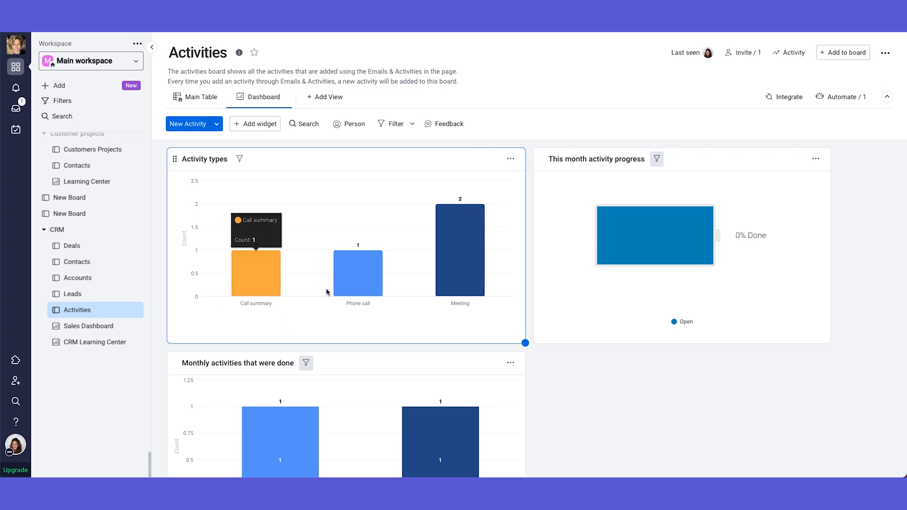
pyautogui.moveTo(461, 275)
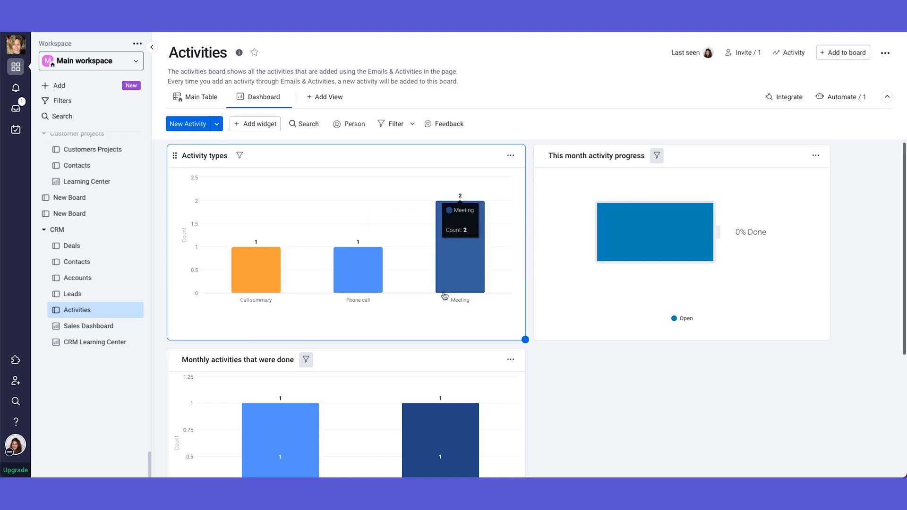
pyautogui.scroll(-3)
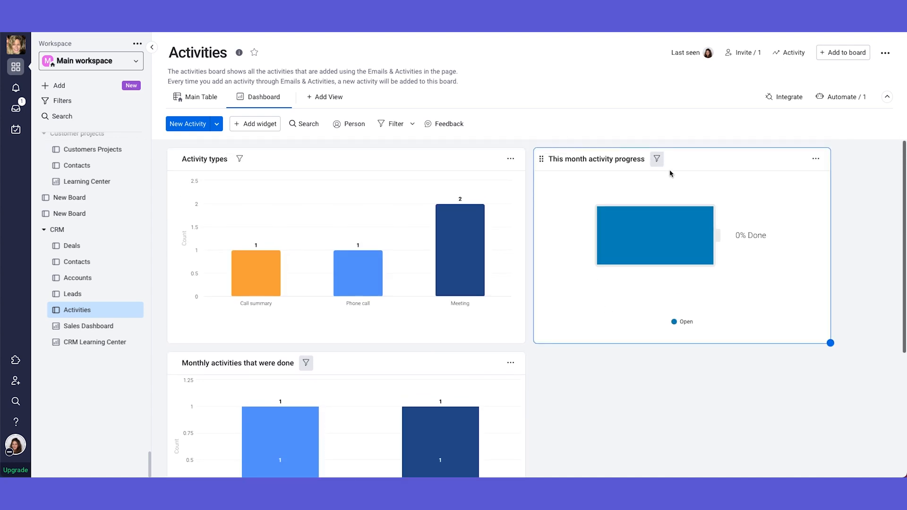
pyautogui.moveTo(620, 266)
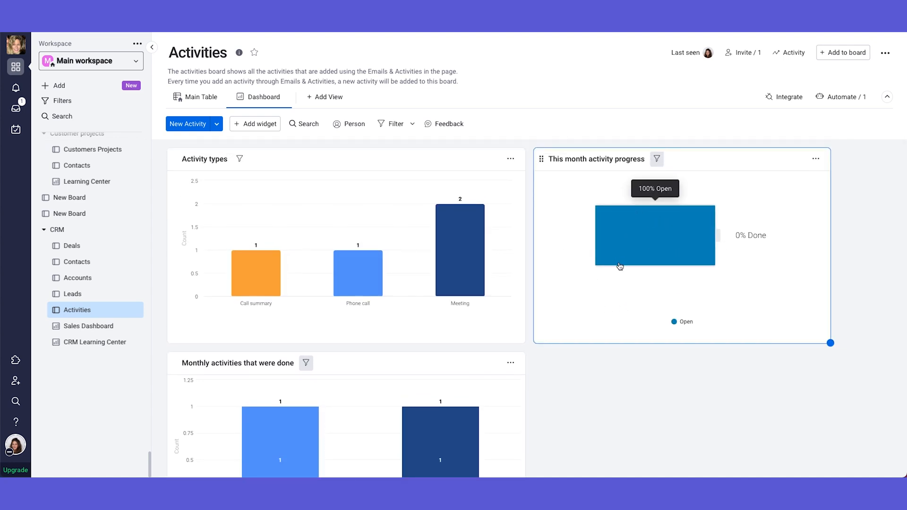
pyautogui.moveTo(421, 236)
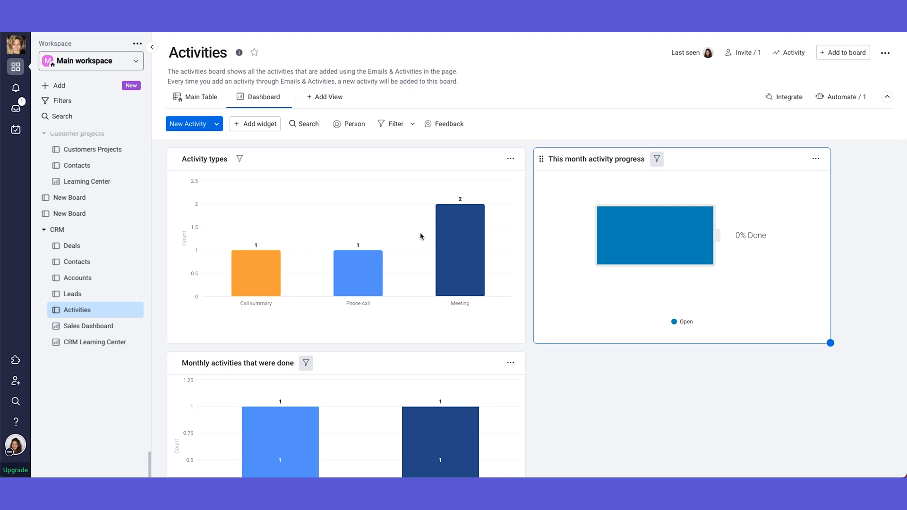
pyautogui.click(255, 123)
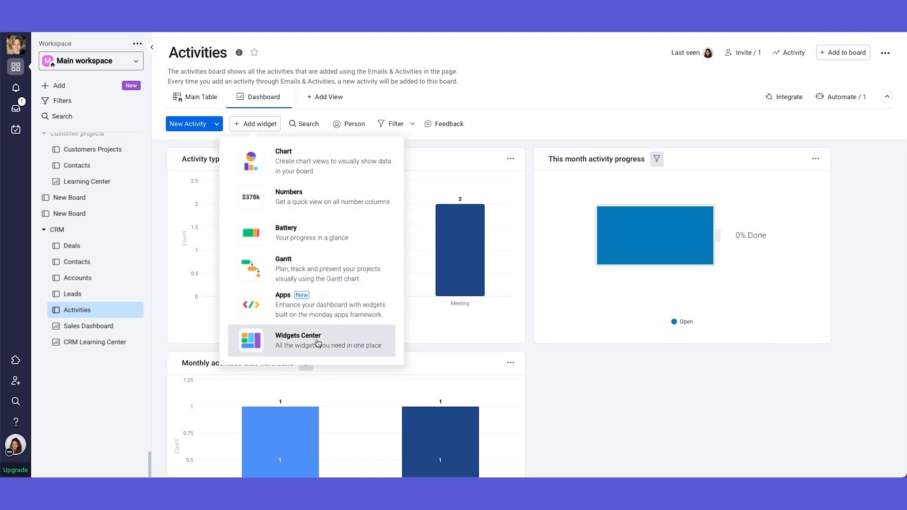
pyautogui.click(299, 339)
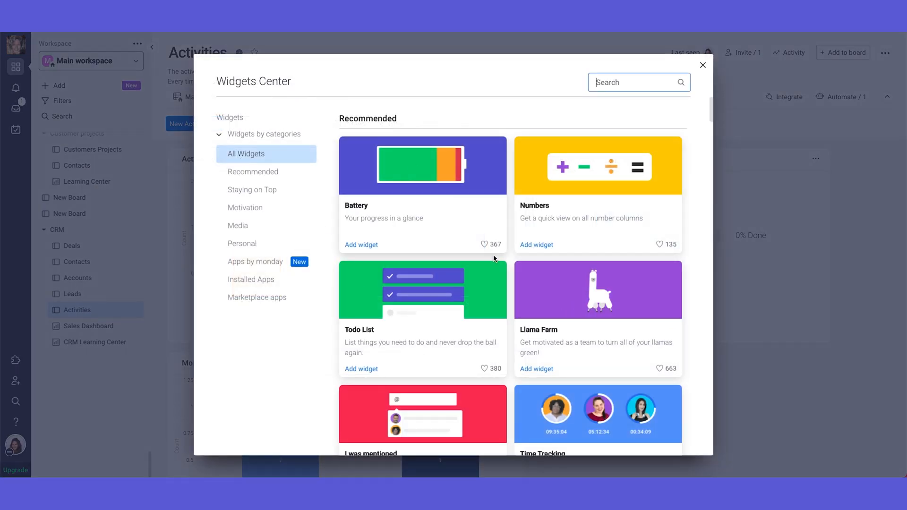
pyautogui.scroll(-3)
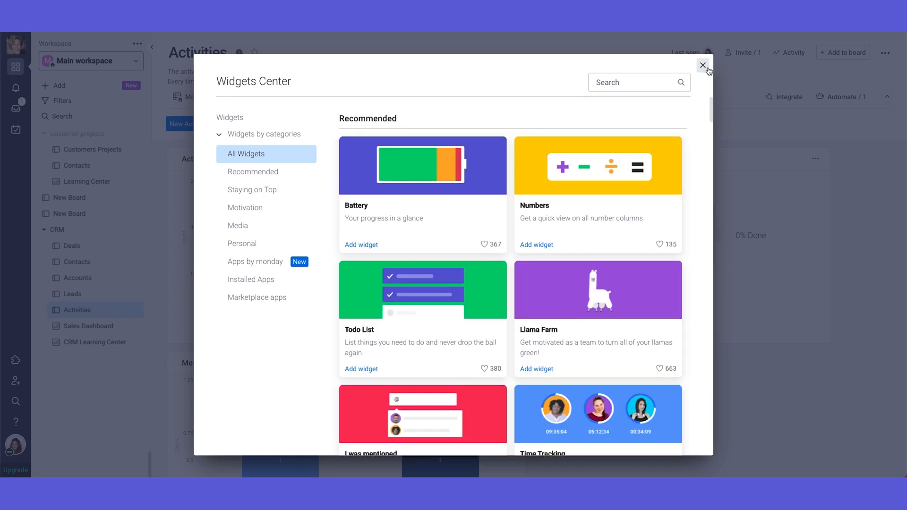
pyautogui.click(703, 64)
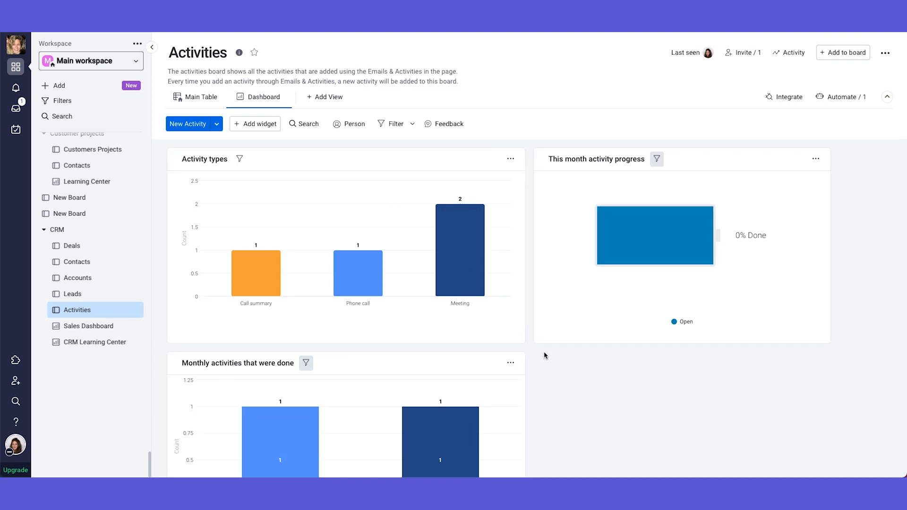
pyautogui.moveTo(534, 358)
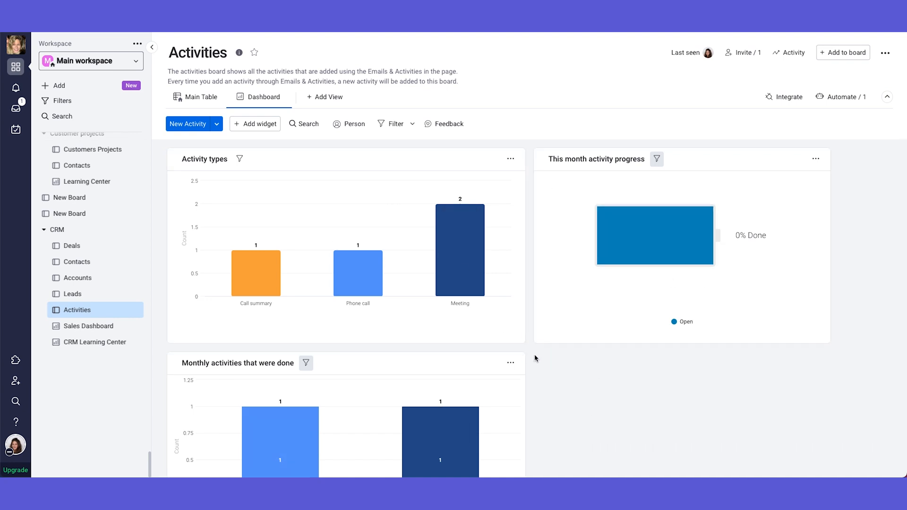
pyautogui.moveTo(531, 343)
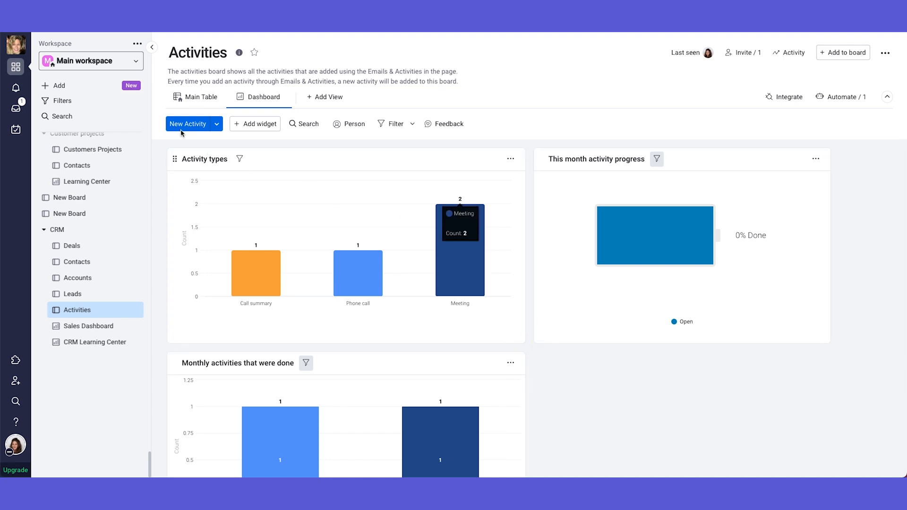
# From the Main Table, add a Kanban view grouped by status and a new Table view
pyautogui.click(200, 97)
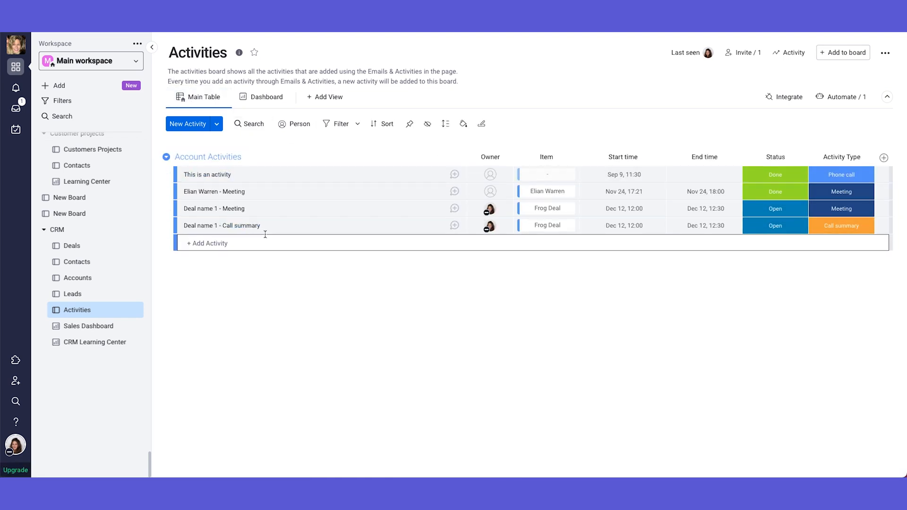
pyautogui.click(328, 97)
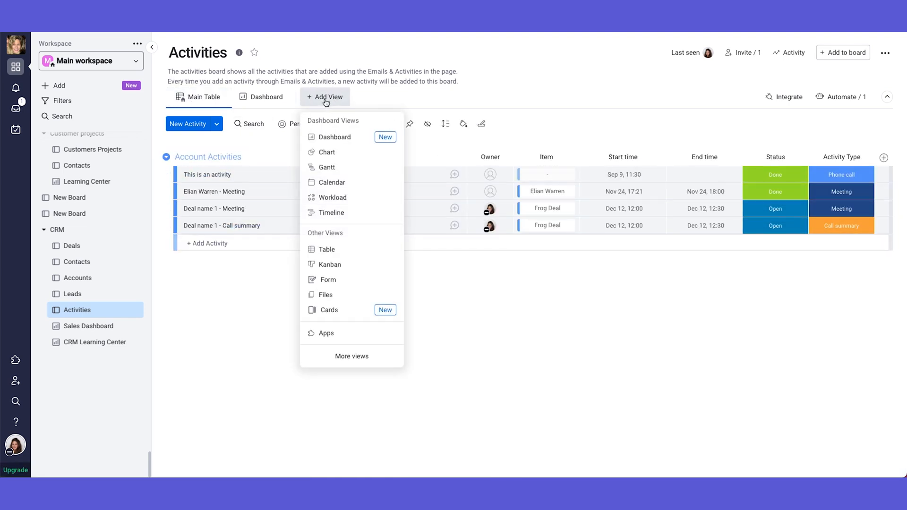
pyautogui.moveTo(335, 137)
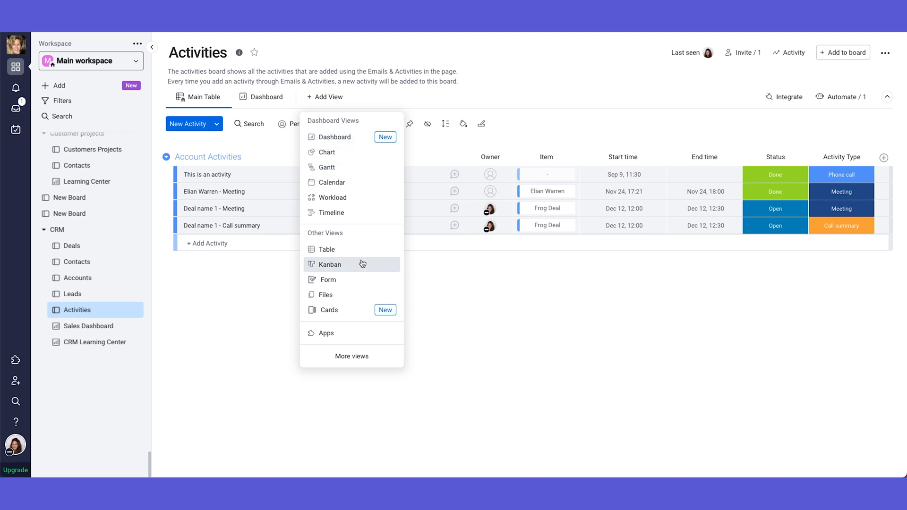
pyautogui.click(330, 265)
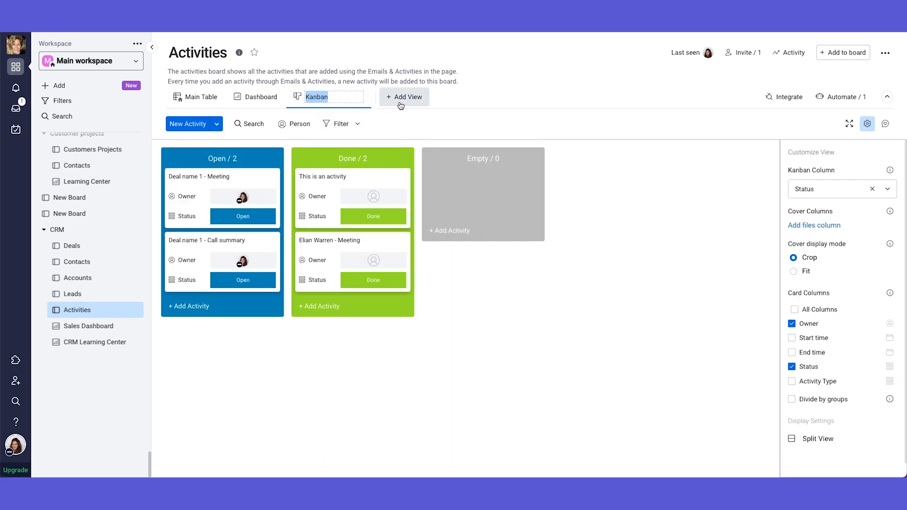
pyautogui.click(404, 96)
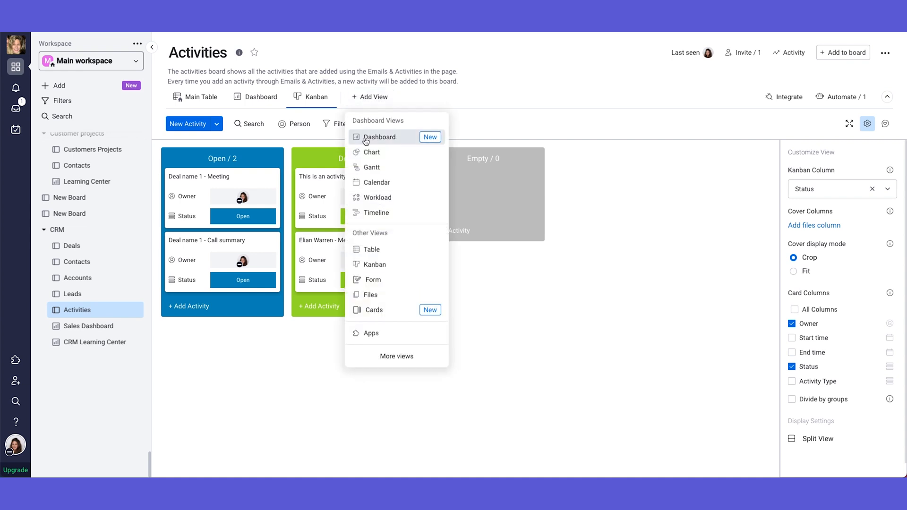
pyautogui.click(371, 249)
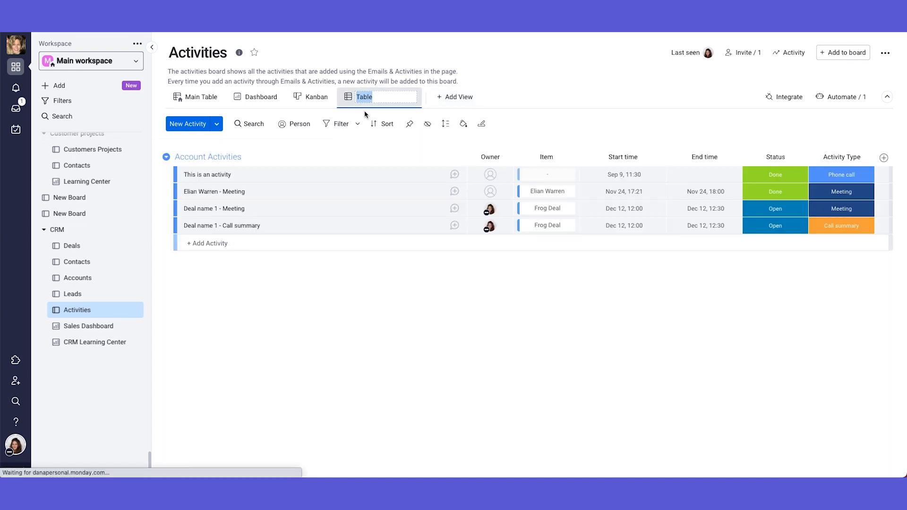
# Filter the new table view to Owner is Me, save it, and rename it My Tasks
pyautogui.click(341, 124)
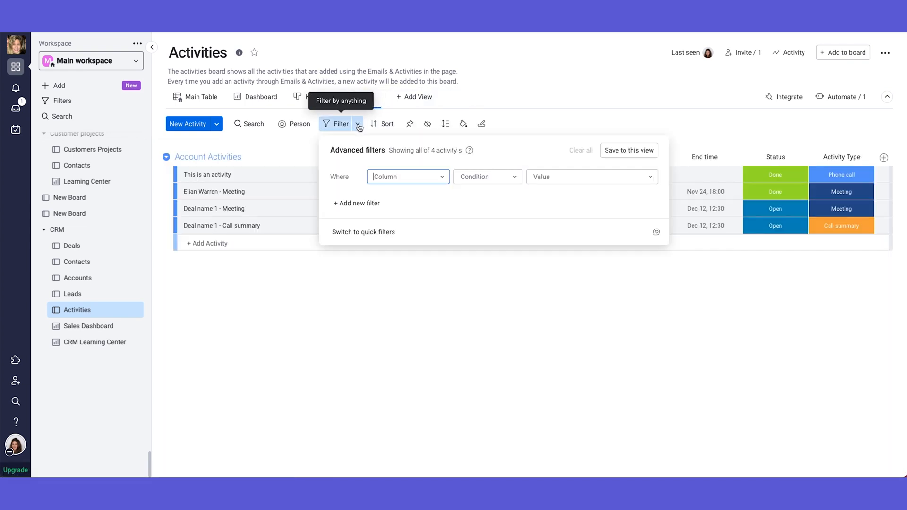
pyautogui.click(407, 176)
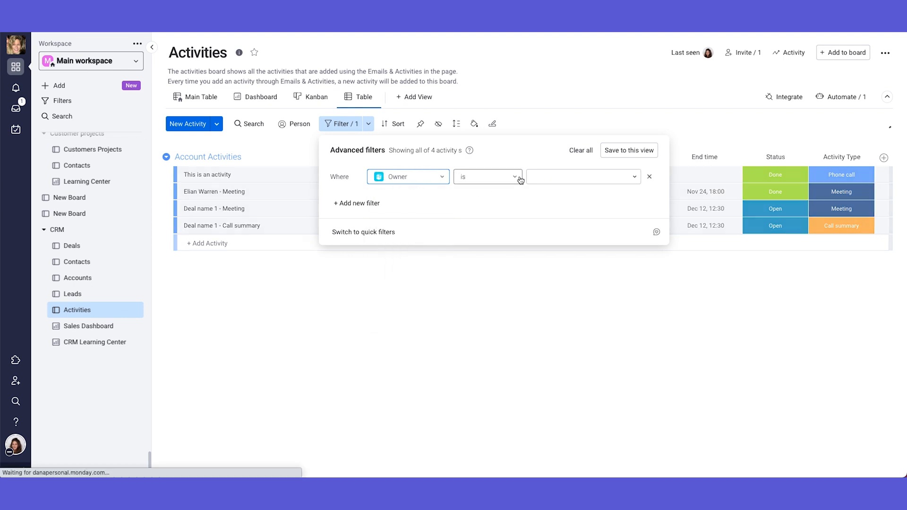
pyautogui.click(580, 176)
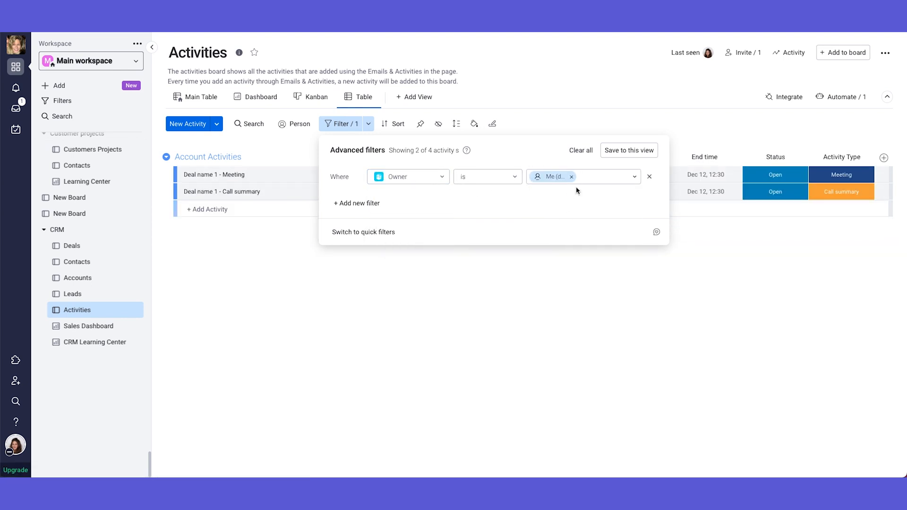
pyautogui.click(628, 150)
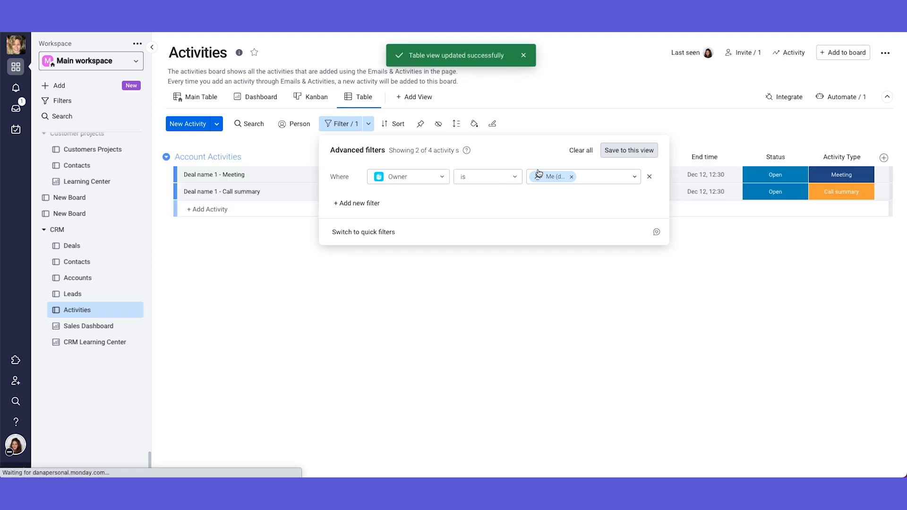
pyautogui.click(358, 97)
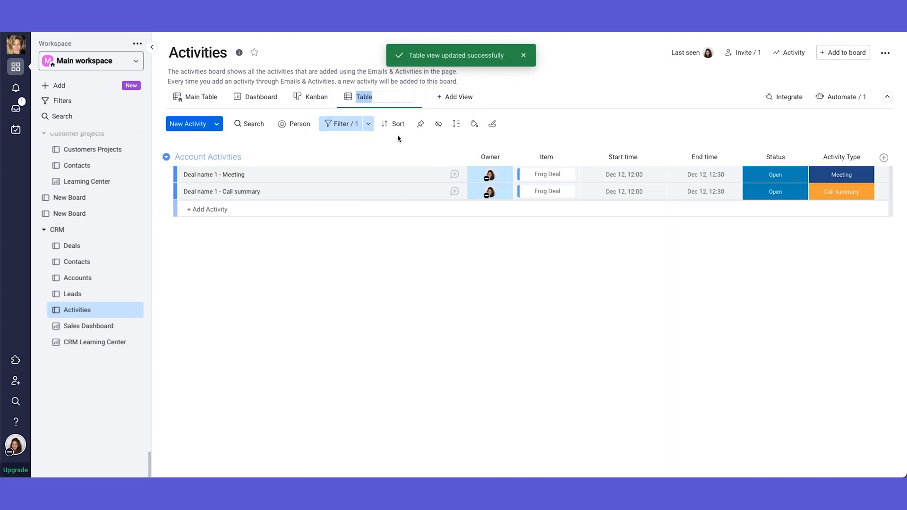
pyautogui.write('My Tas')
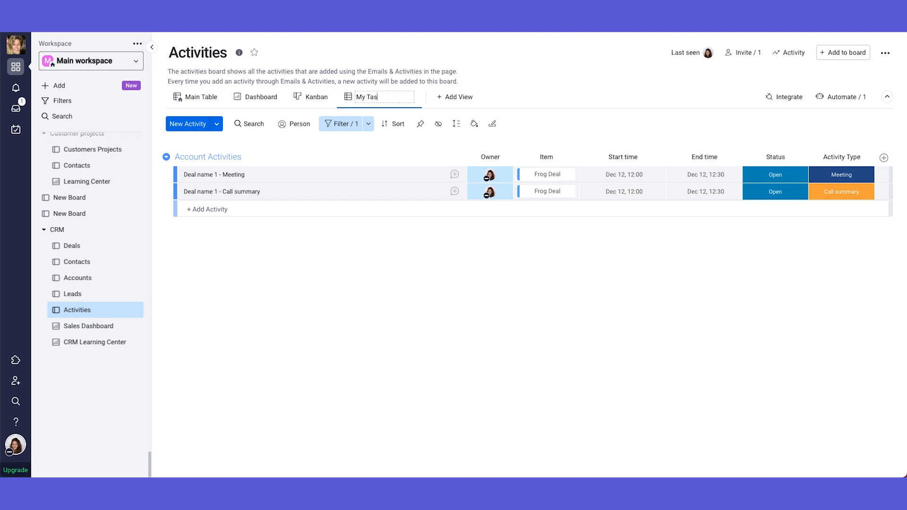
# Add an End time is Future Dates filter and save both filters to the view
pyautogui.click(341, 124)
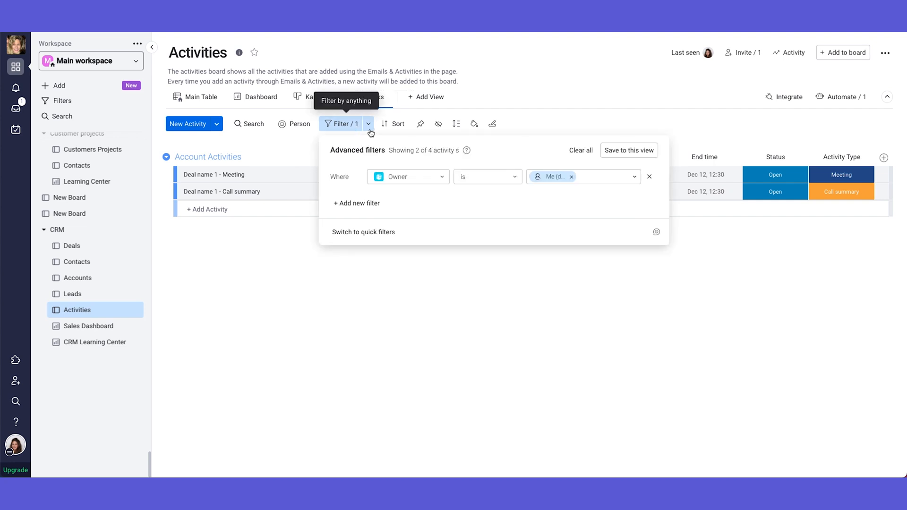
pyautogui.click(357, 203)
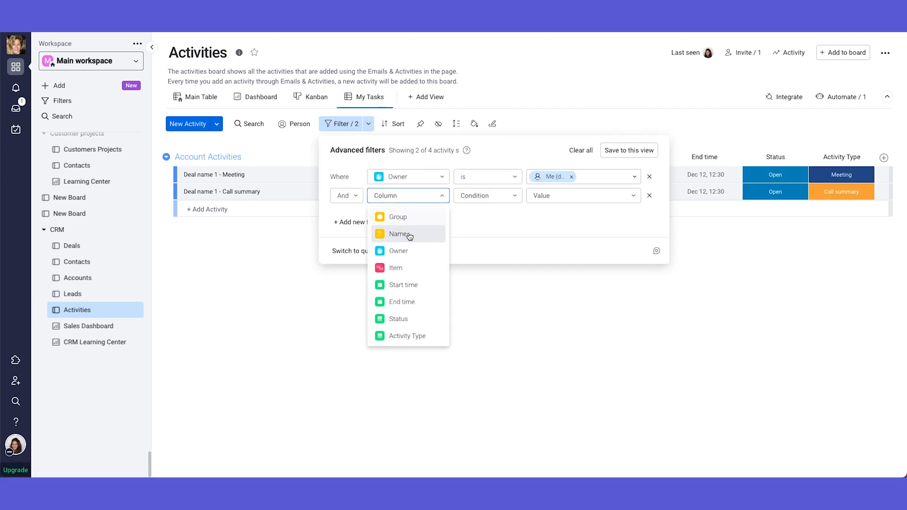
pyautogui.click(401, 302)
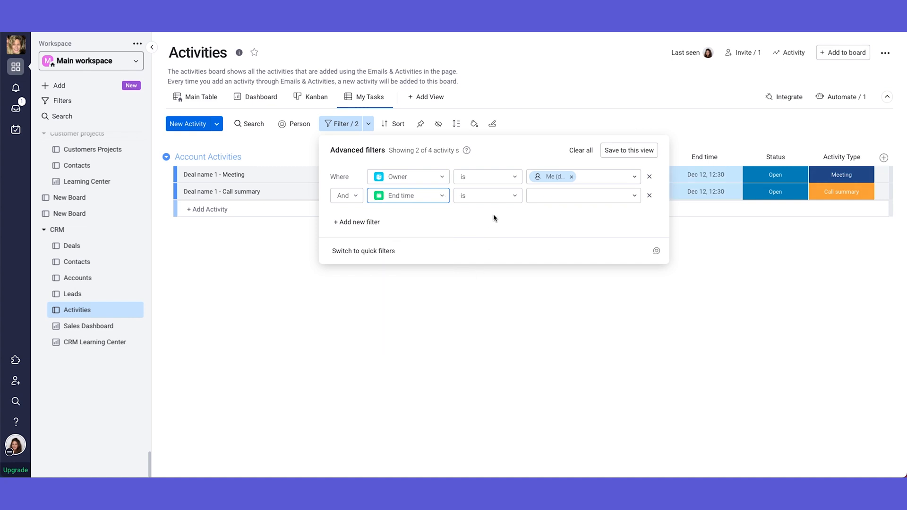
pyautogui.click(578, 195)
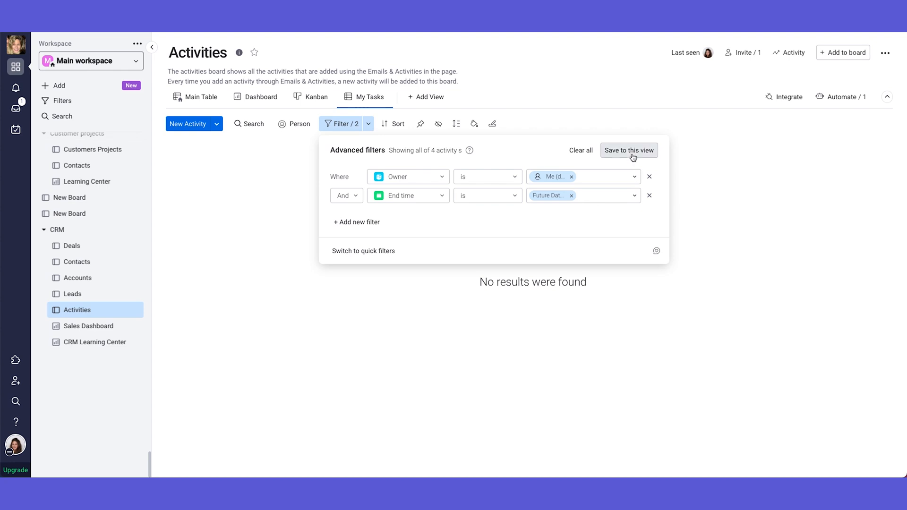
pyautogui.click(629, 150)
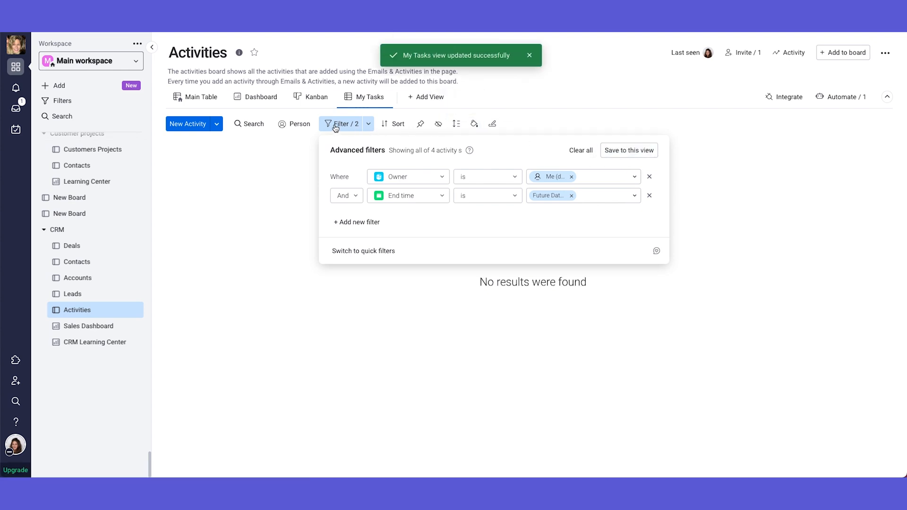
pyautogui.click(198, 96)
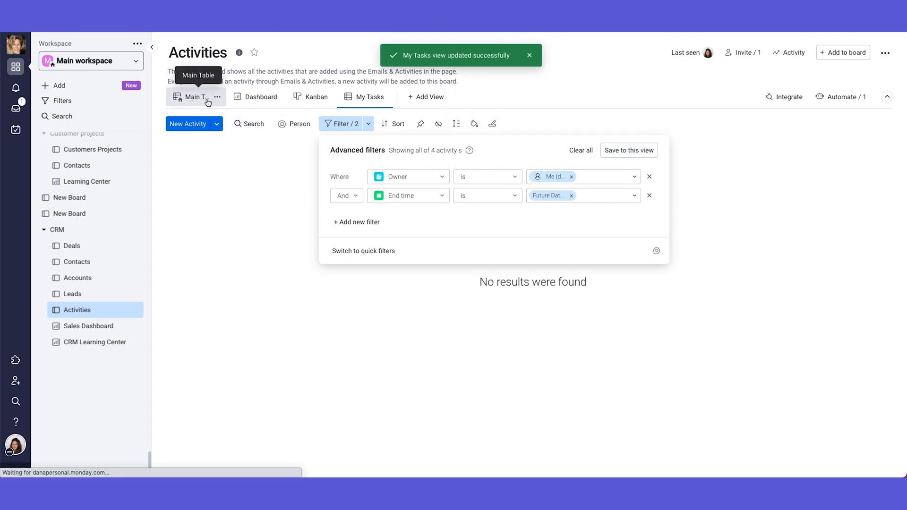
# Switch back to the Main Table showing all four activities unfiltered
pyautogui.click(197, 97)
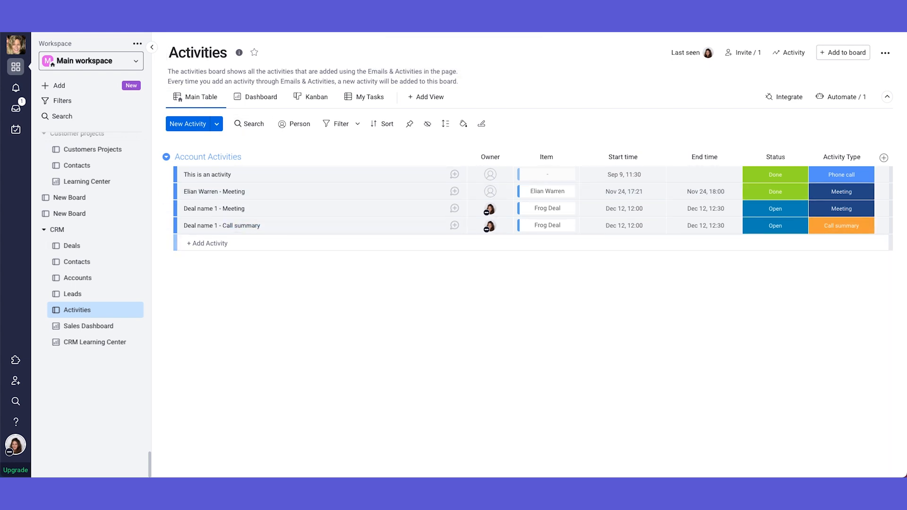
pyautogui.moveTo(228, 354)
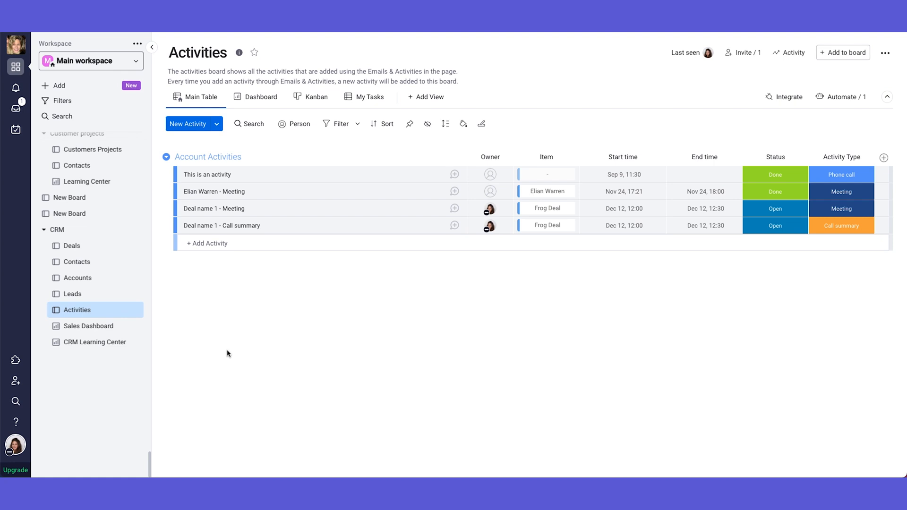
pyautogui.moveTo(240, 278)
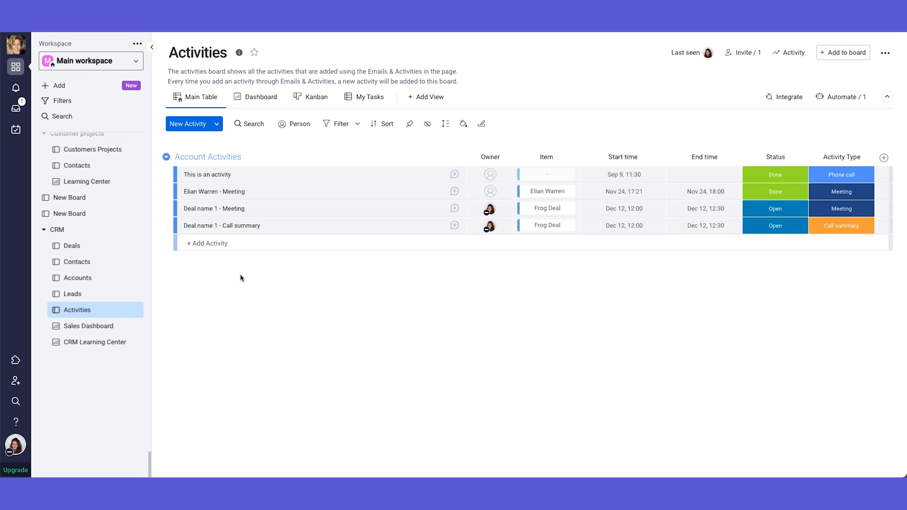
pyautogui.moveTo(175, 284)
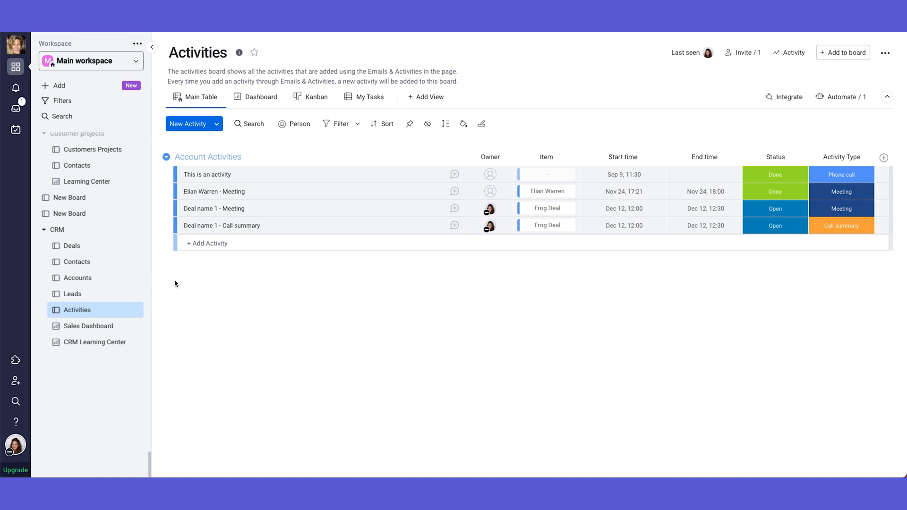
pyautogui.moveTo(188, 296)
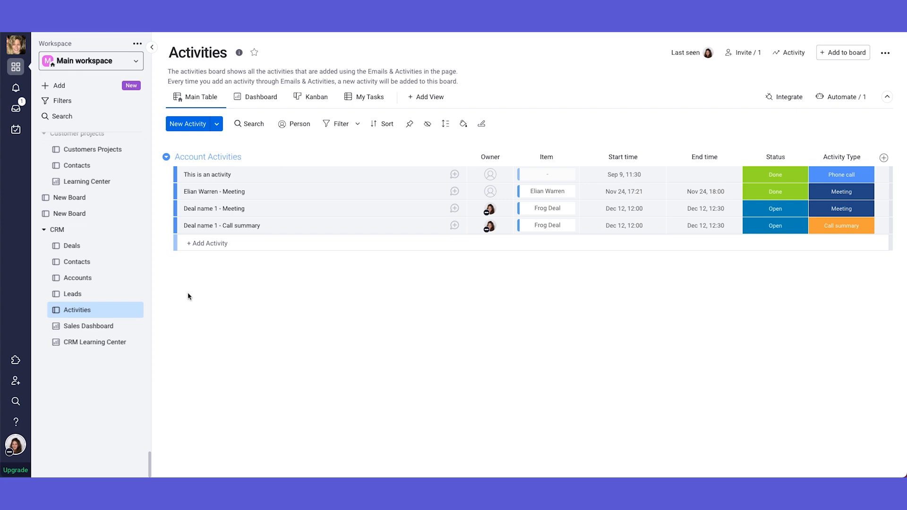